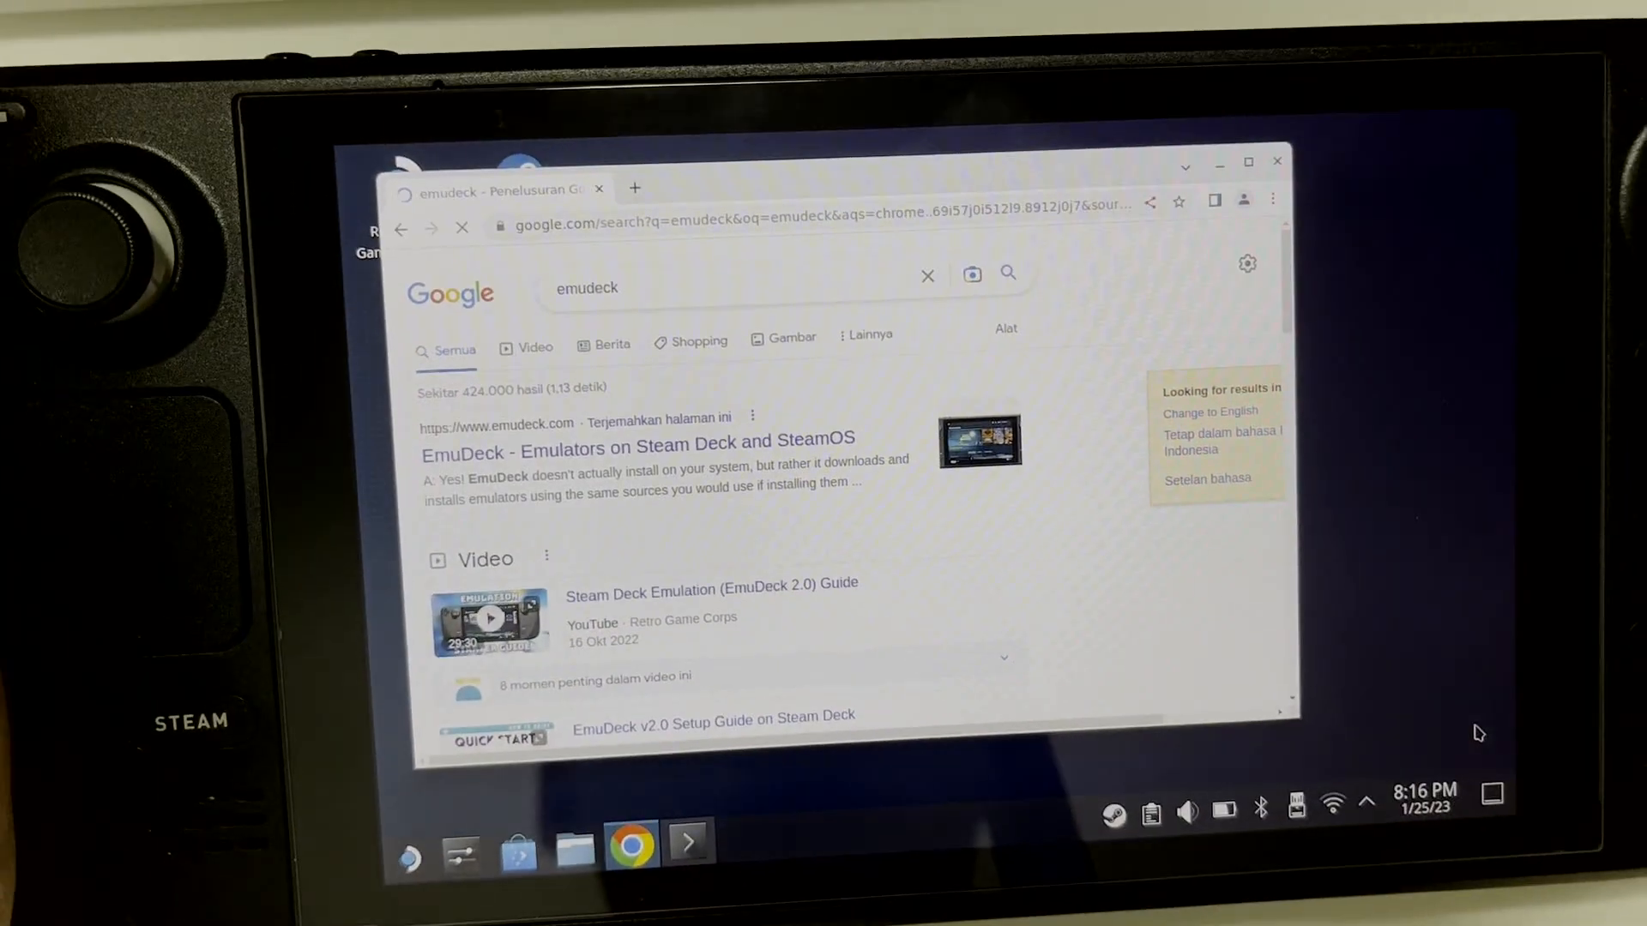
- Download the EmuDeck installer from emudeck.com and dismiss the copy-to-desktop reminder
left_click(636, 449)
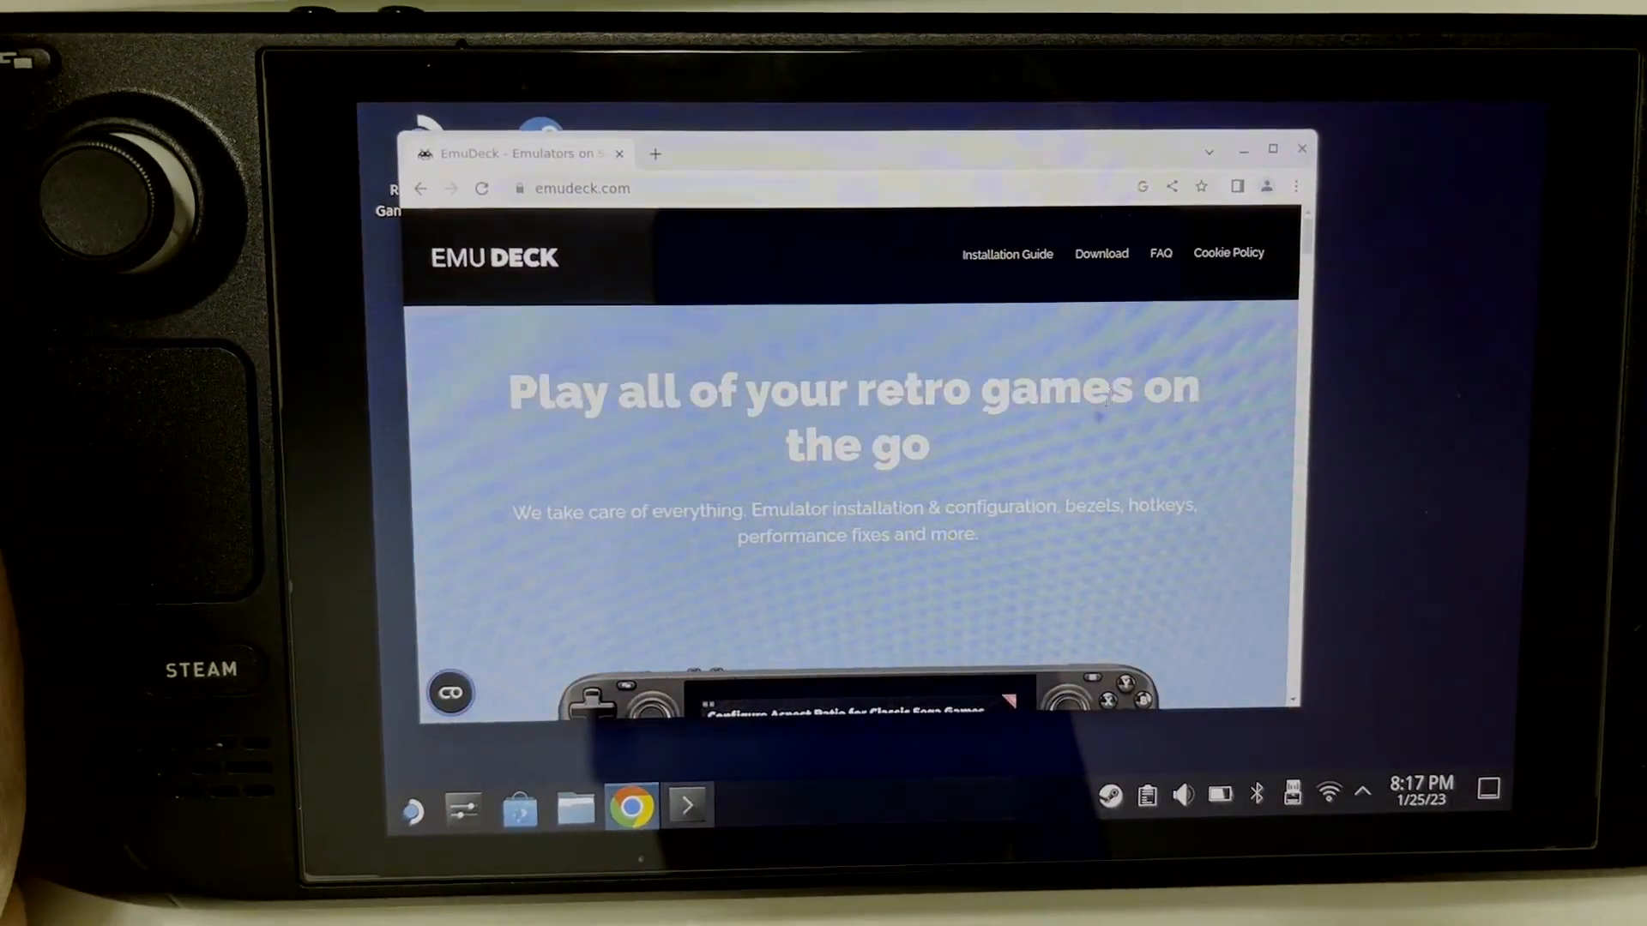
left_click(1101, 254)
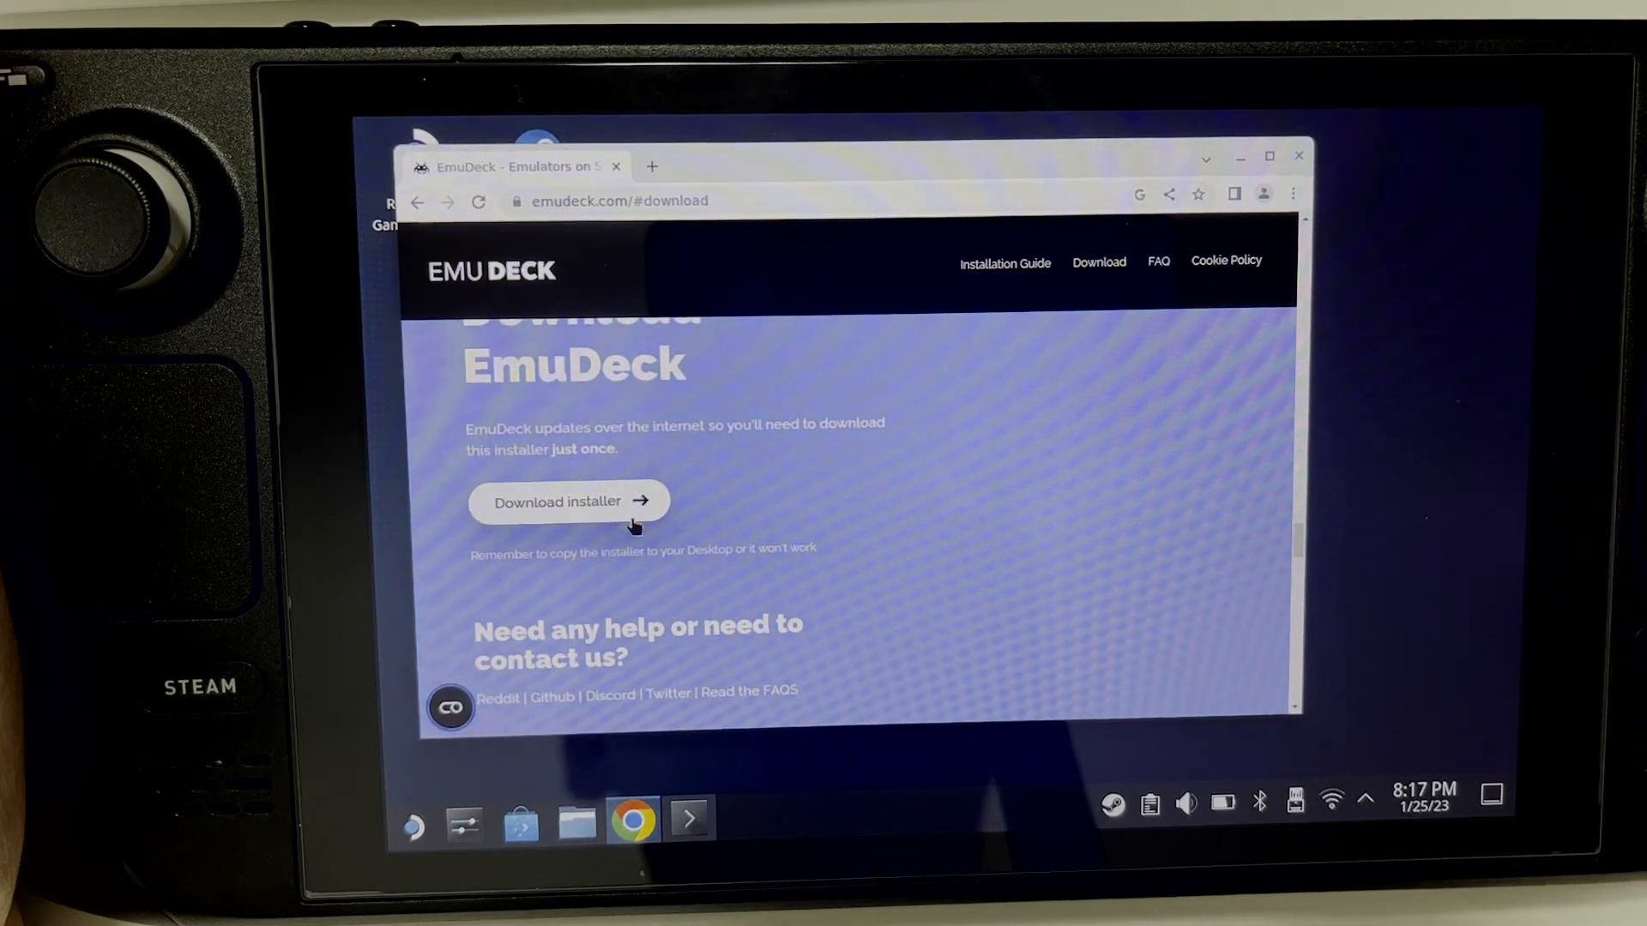
left_click(568, 500)
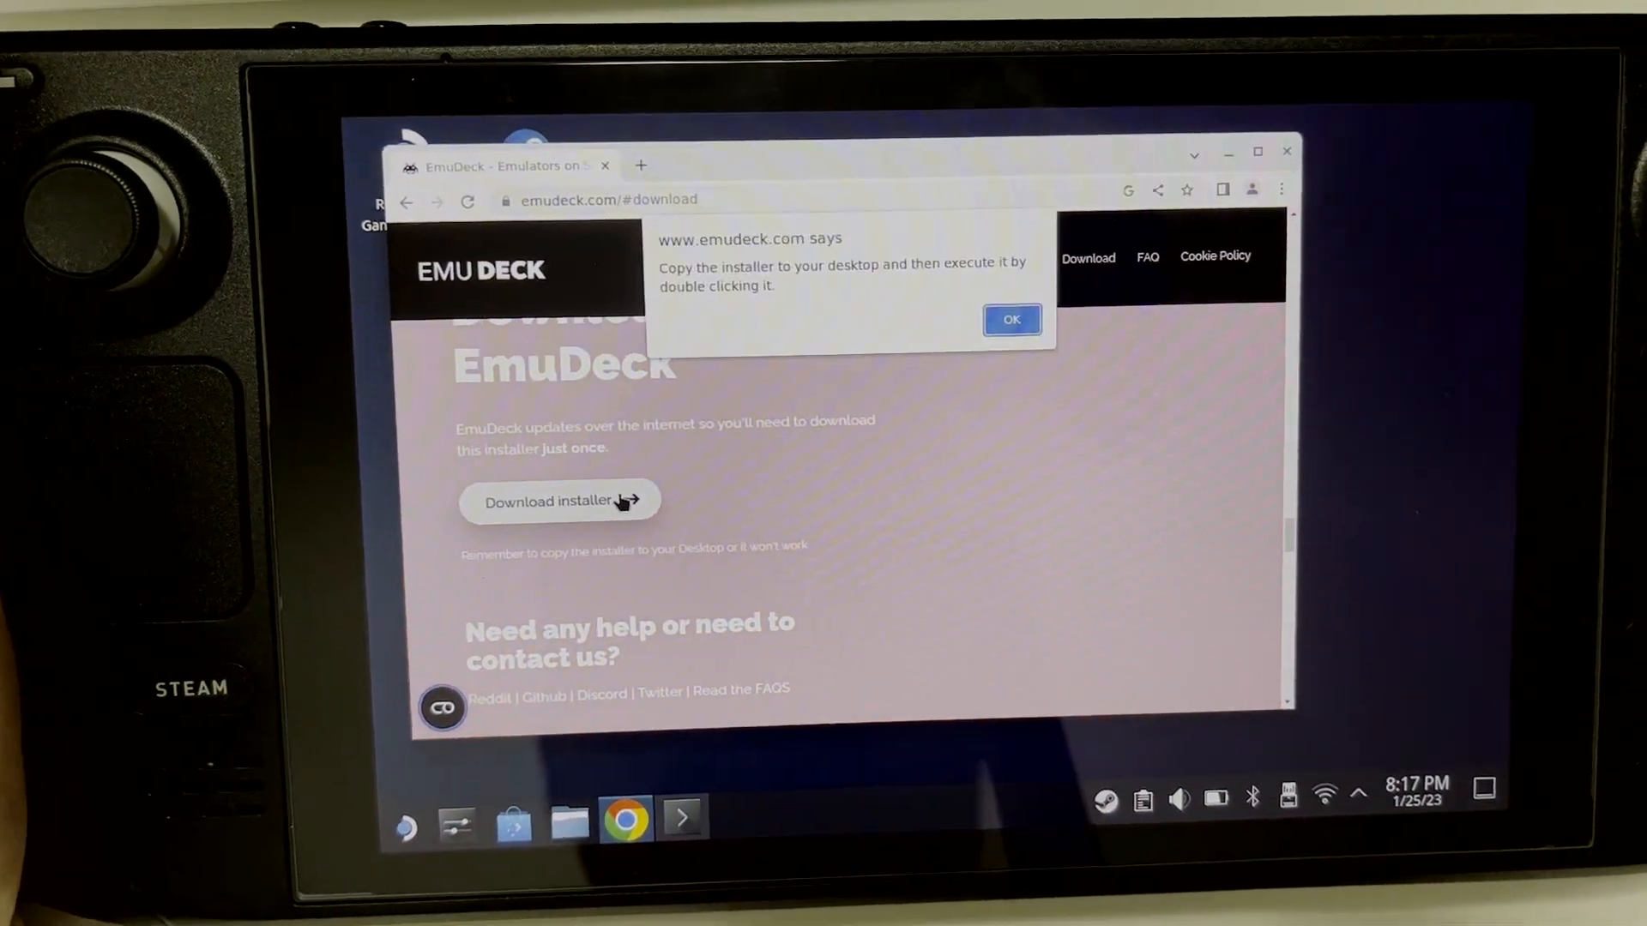
left_click(1009, 319)
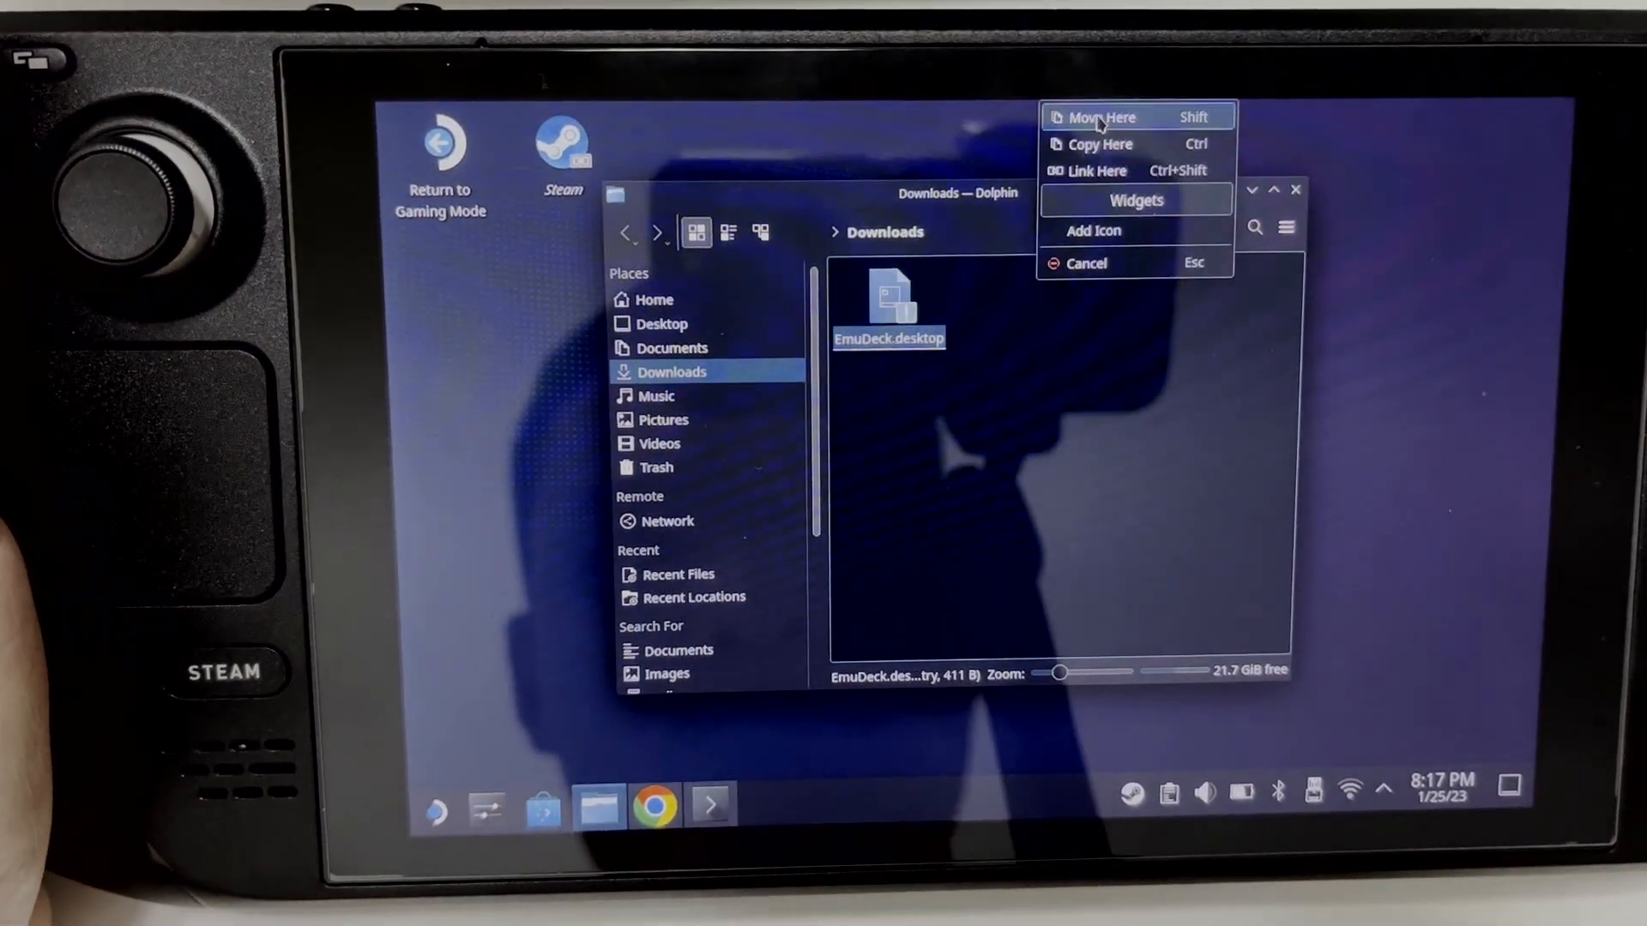
- Move EmuDeck.desktop onto the desktop and launch it past the warning
left_click(1100, 117)
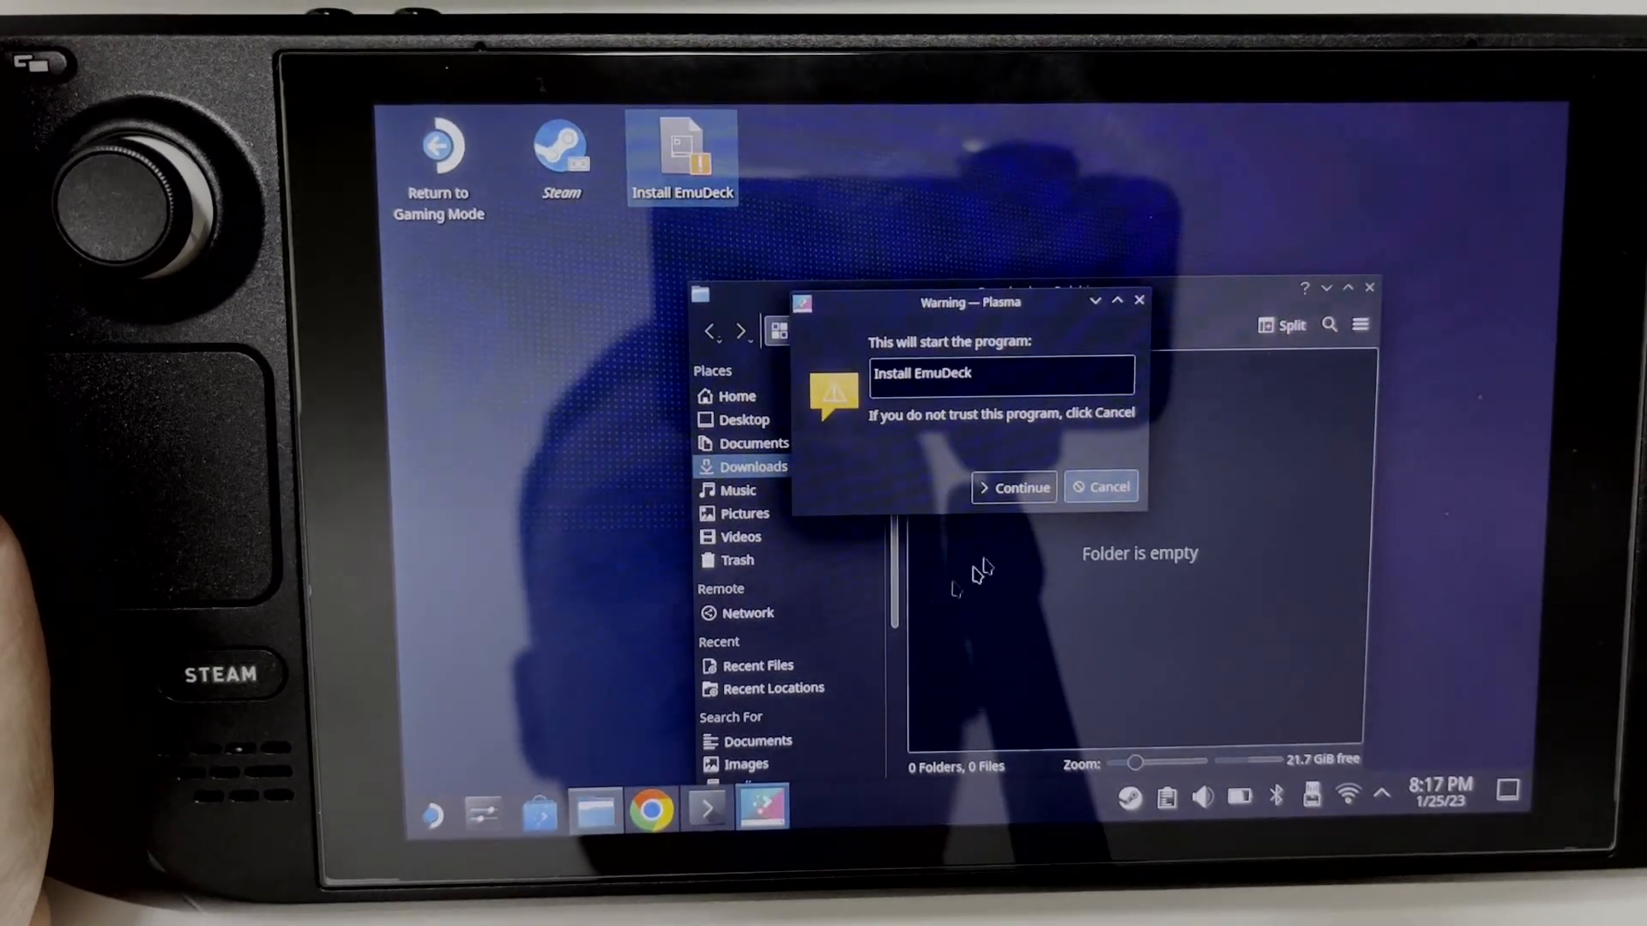
left_click(1014, 486)
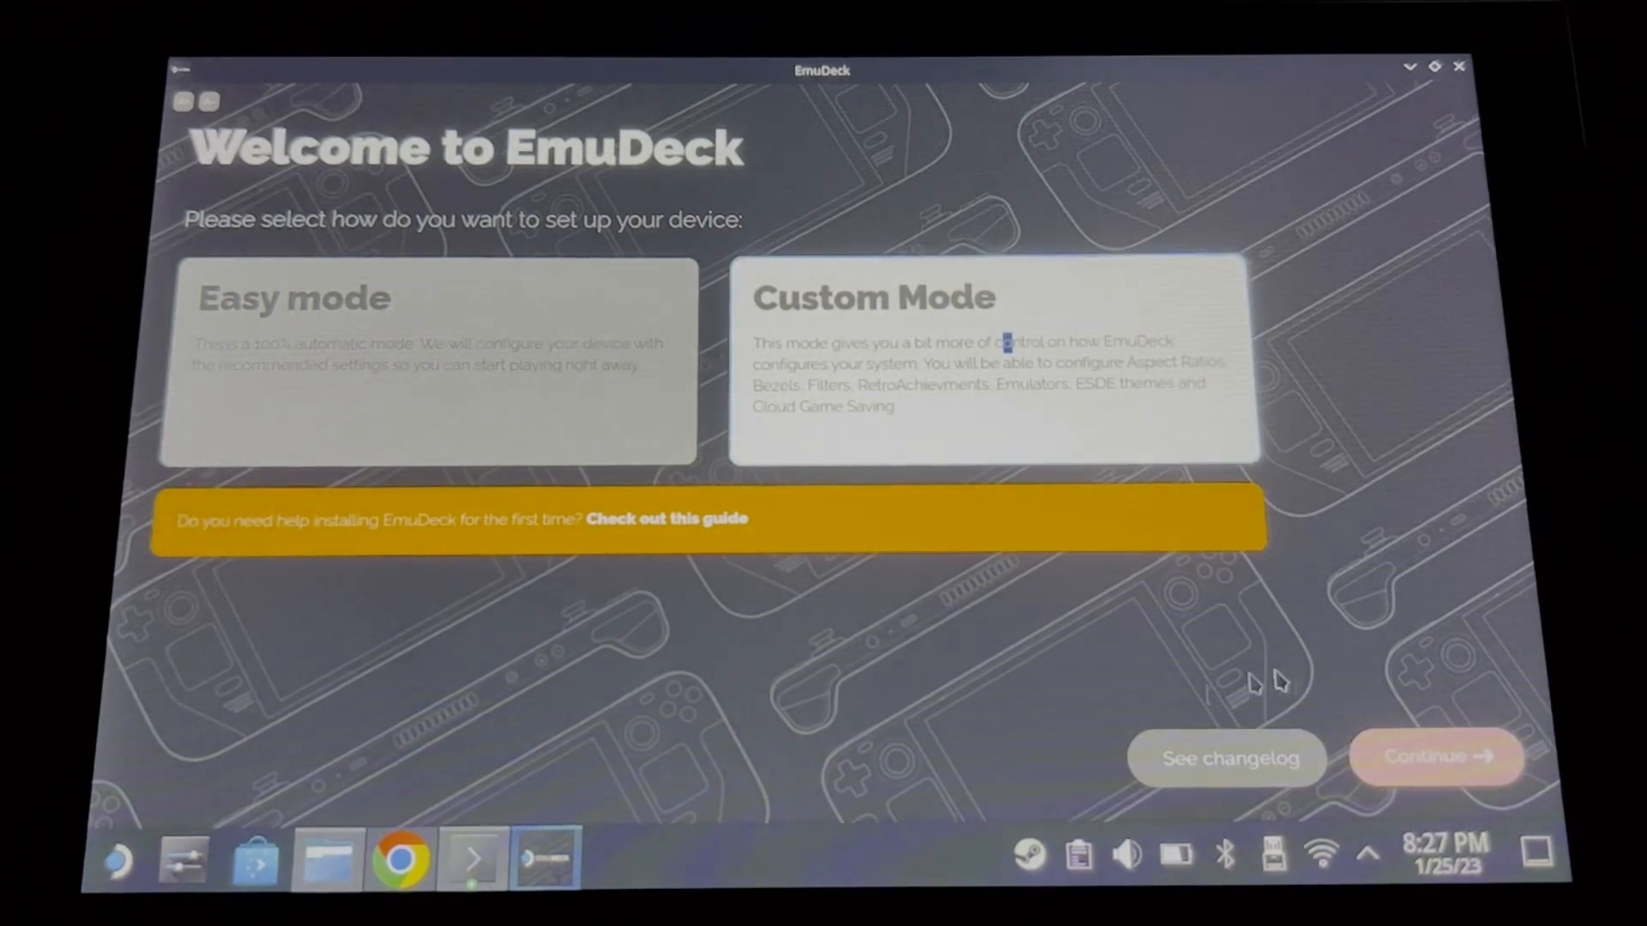
- Choose Custom Mode with ROMs stored on the SD card
left_click(1434, 756)
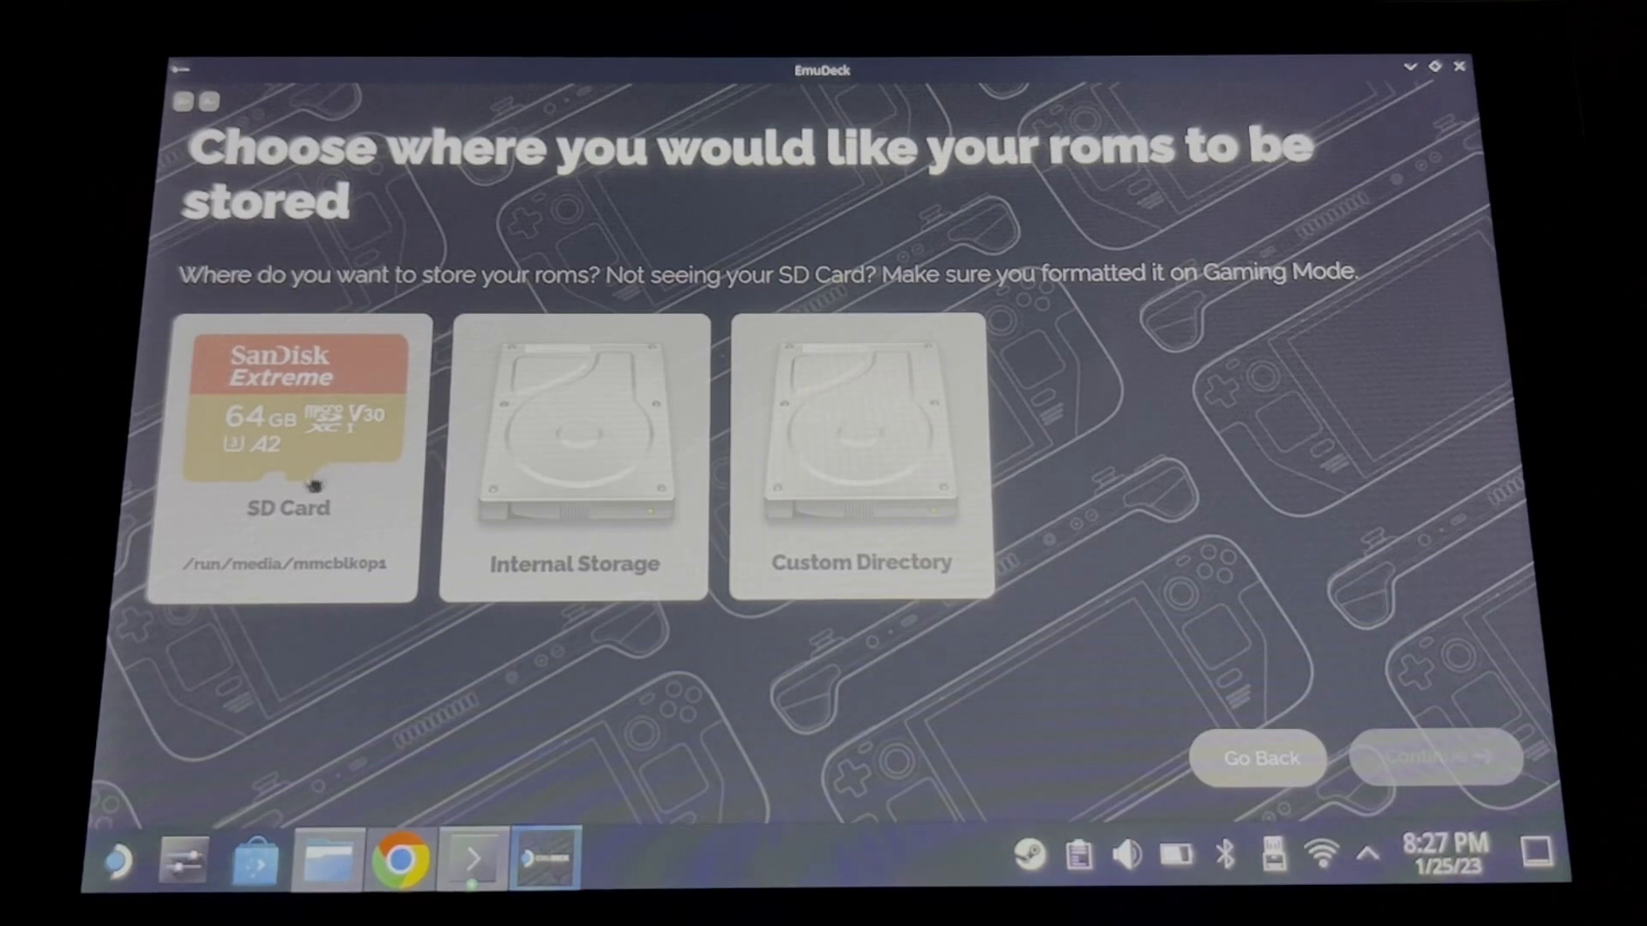
left_click(286, 457)
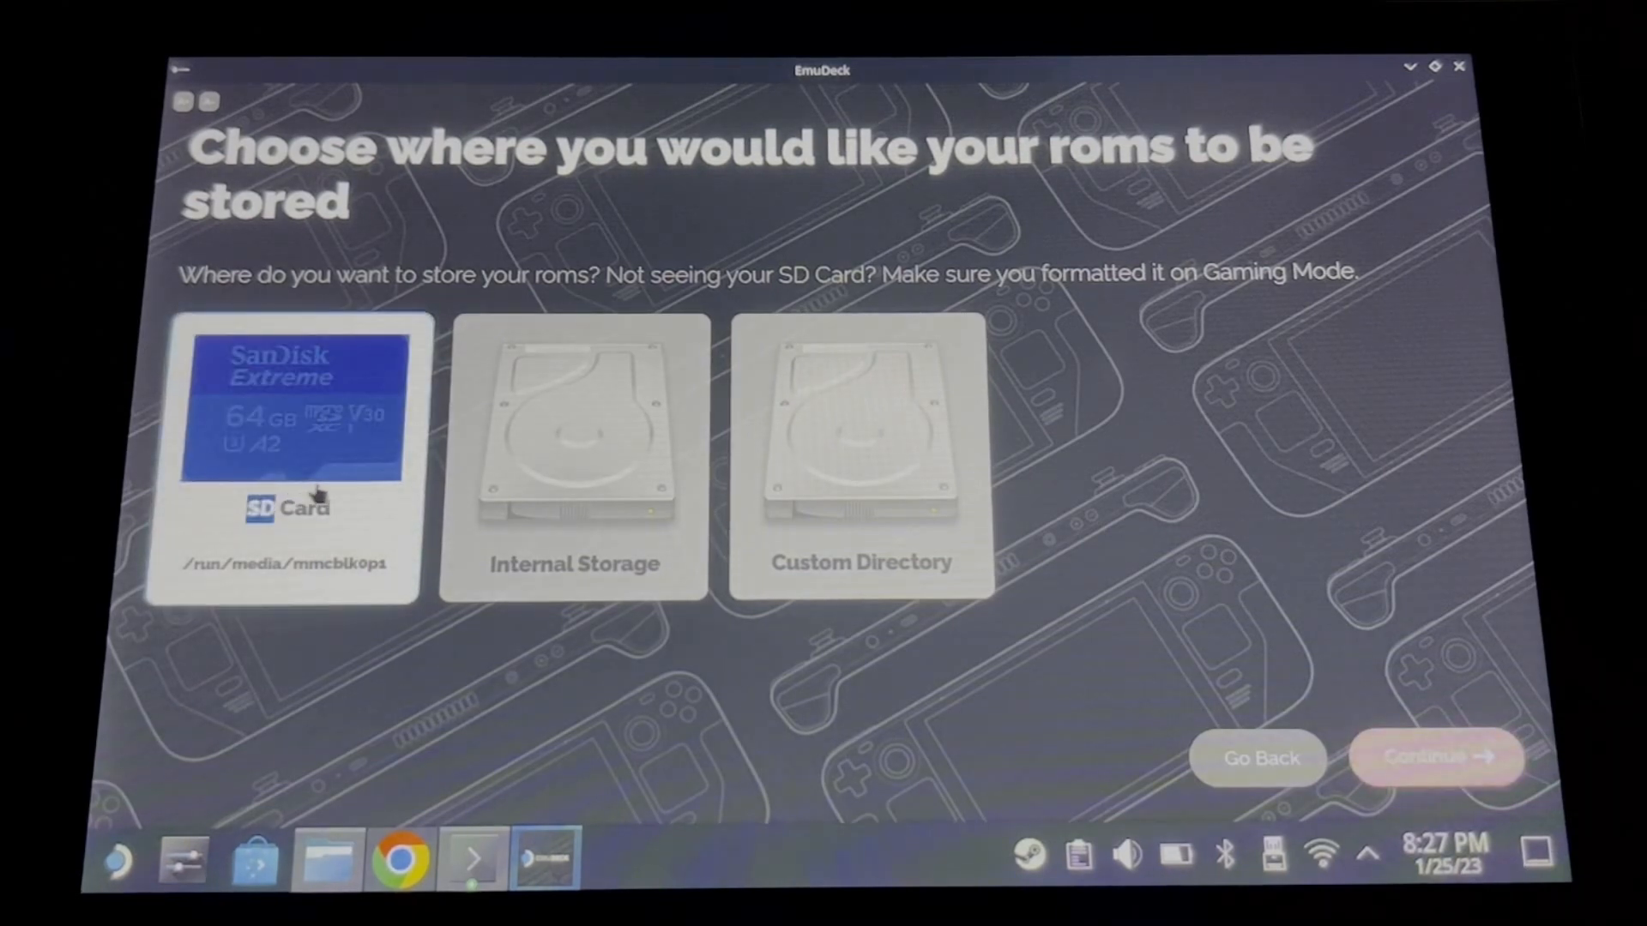
left_click(283, 456)
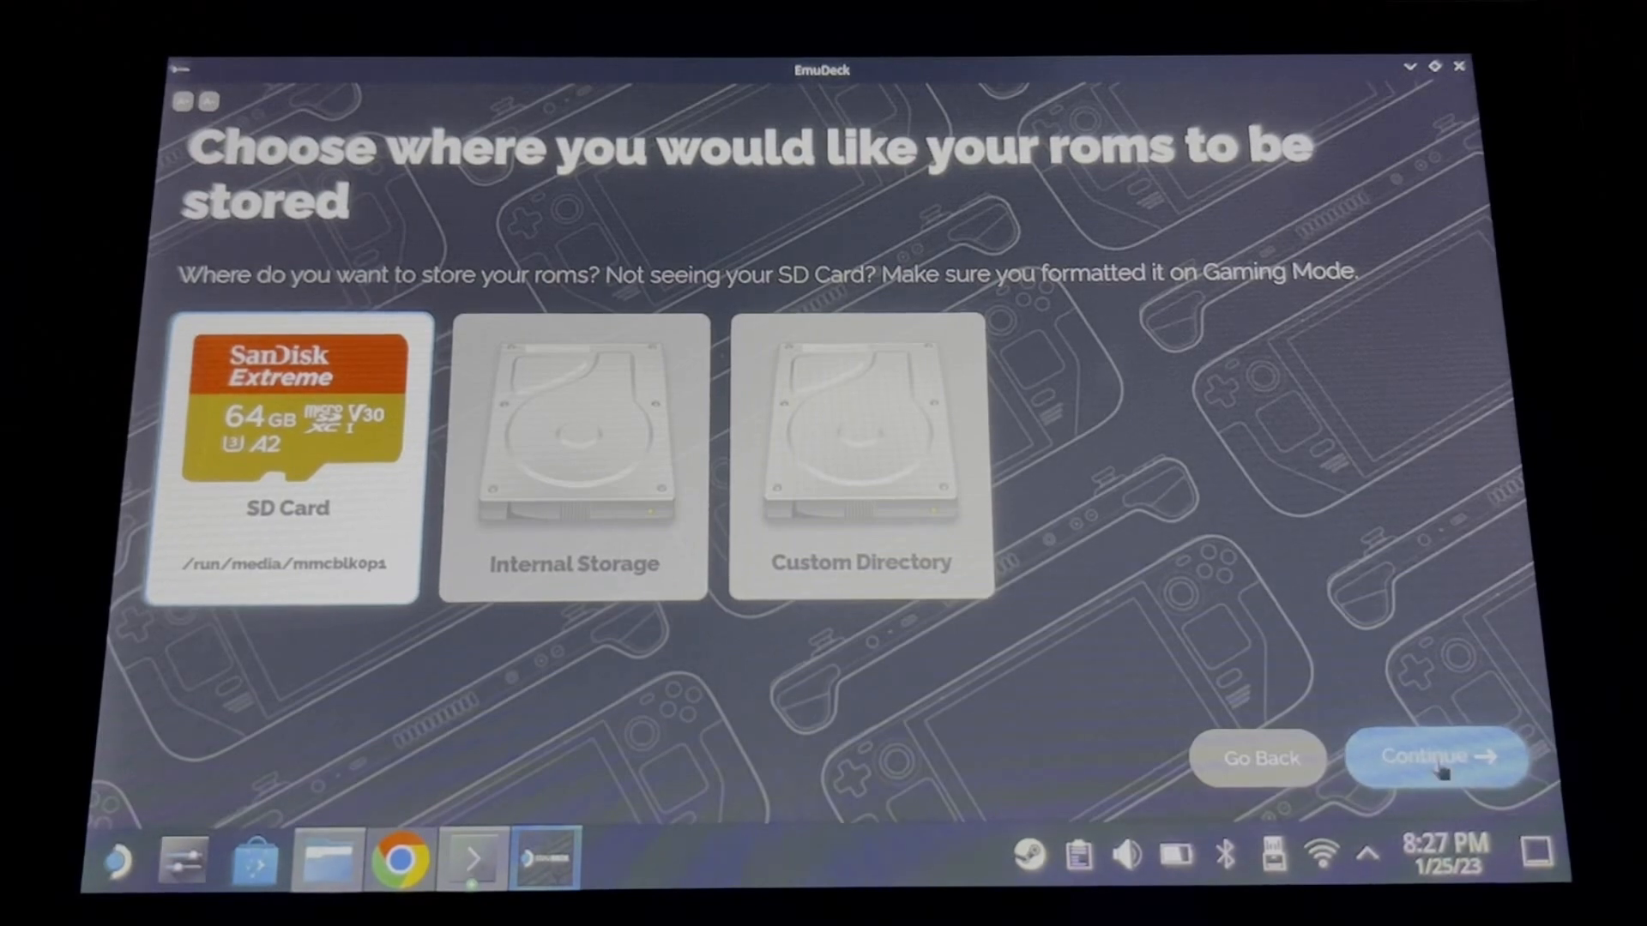
left_click(1436, 756)
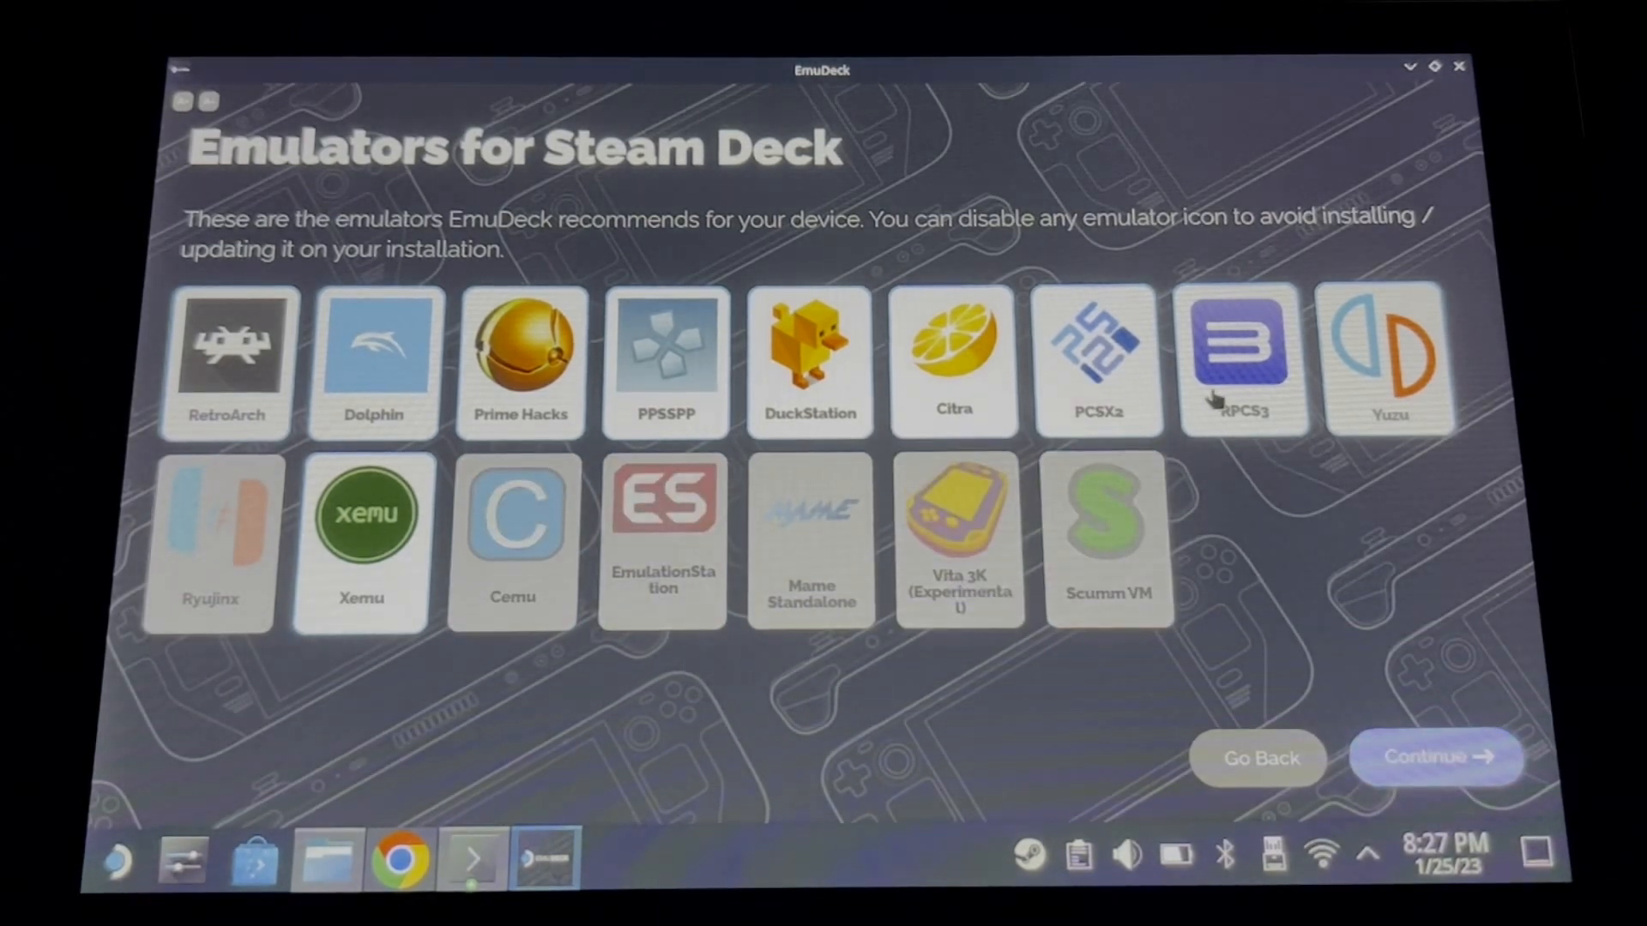
- Exclude RPCS3 from the emulator selection and continue past the configuration overwrite step
left_click(1244, 360)
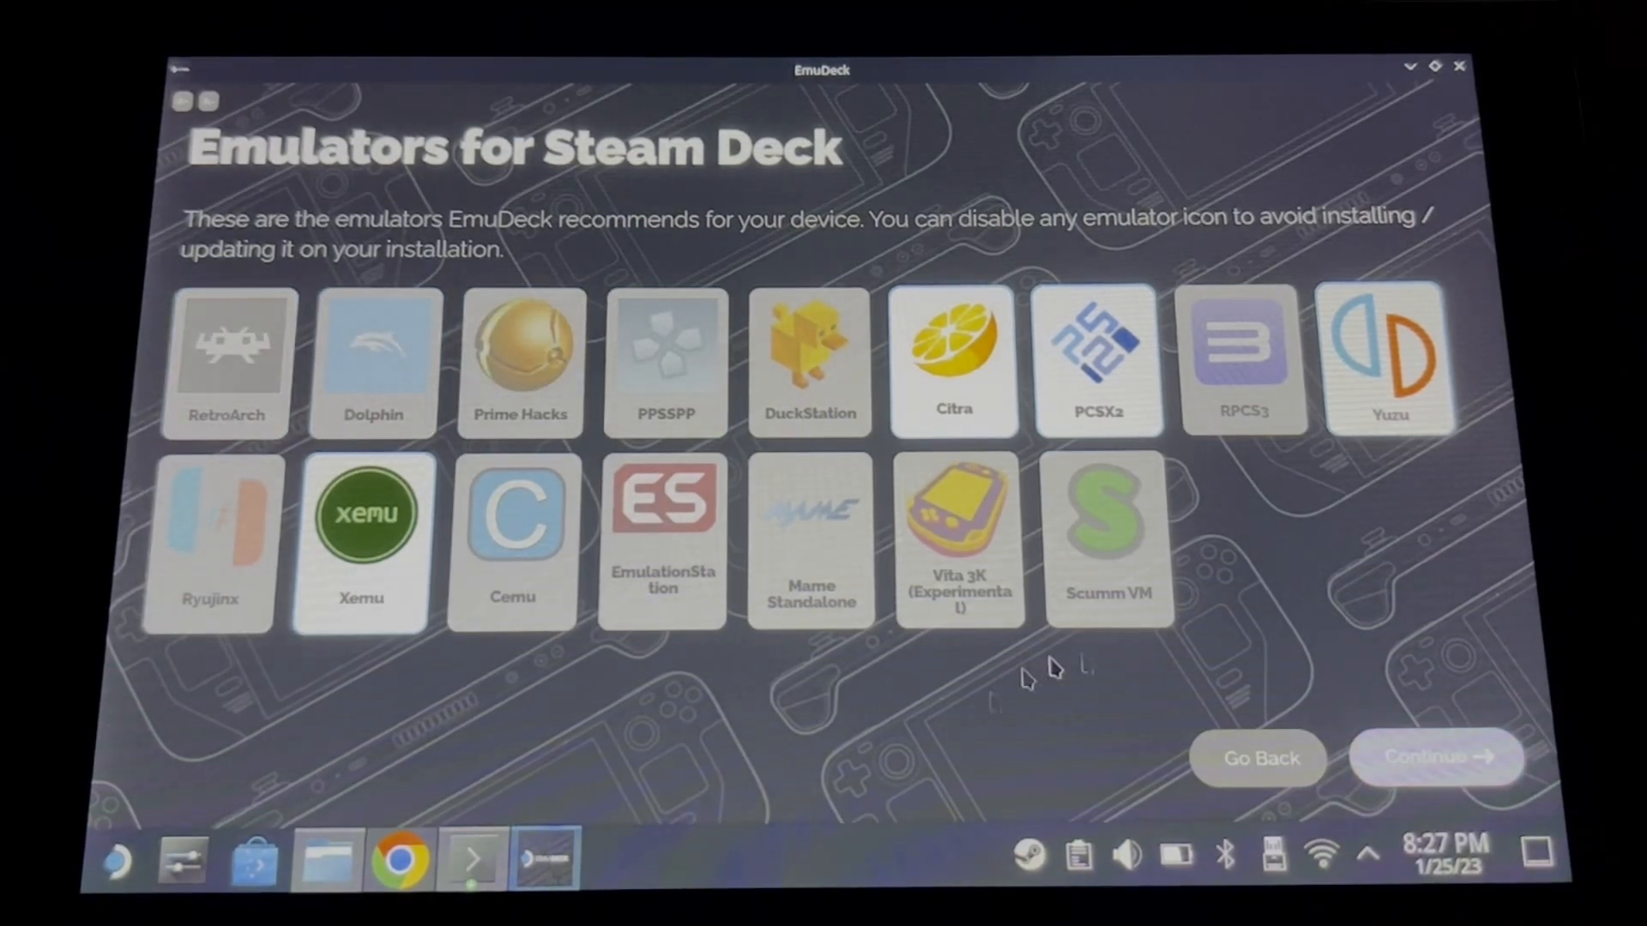
left_click(1434, 756)
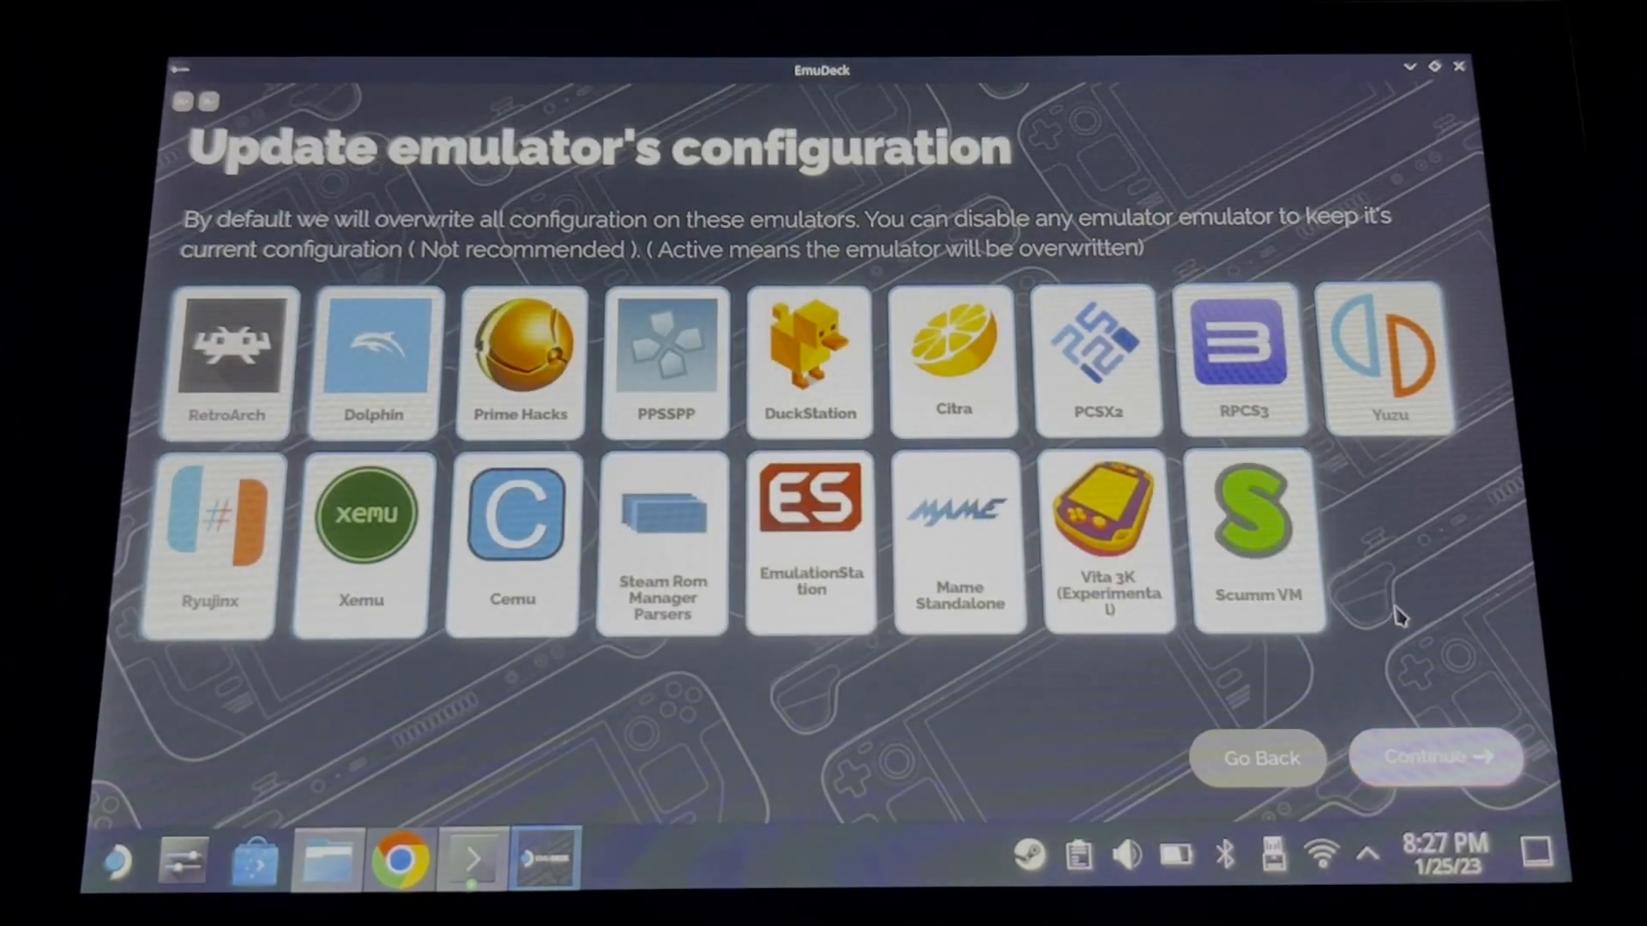
left_click(1436, 756)
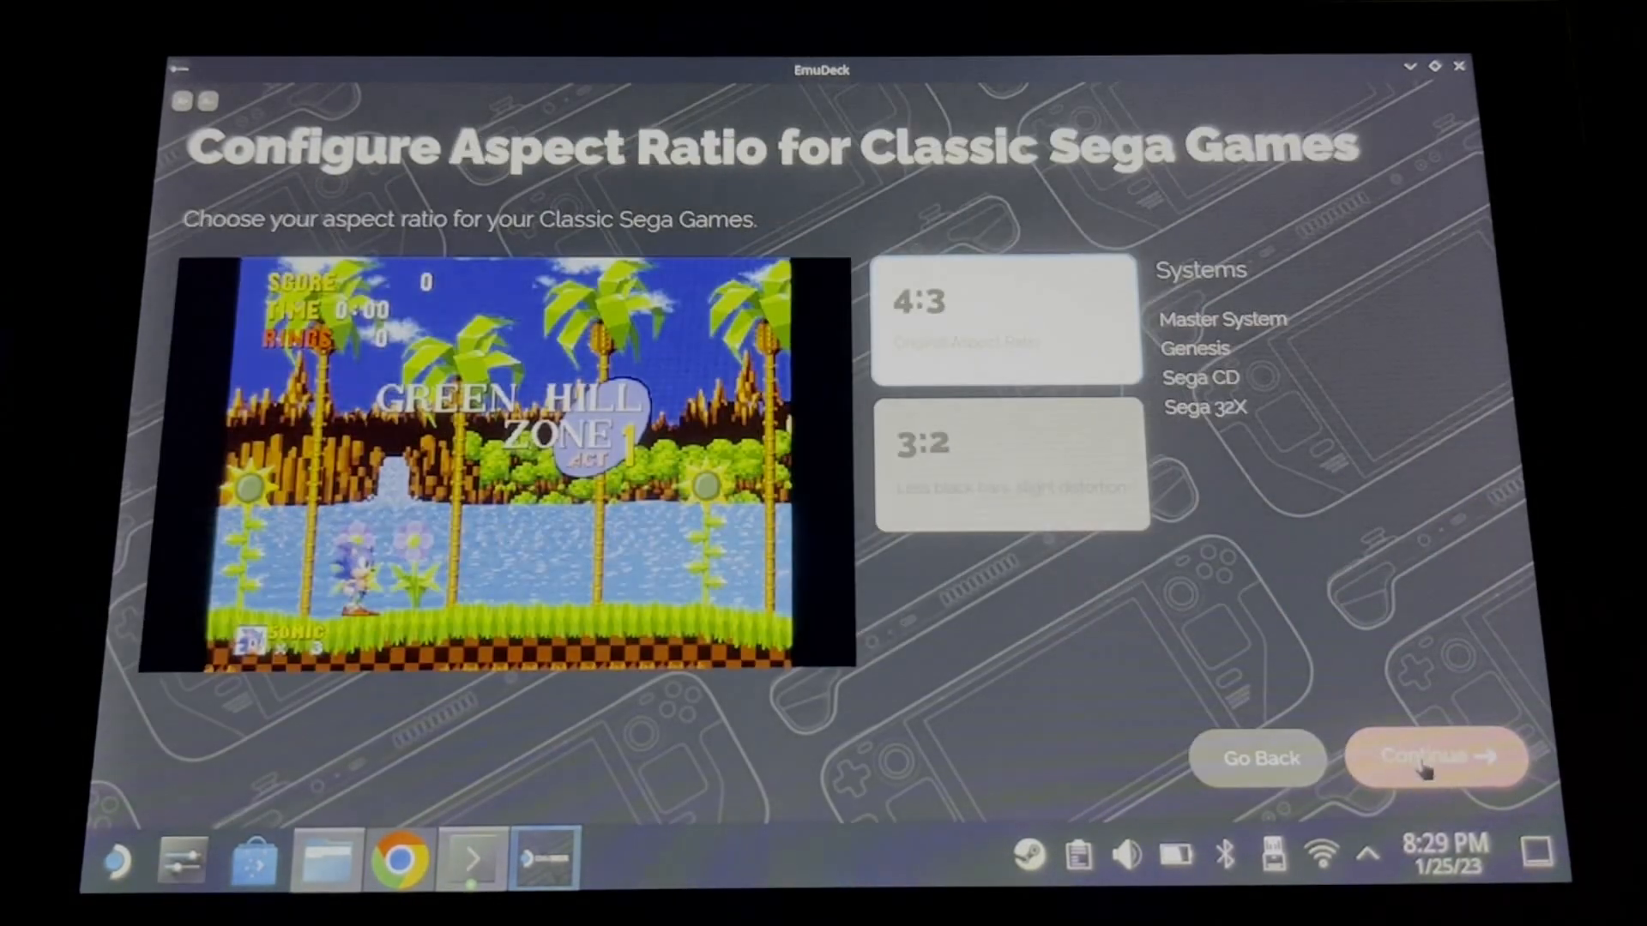
- Accept the Sega, 4:3 SNES, 3D and 16:9 GameCube aspect ratios, LCD shader and Modern theme, then install
left_click(1438, 757)
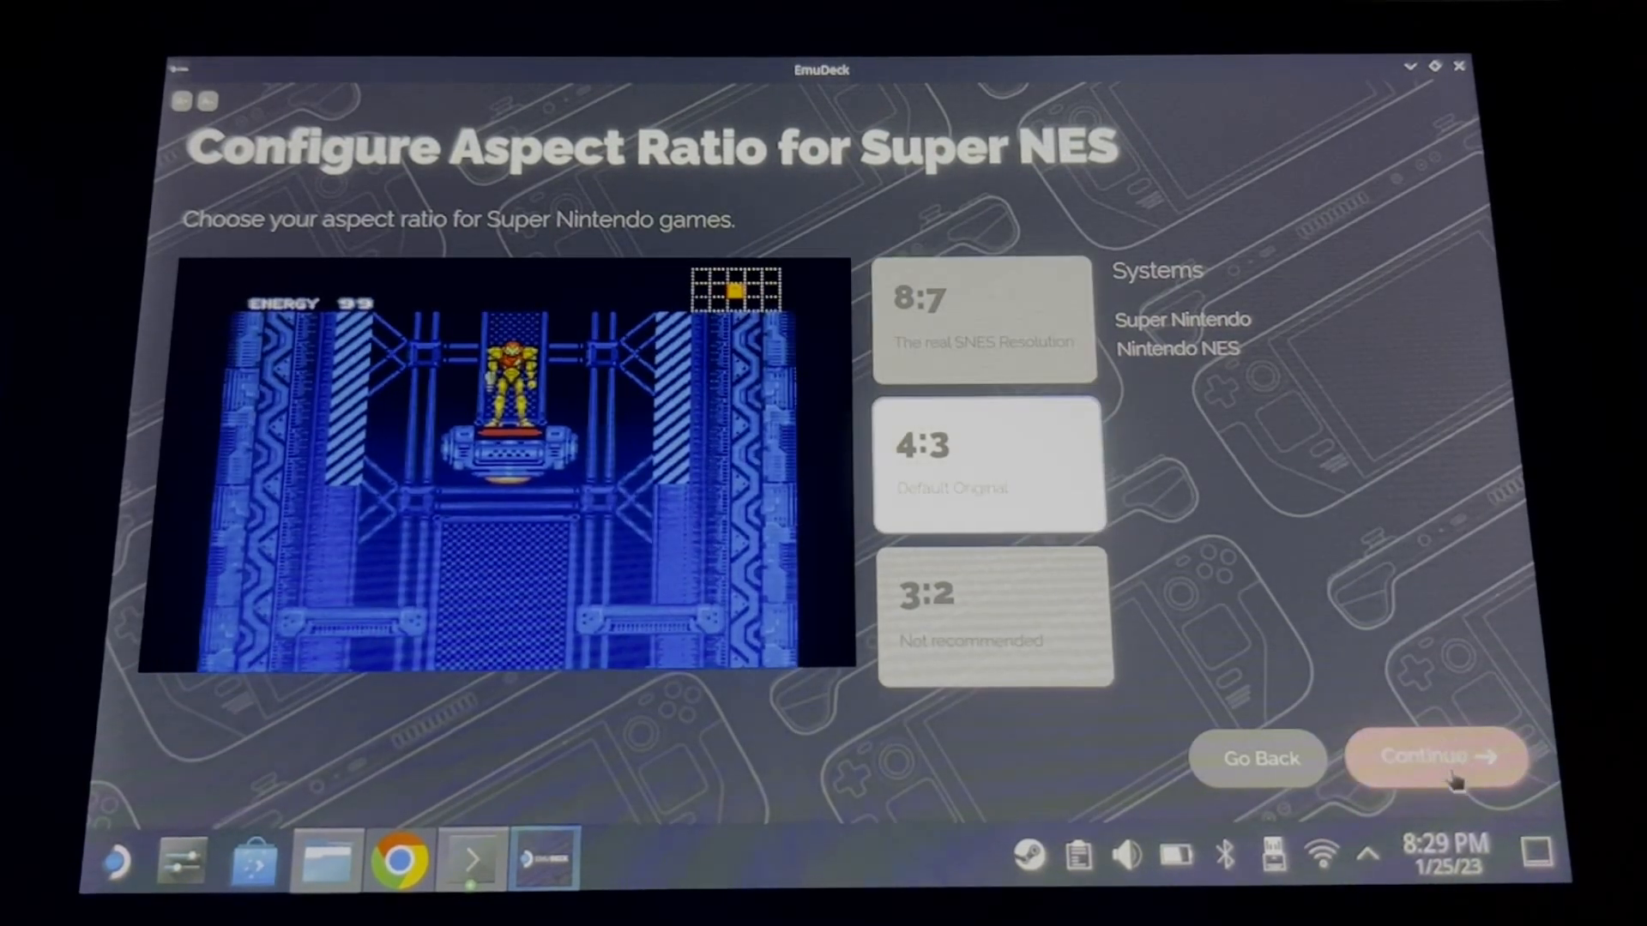
left_click(1437, 758)
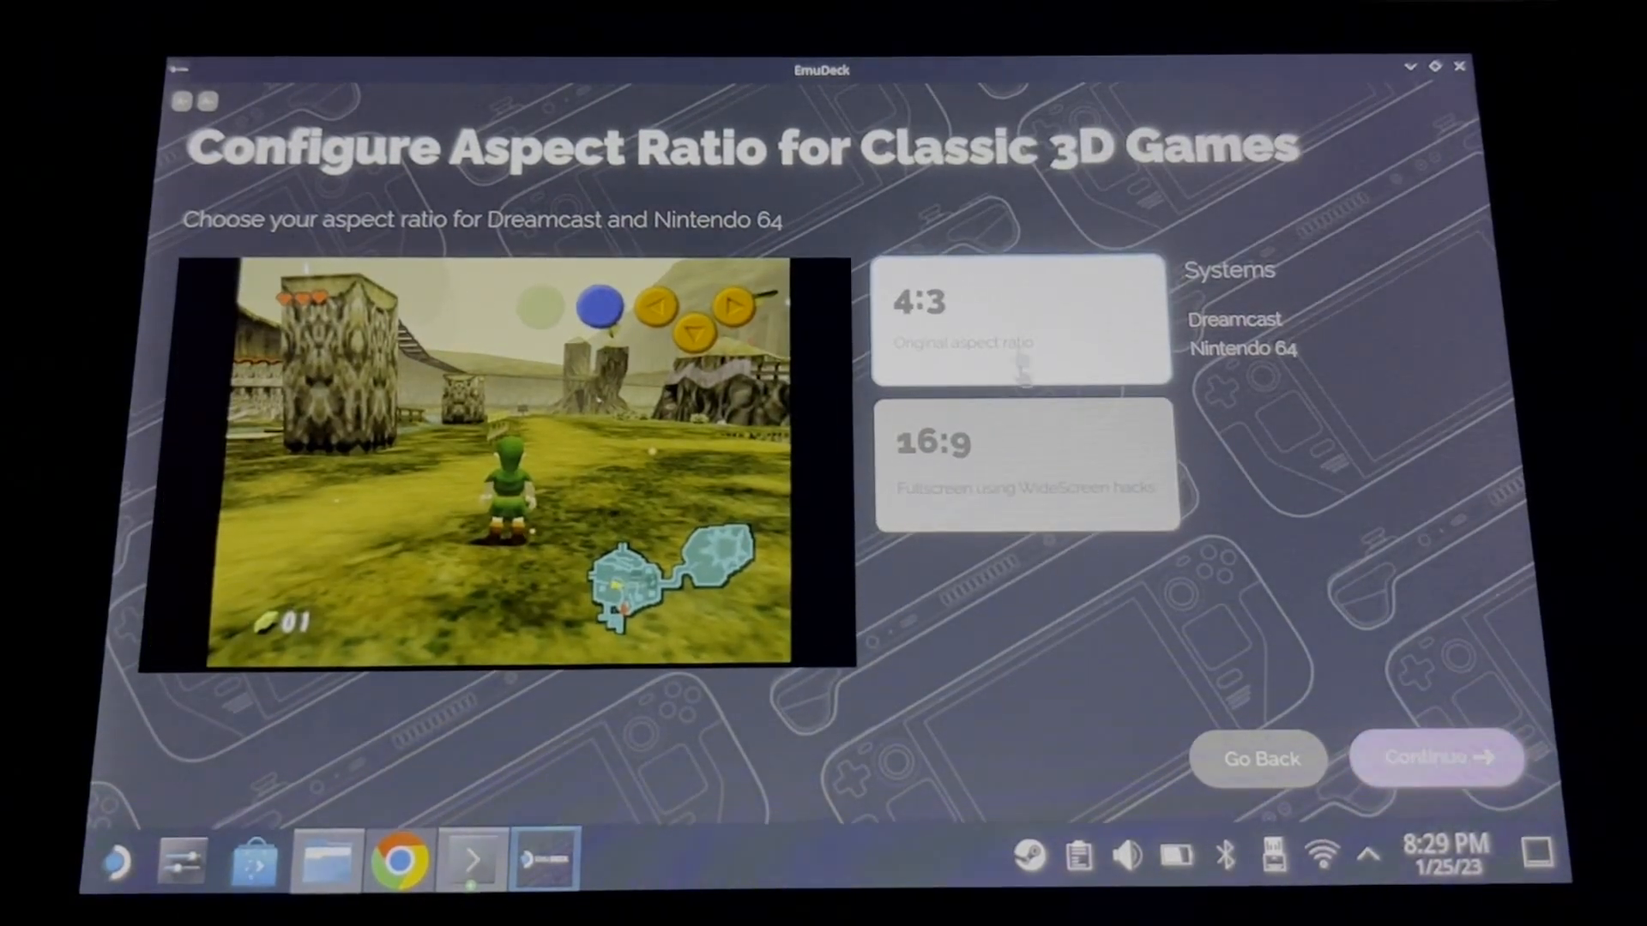
left_click(1436, 756)
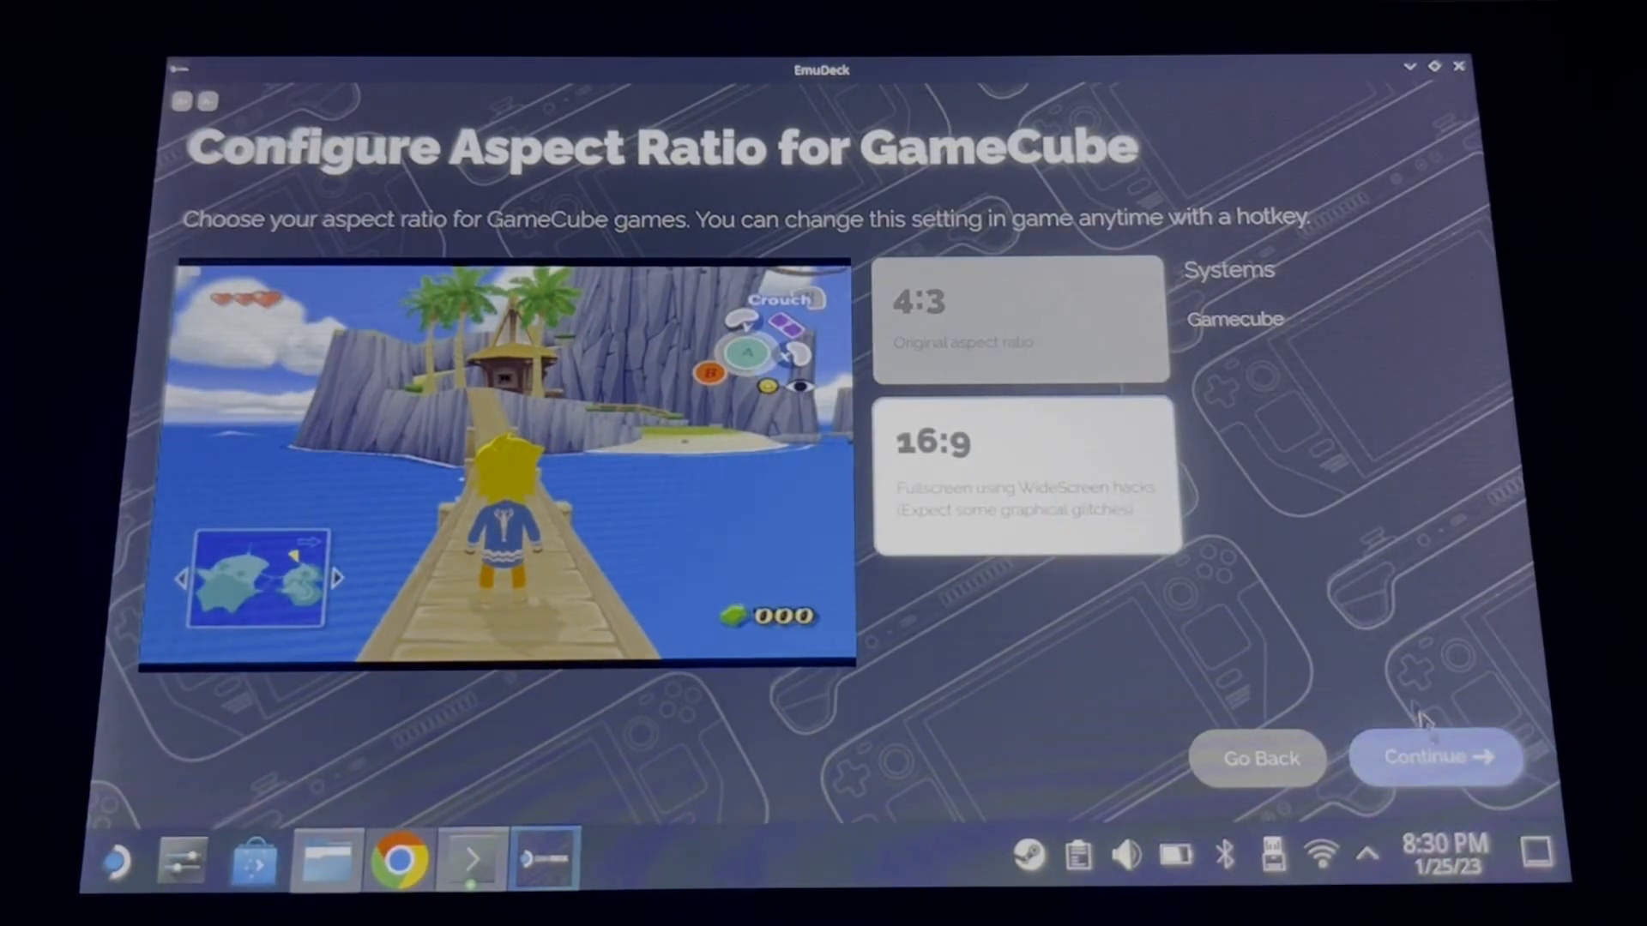
left_click(1435, 756)
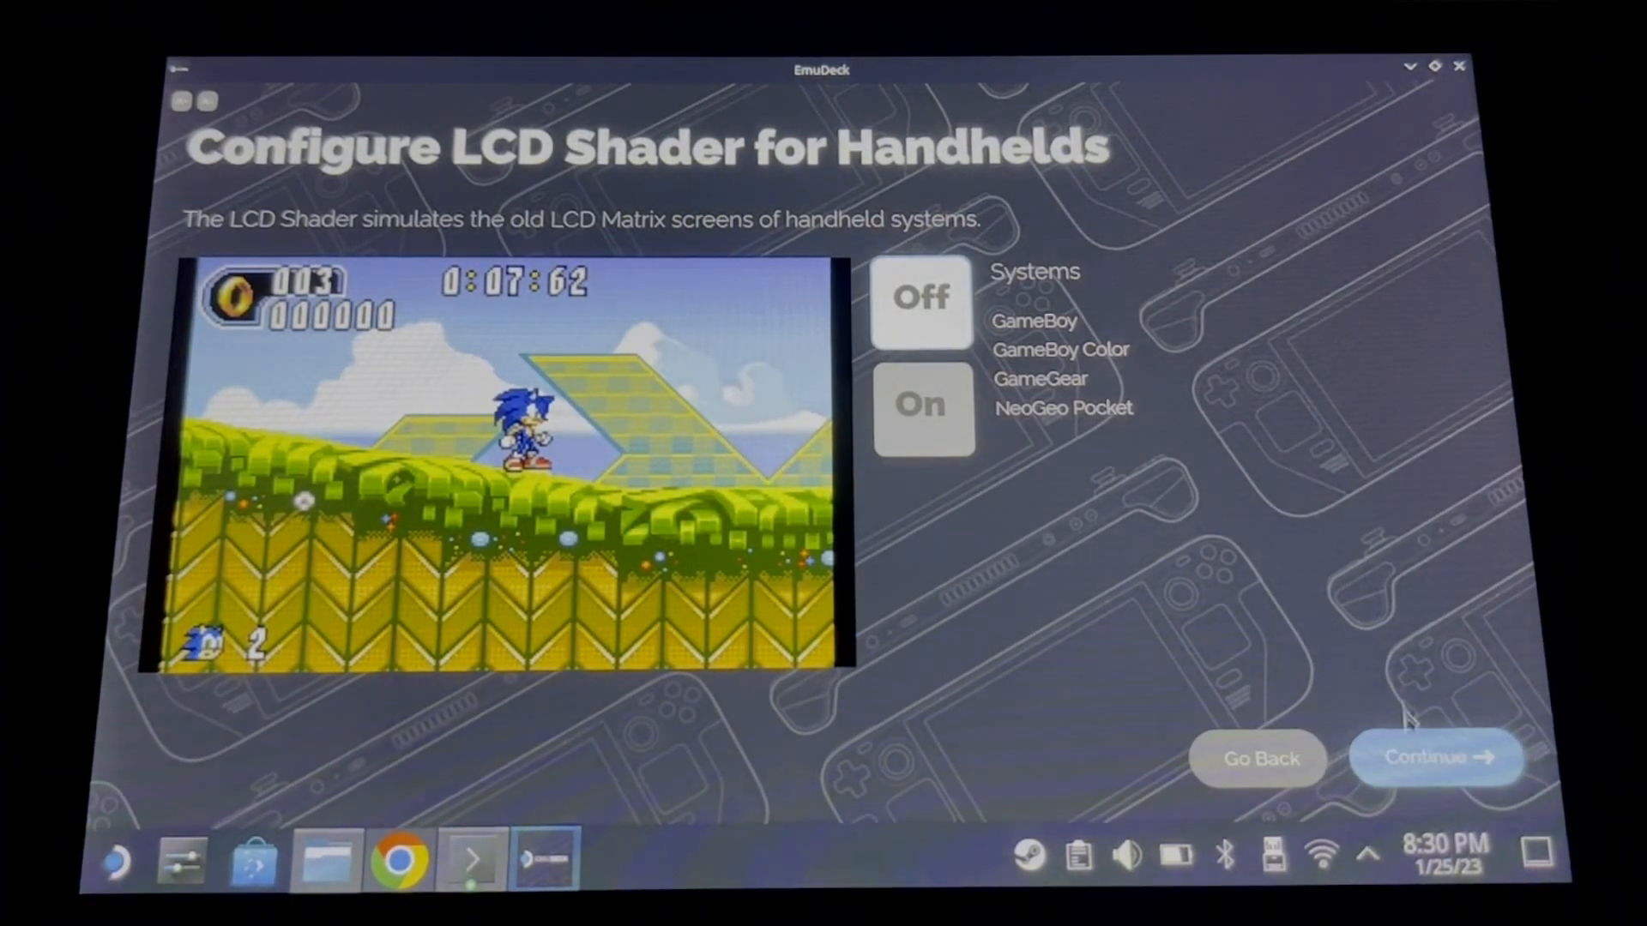
left_click(1434, 756)
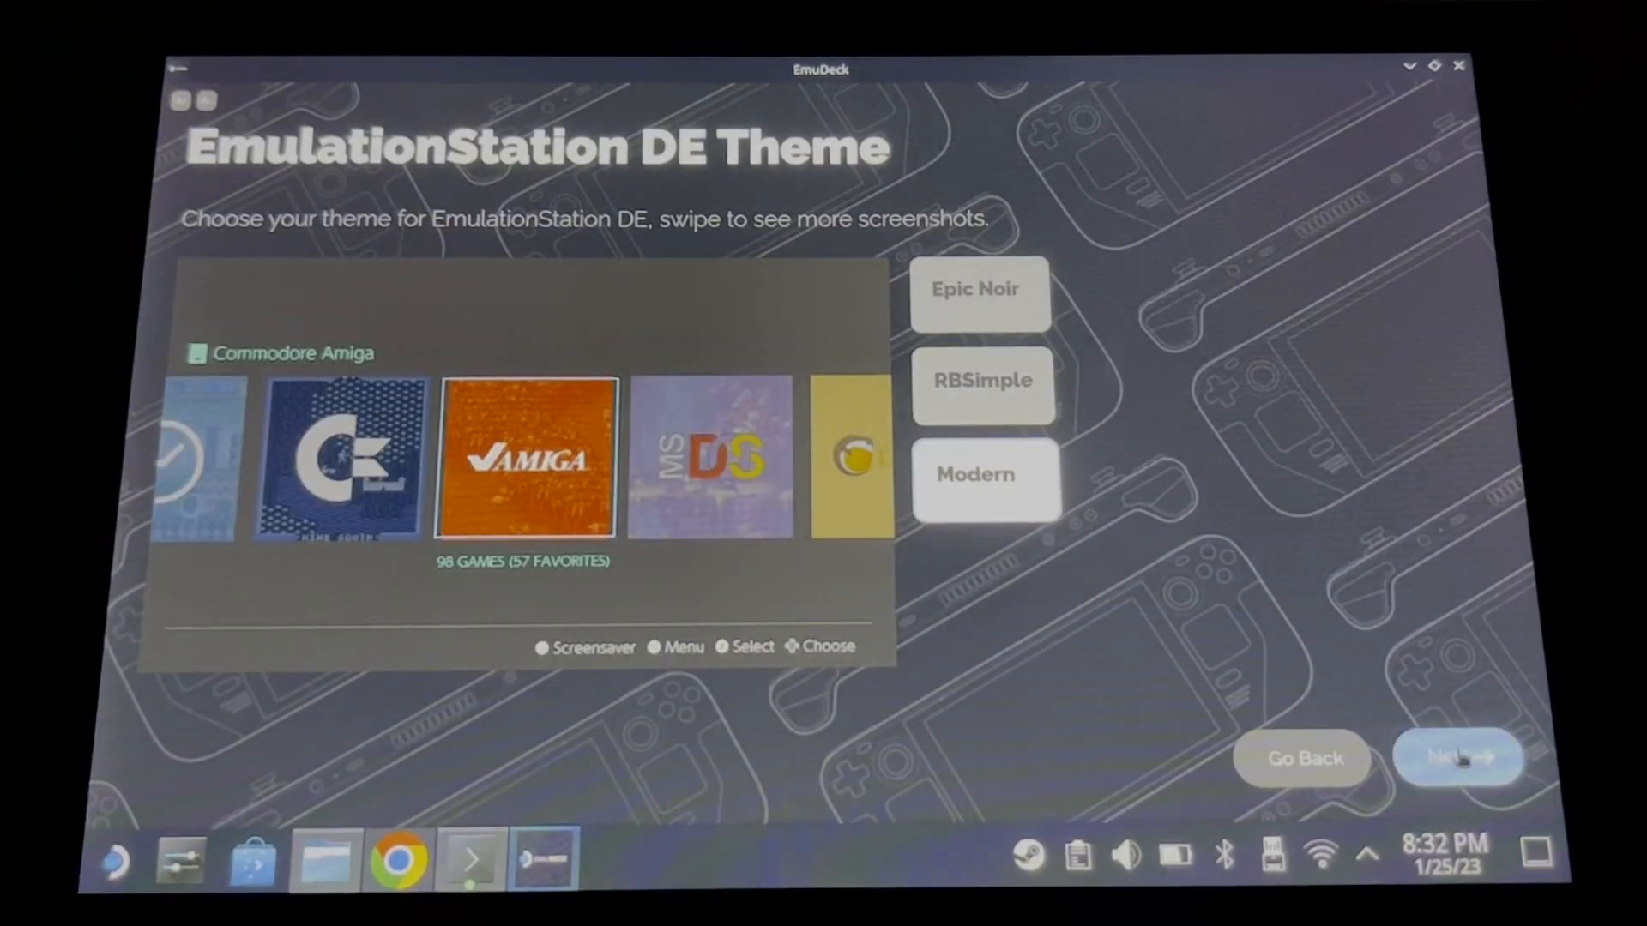
left_click(1457, 757)
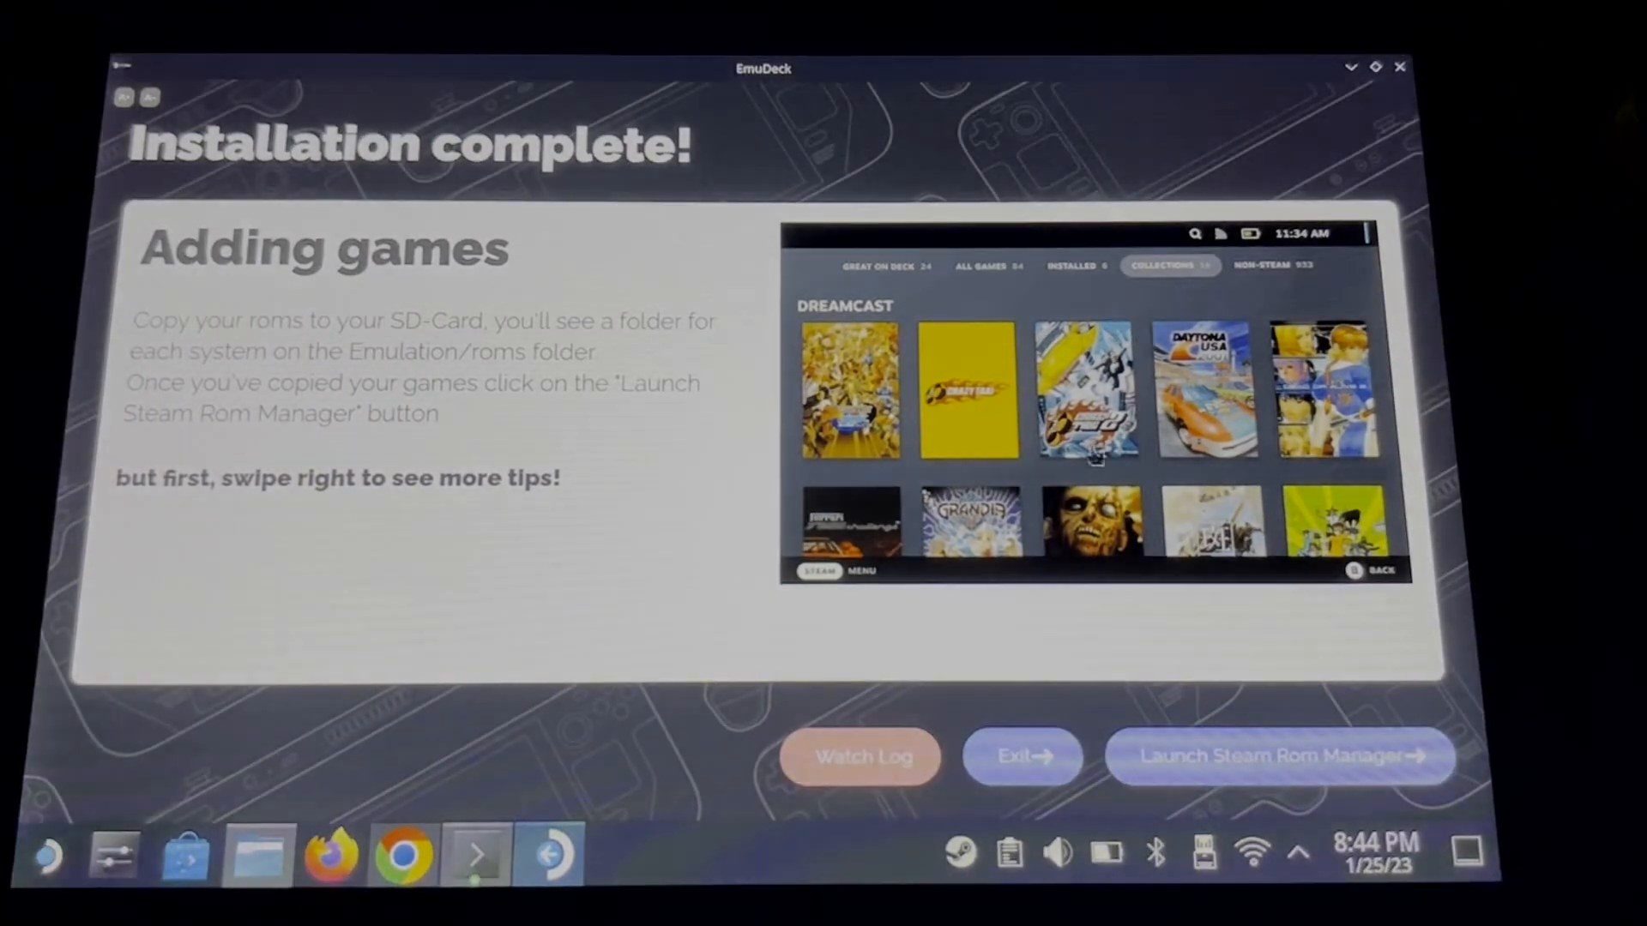
mouse_move(1021, 755)
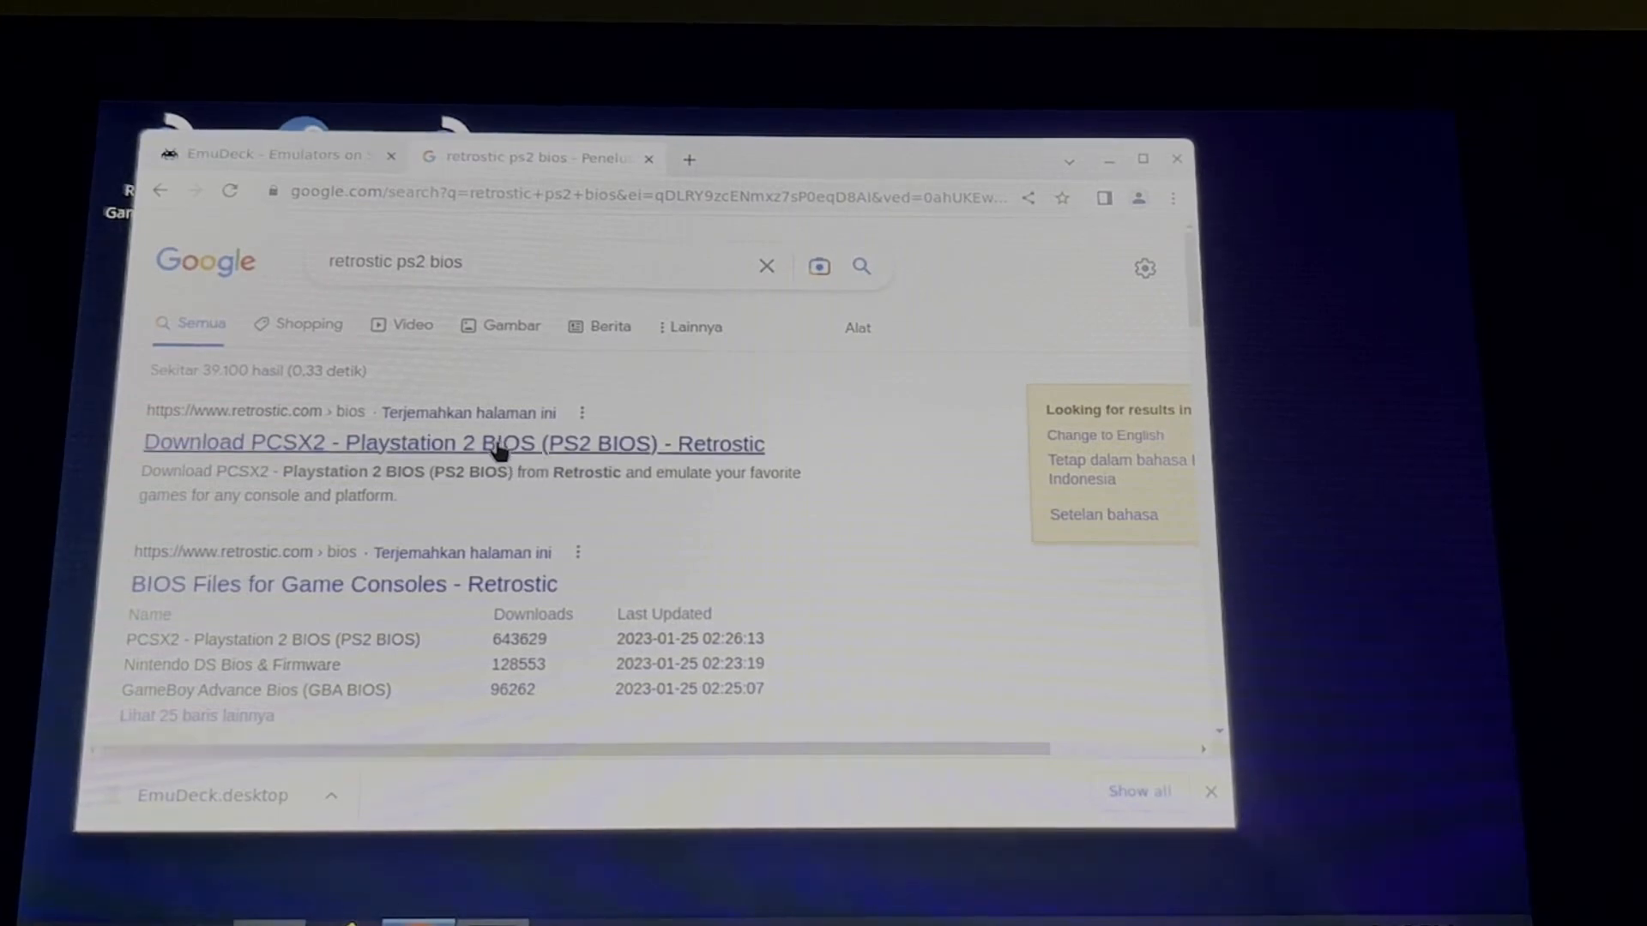
- Start downloading ps2_bios.zip from the Retrostic PS2 BIOS page
left_click(452, 442)
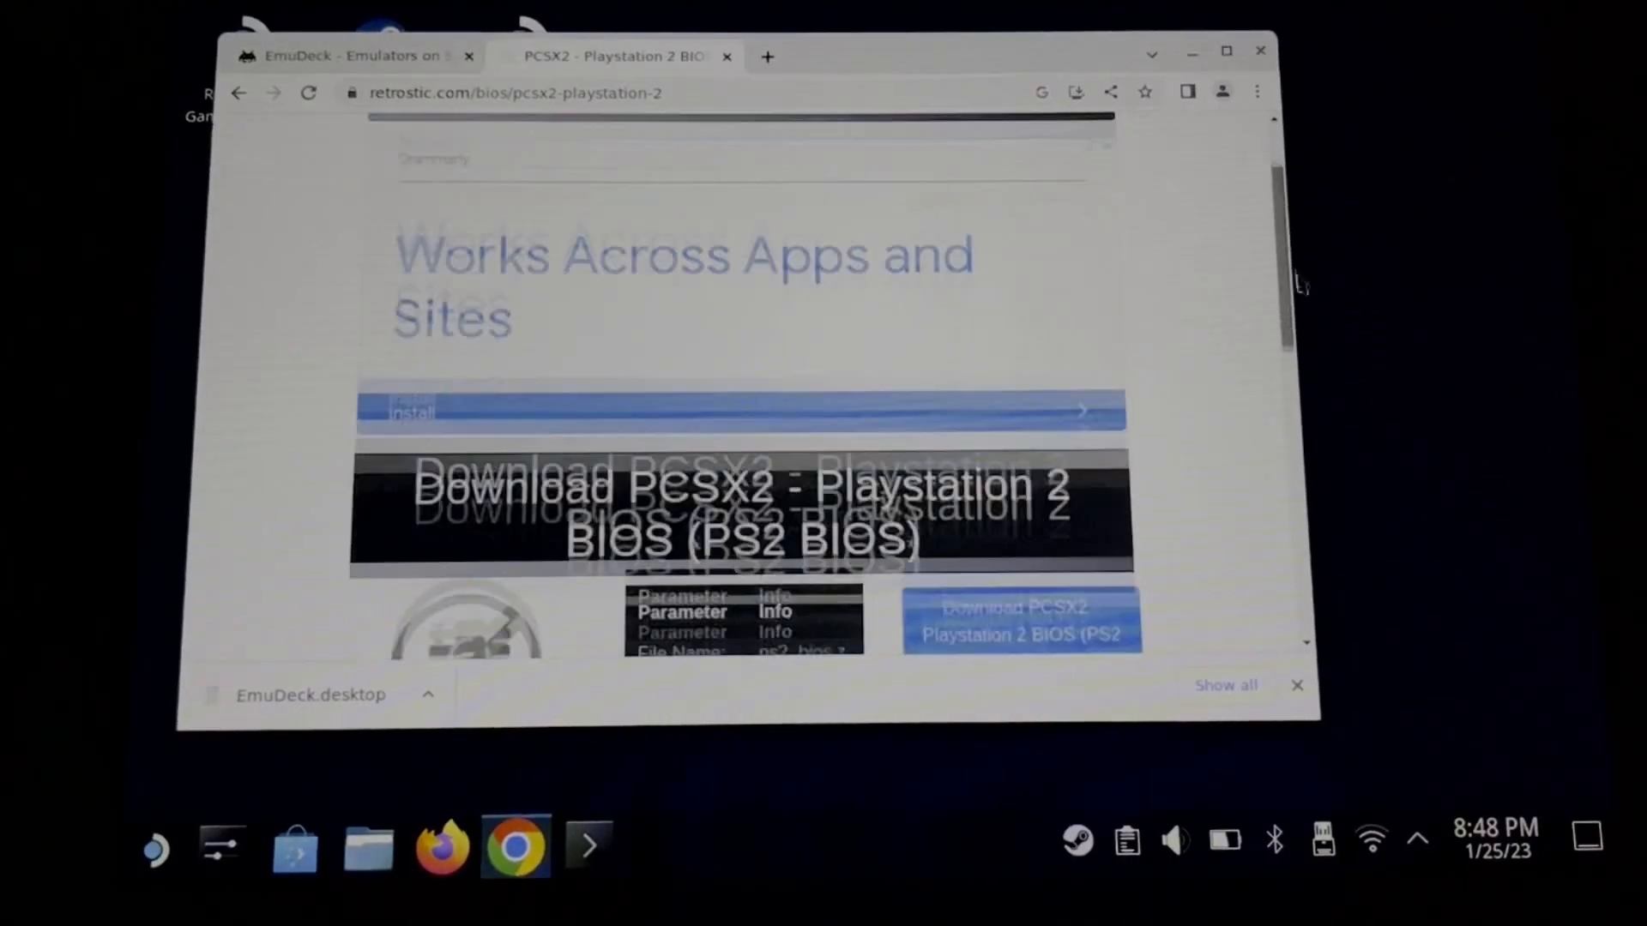
left_click(1018, 620)
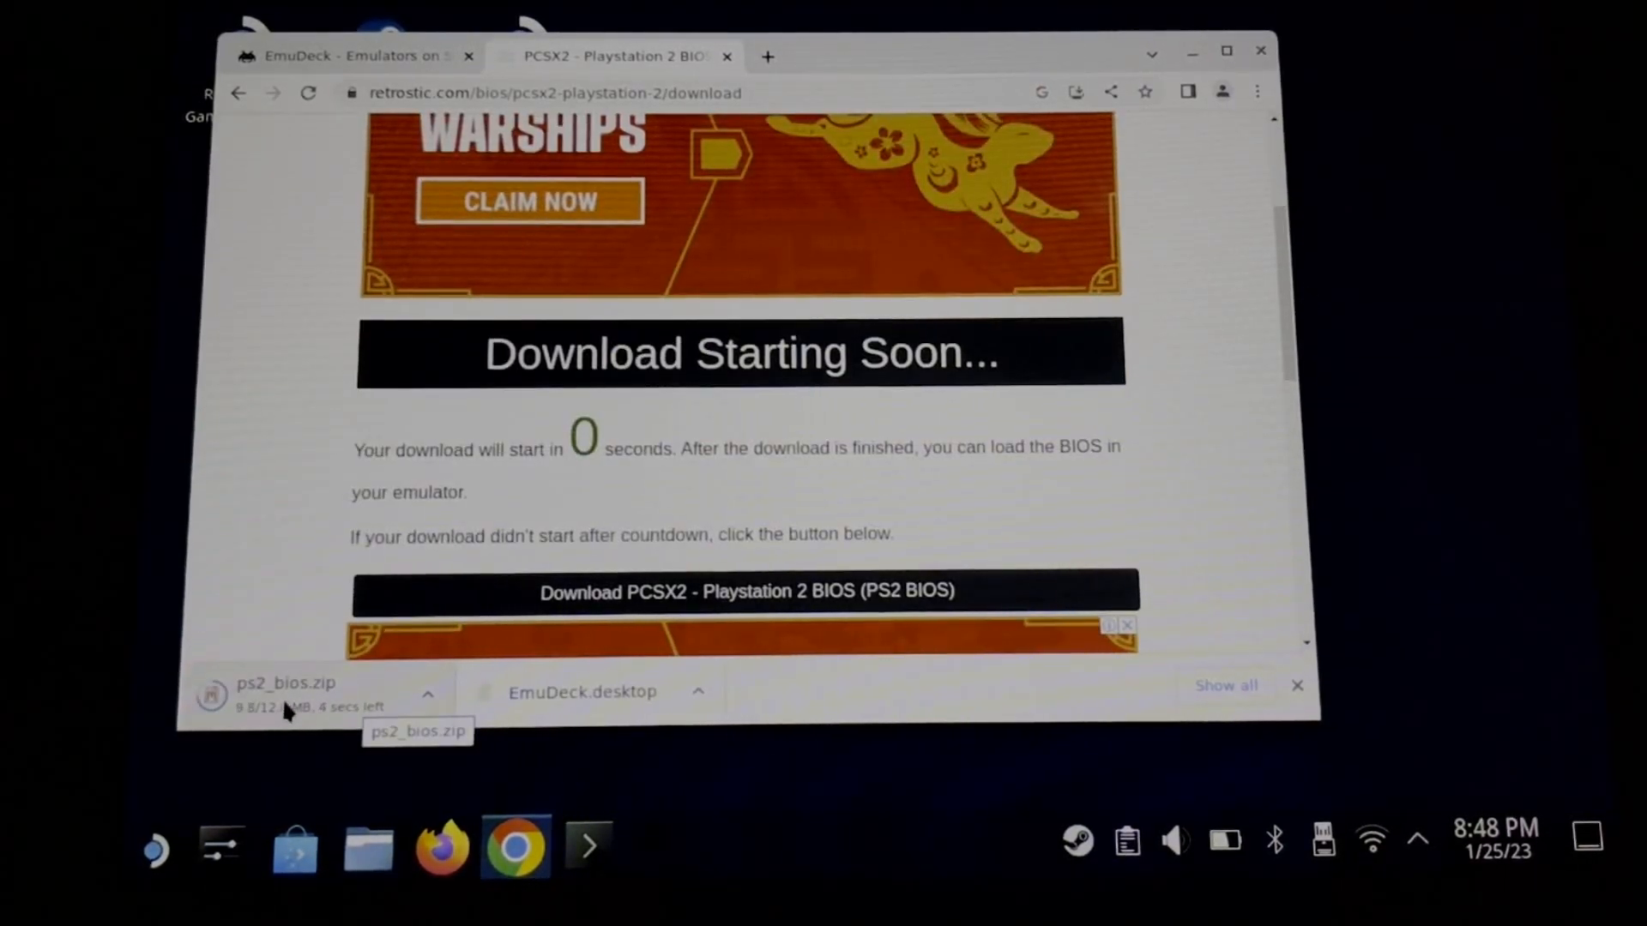
- Extract ps2_bios.zip into a ps2_bios subfolder, open it, then browse to the primary card's Emulation/bios folder
left_click(367, 846)
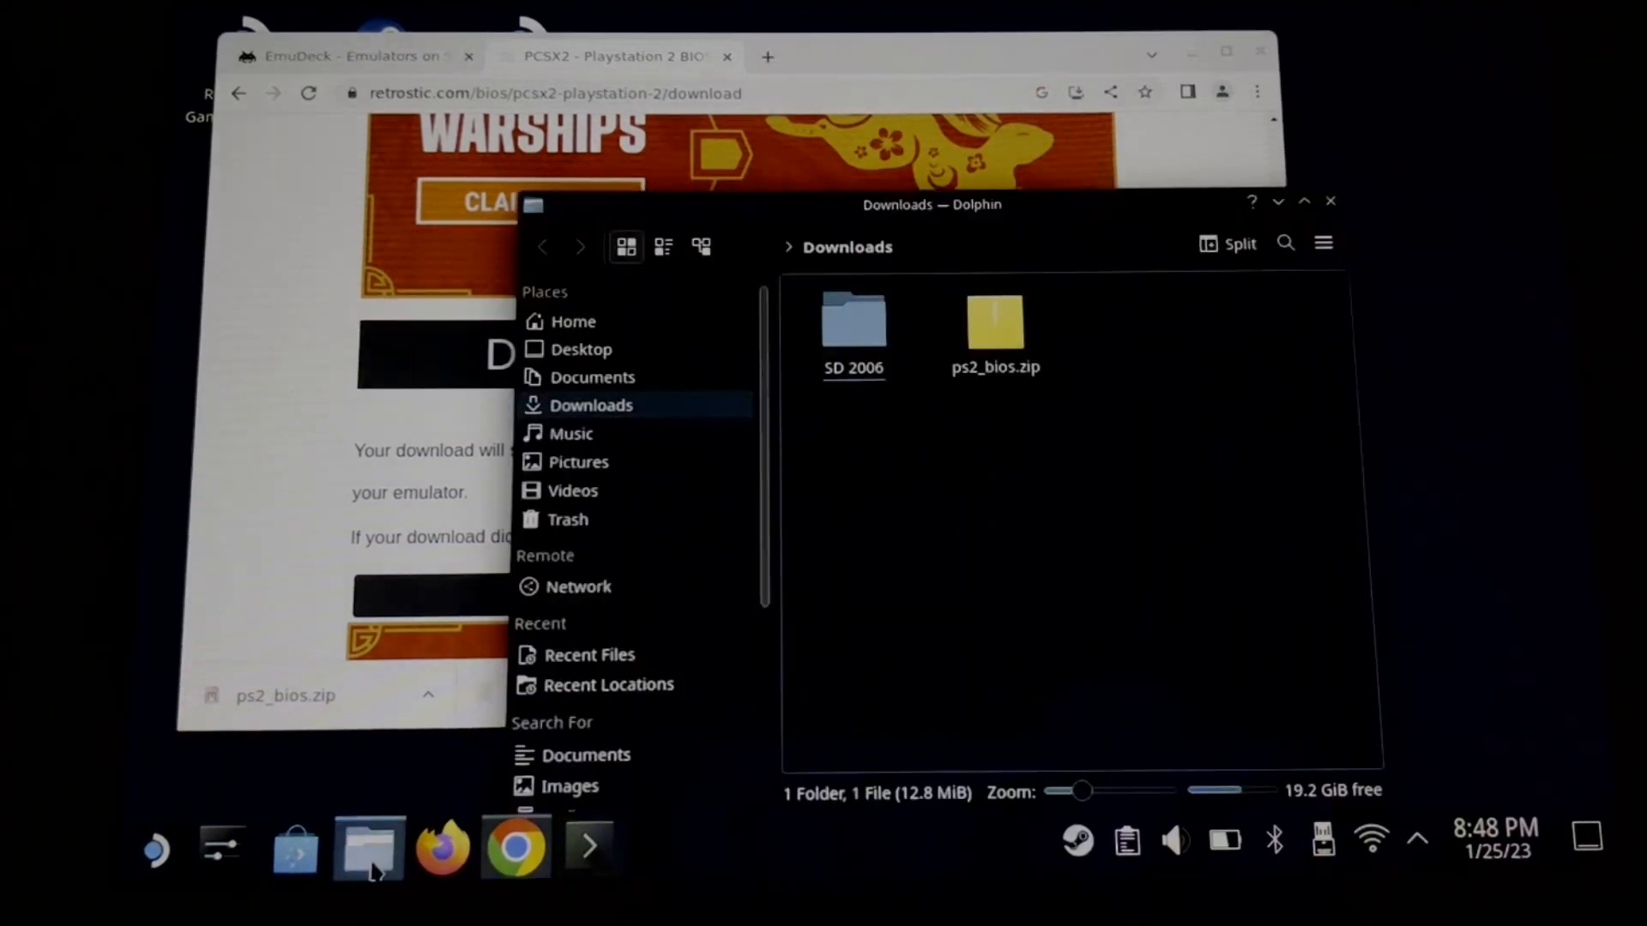
double_click(994, 321)
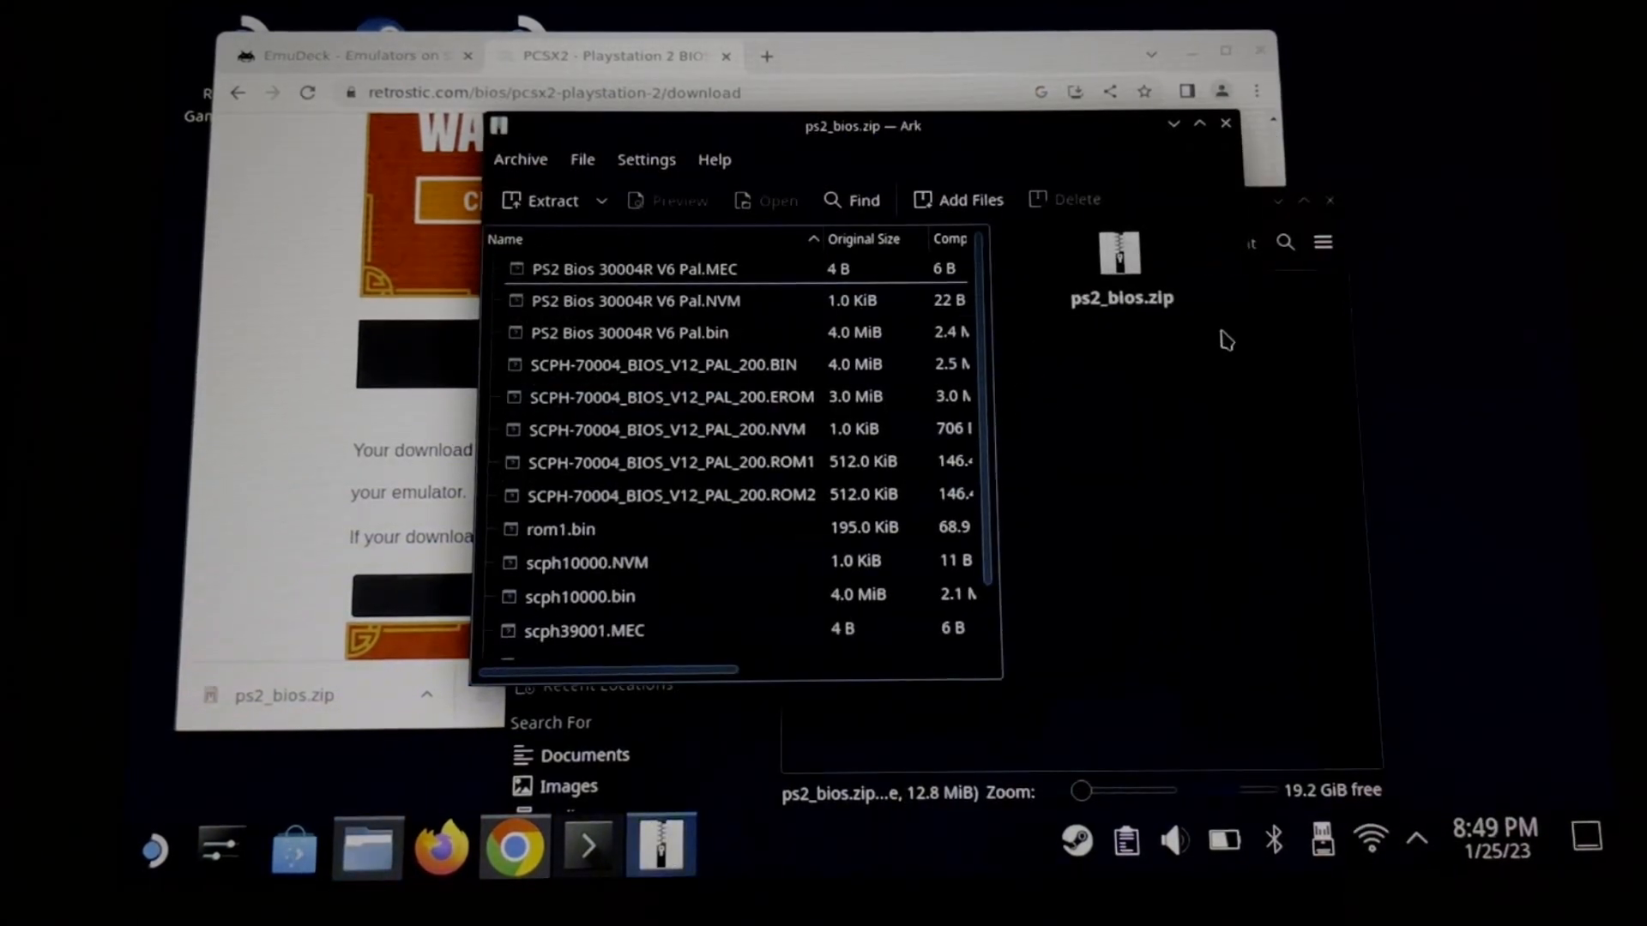
left_click(551, 199)
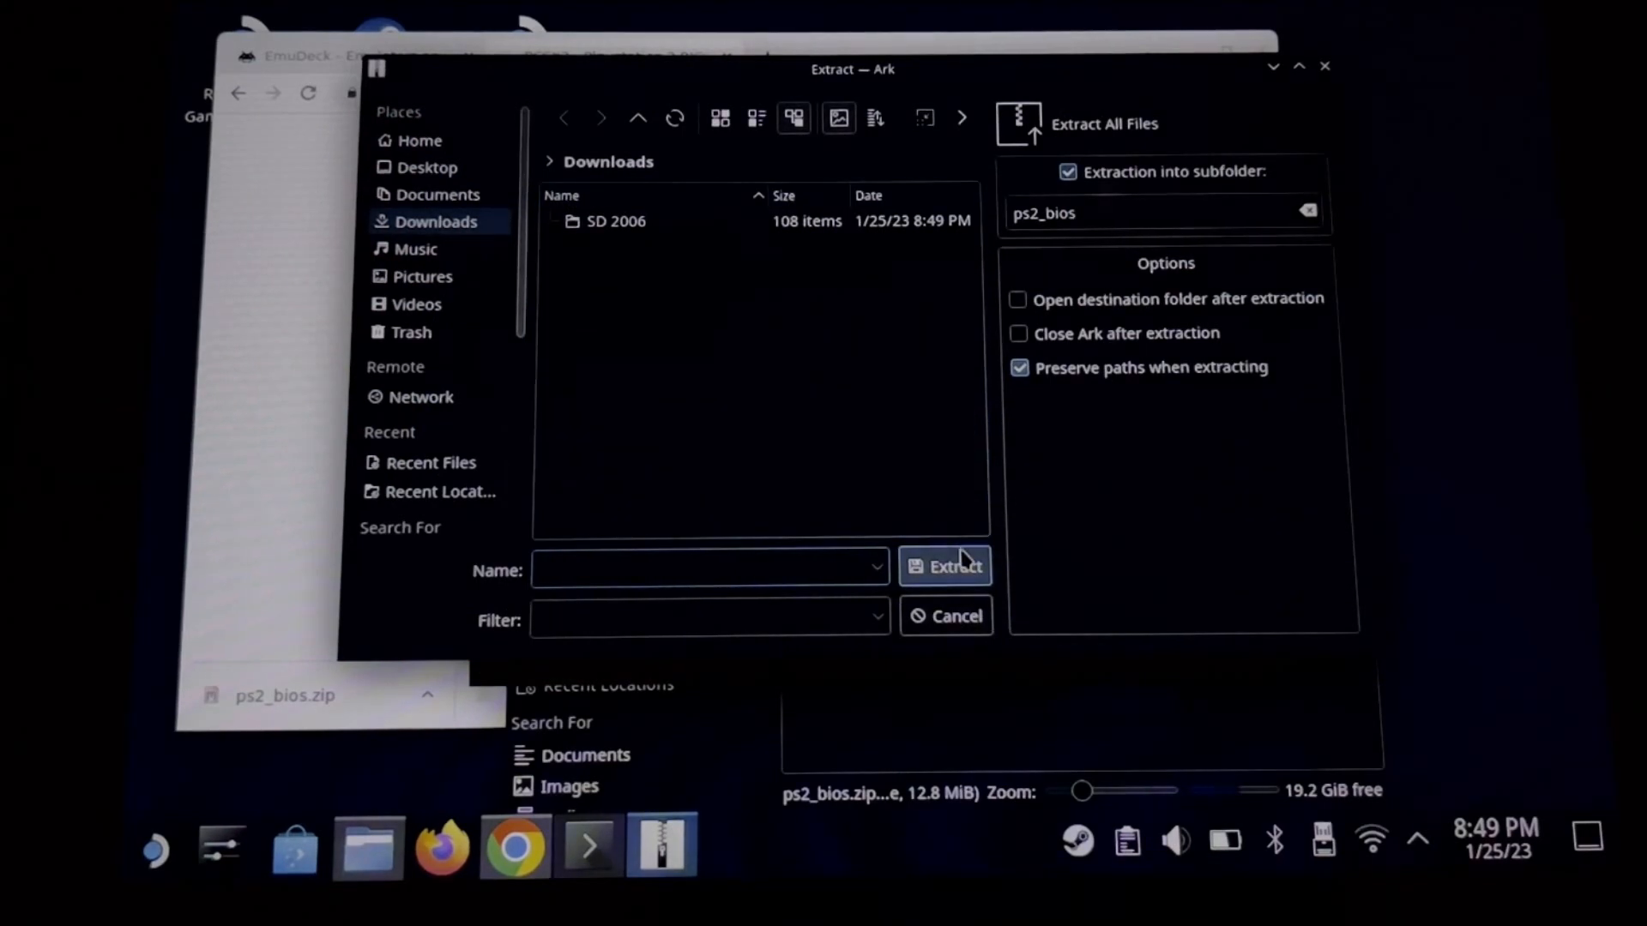
left_click(943, 566)
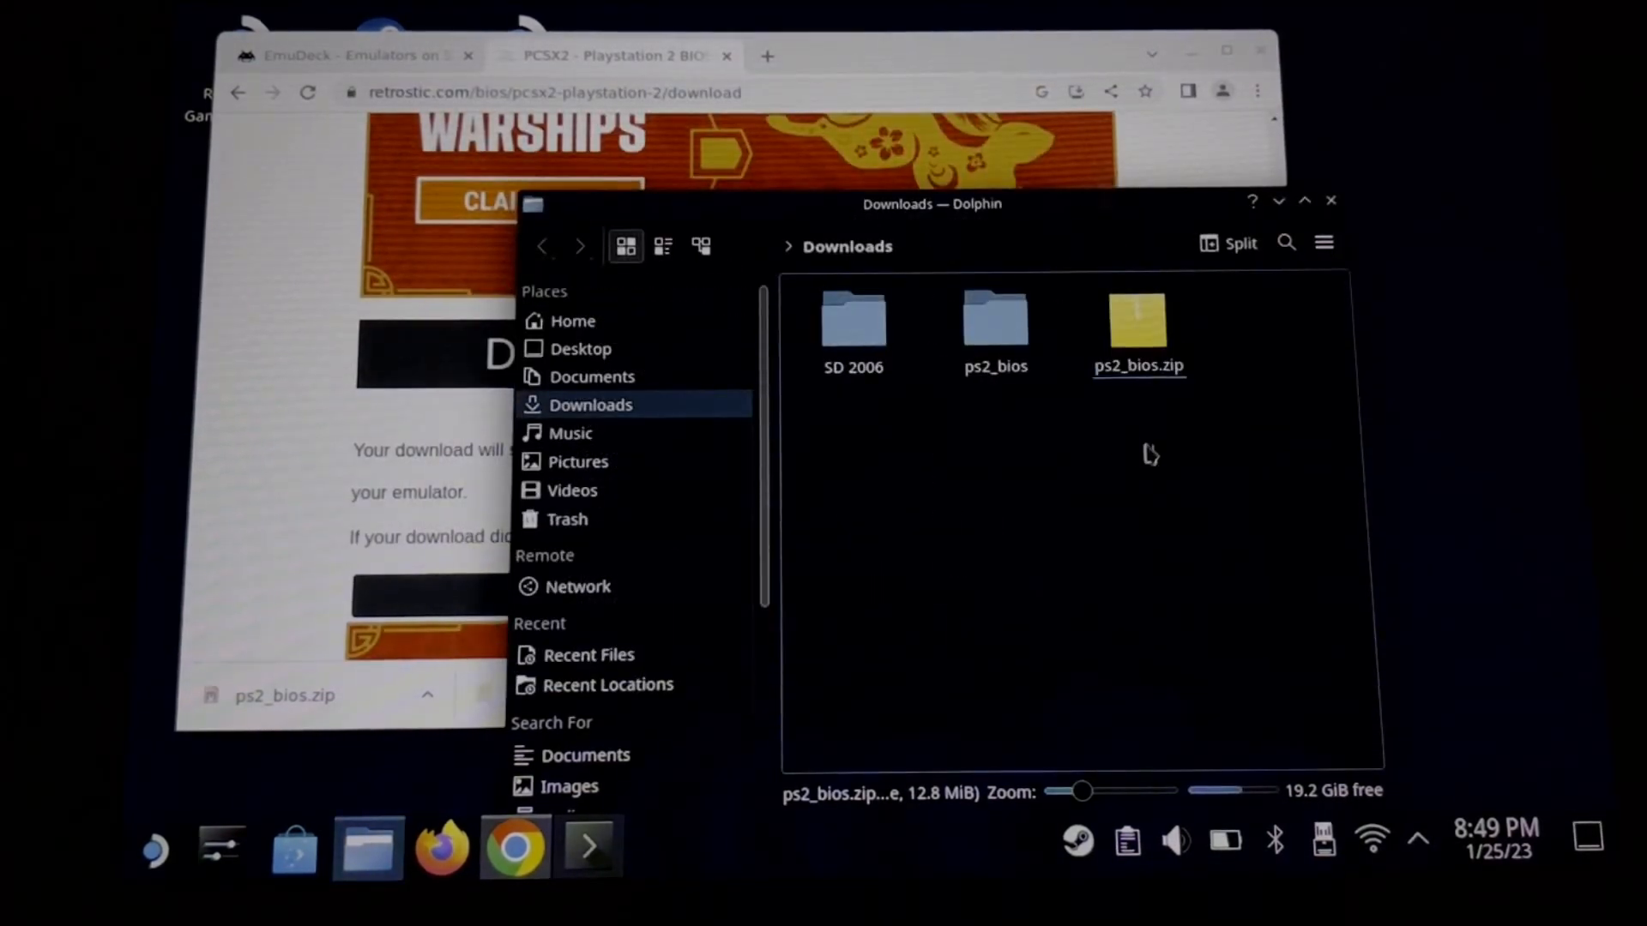
double_click(995, 319)
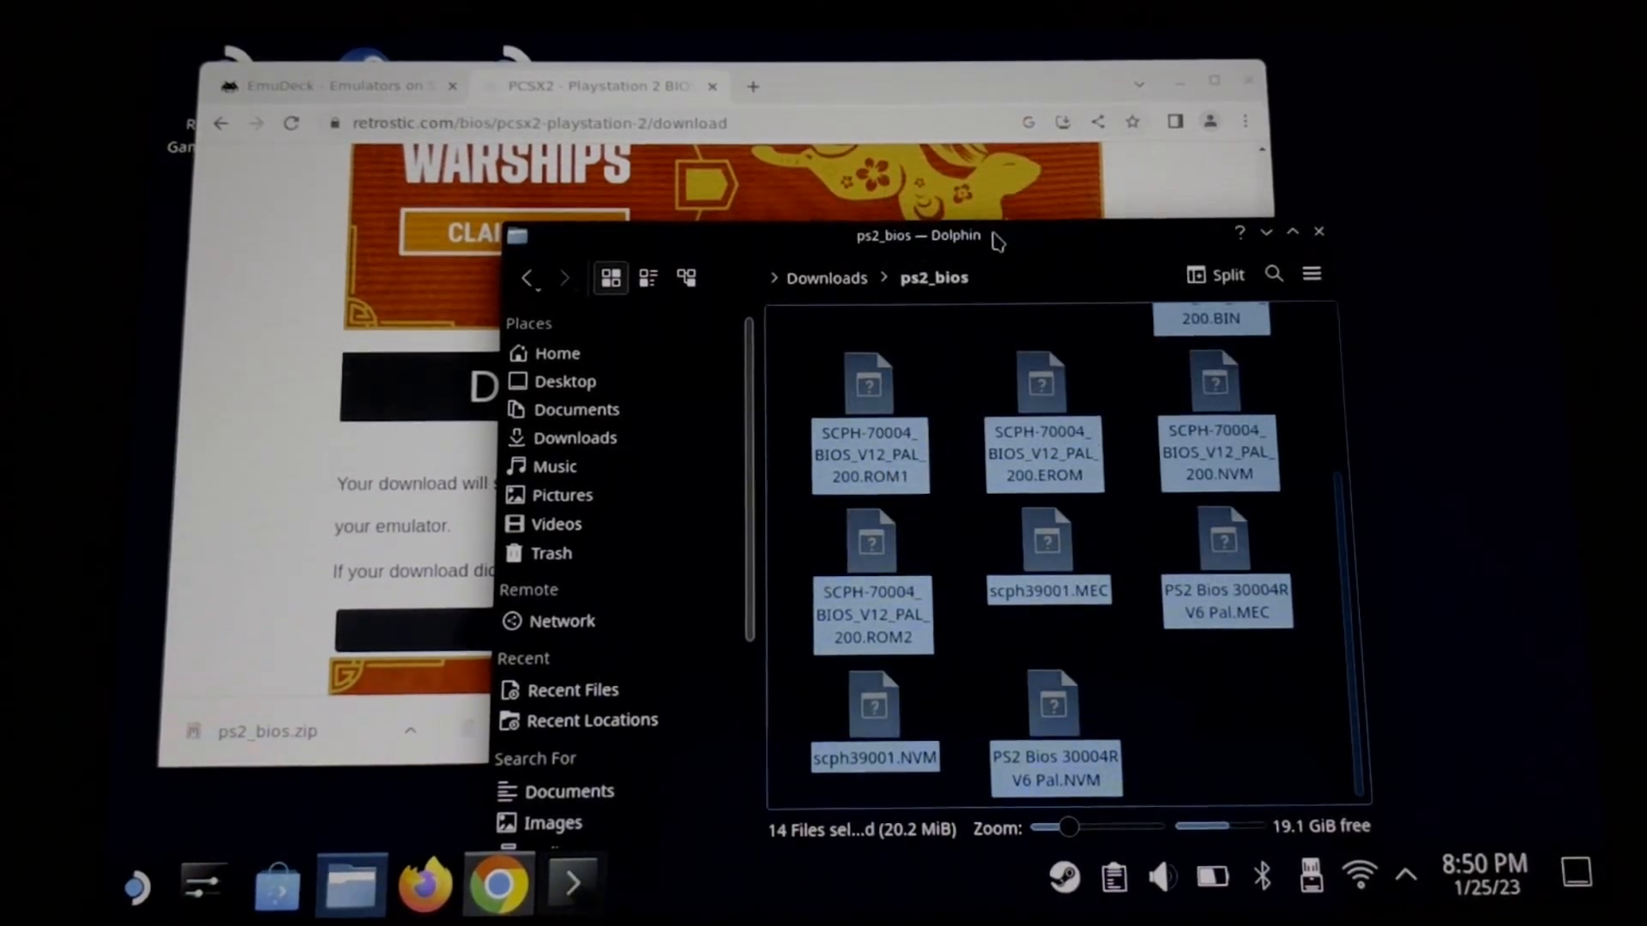
mouse_move(759, 820)
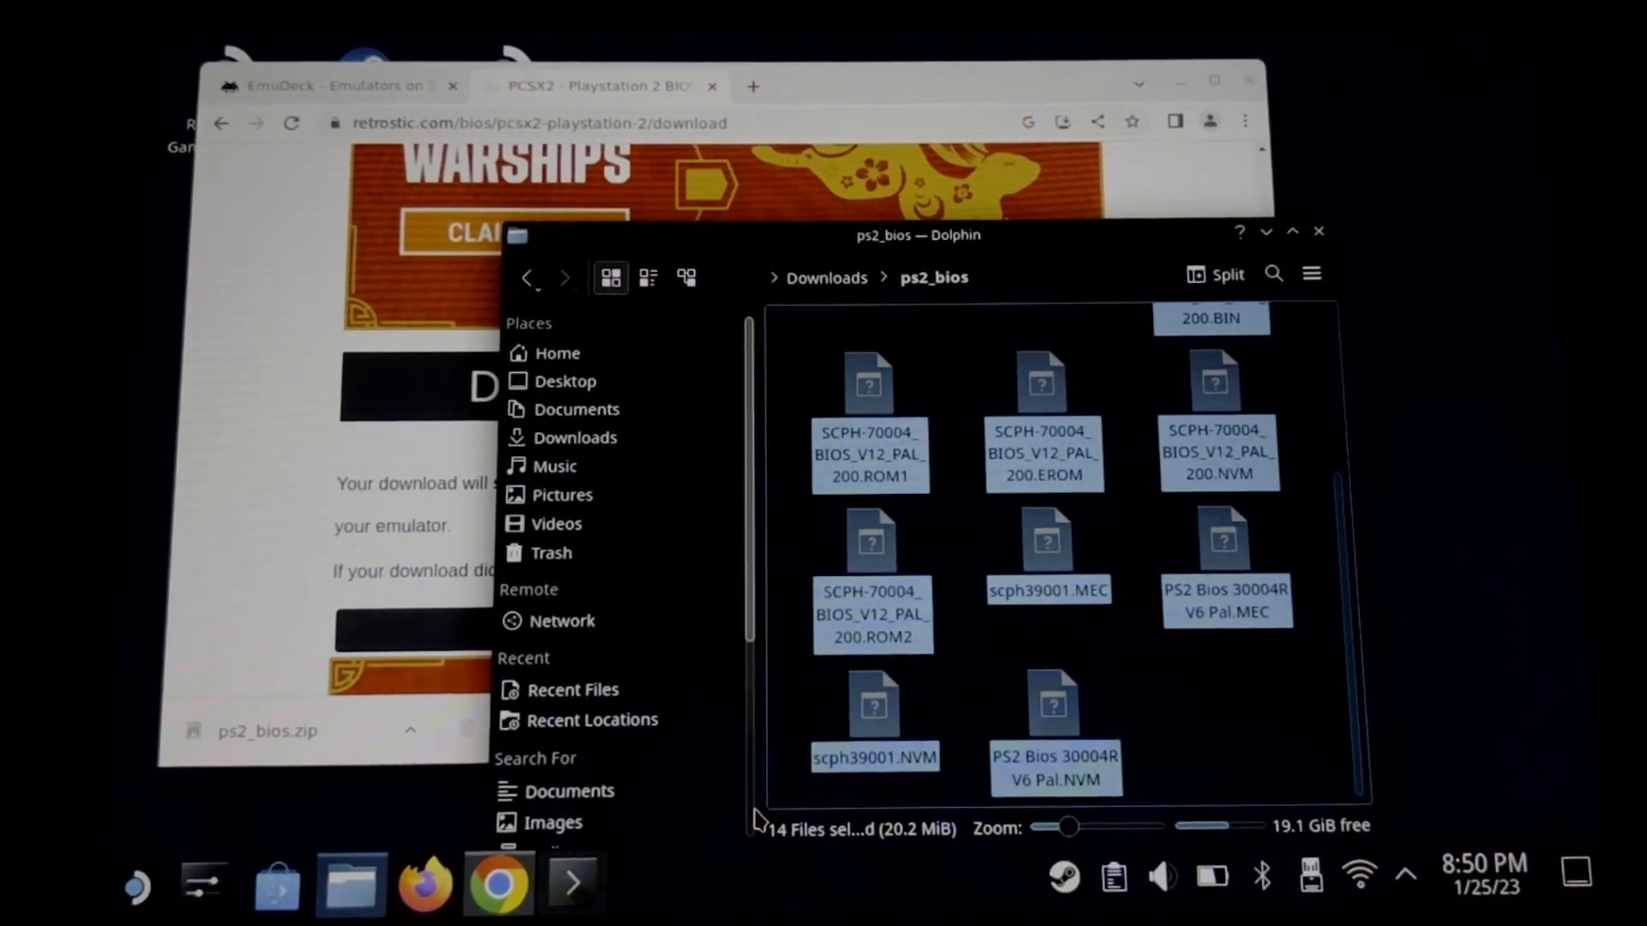
left_click(554, 830)
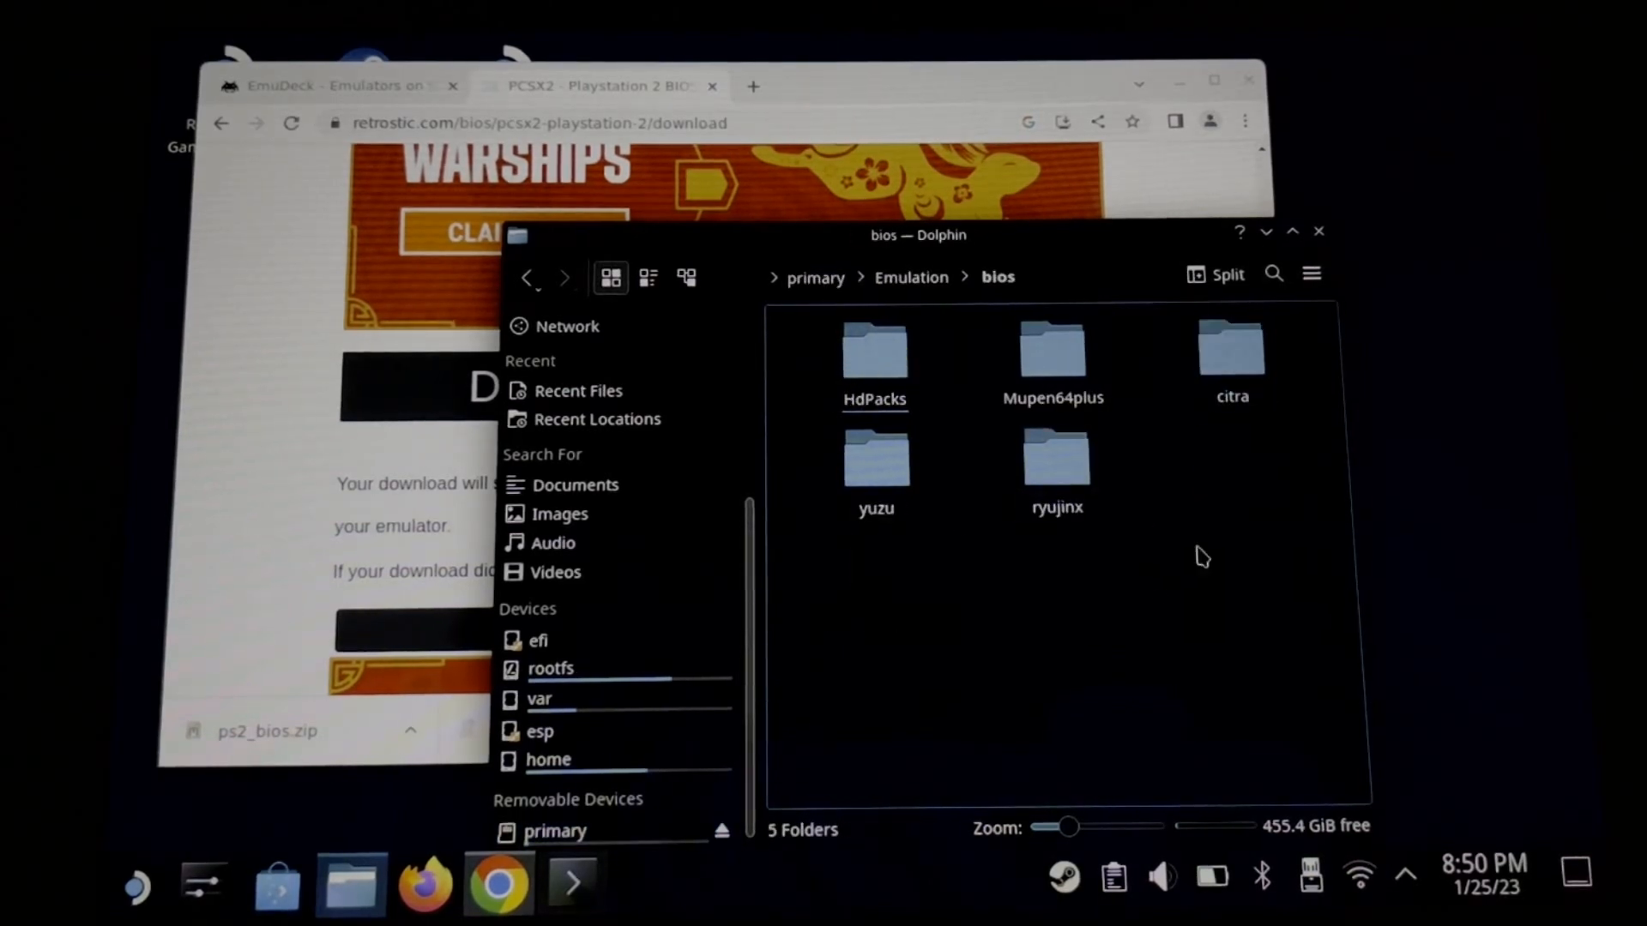
mouse_move(1187, 609)
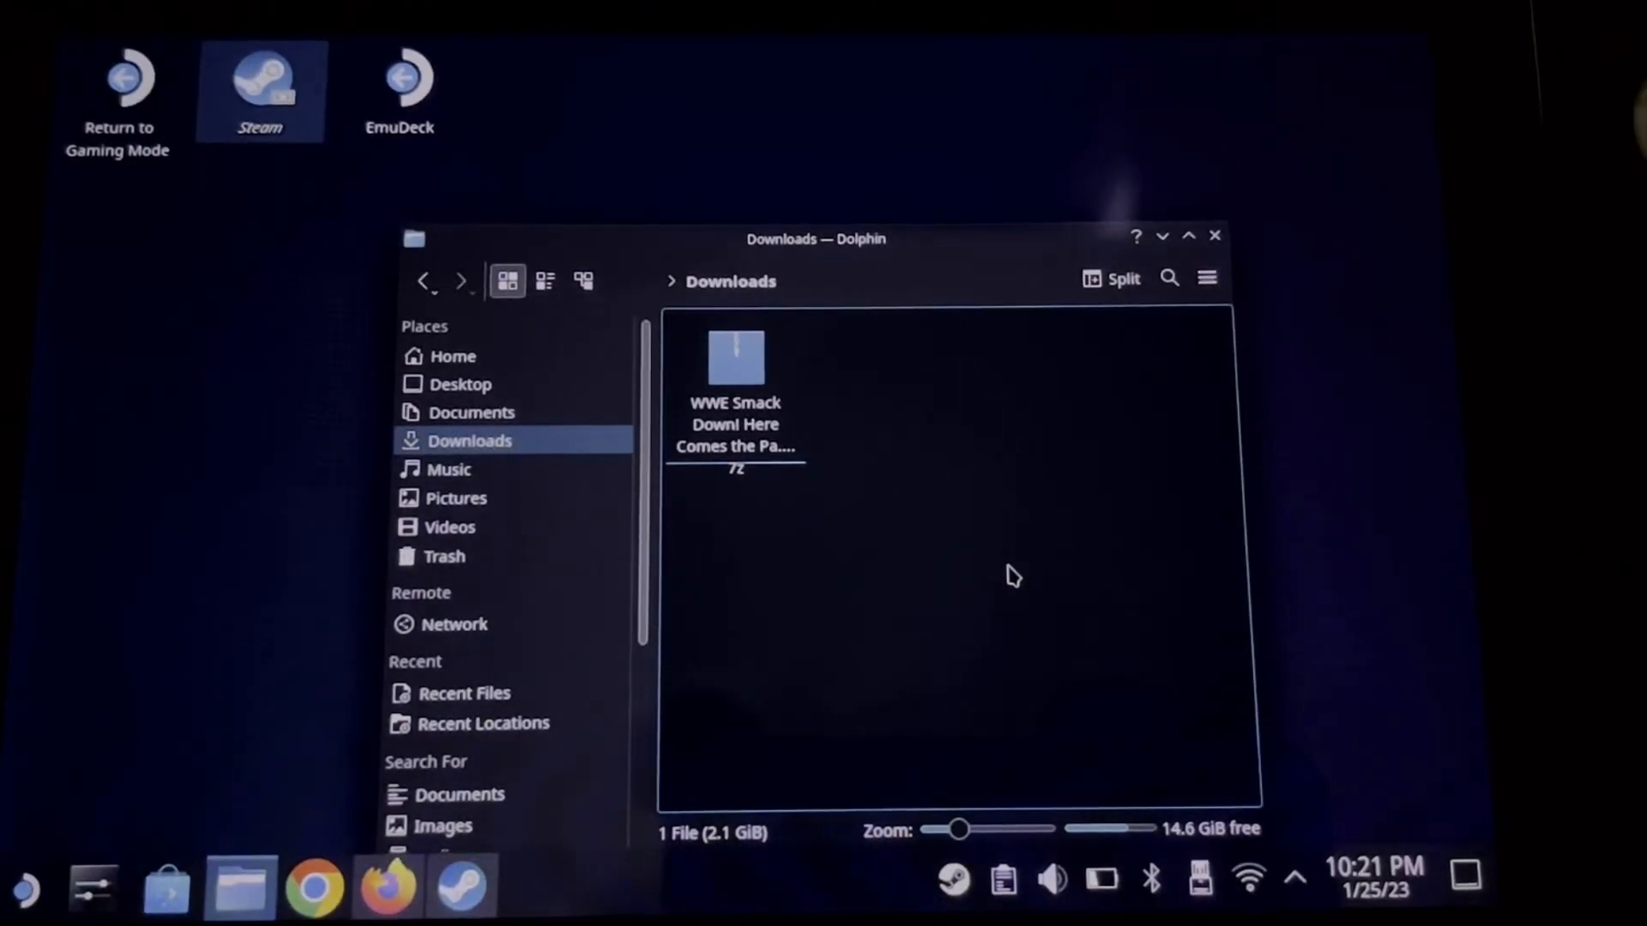
- Copy the WWE SmackDown .7z archive and go to primary > Emulation > roms
right_click(736, 421)
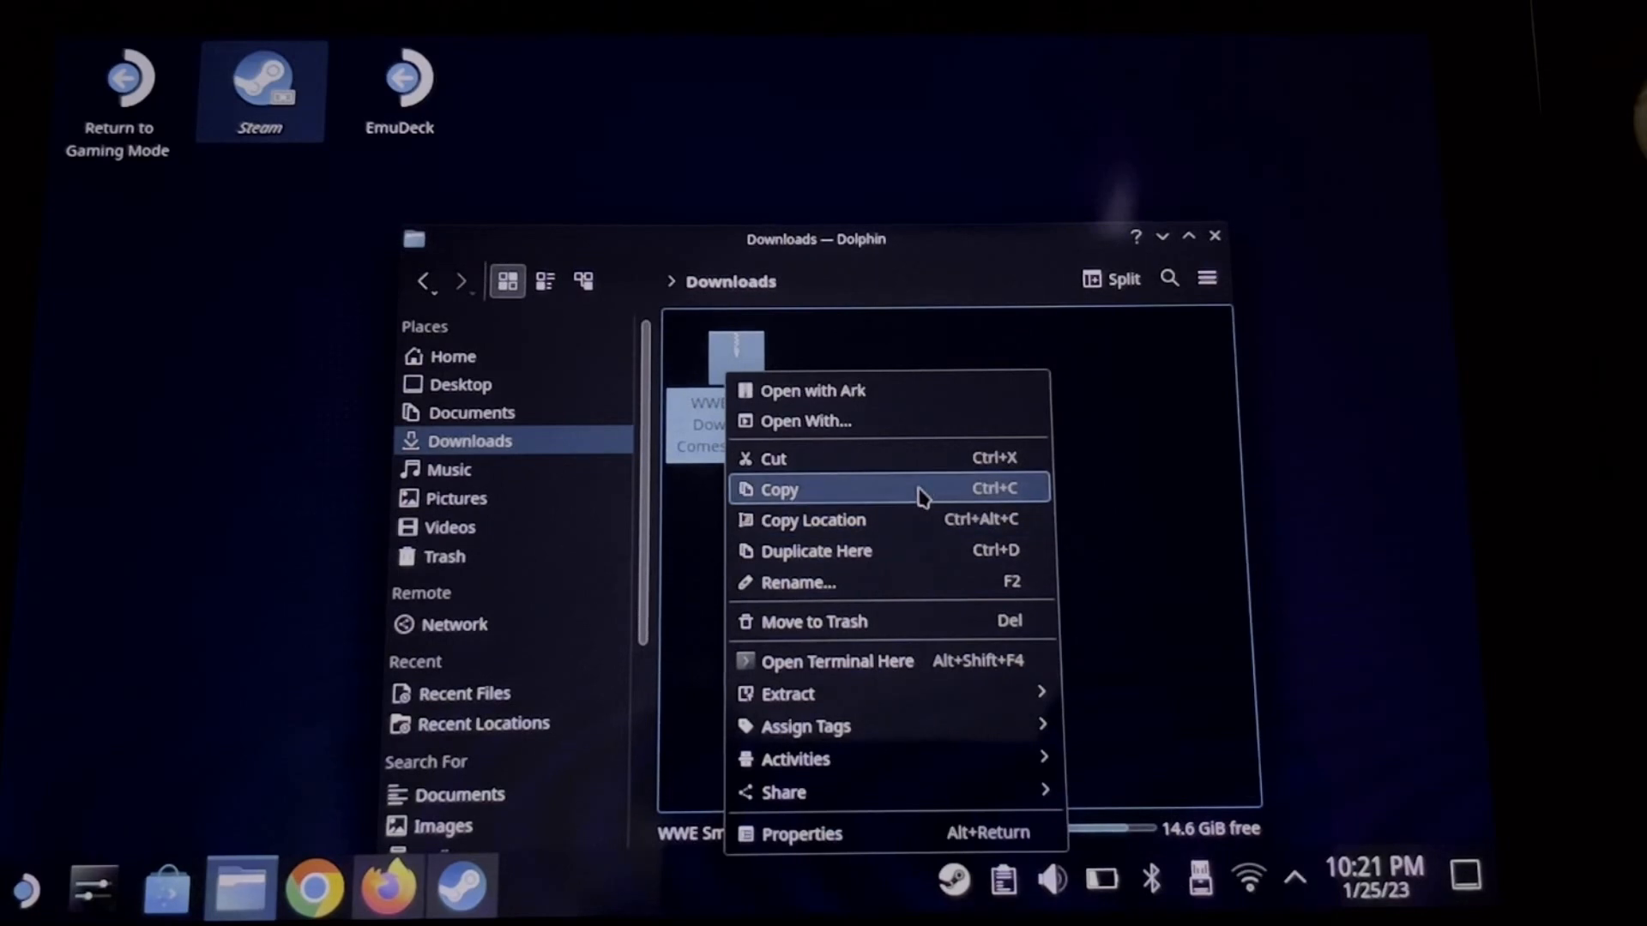
mouse_move(935, 504)
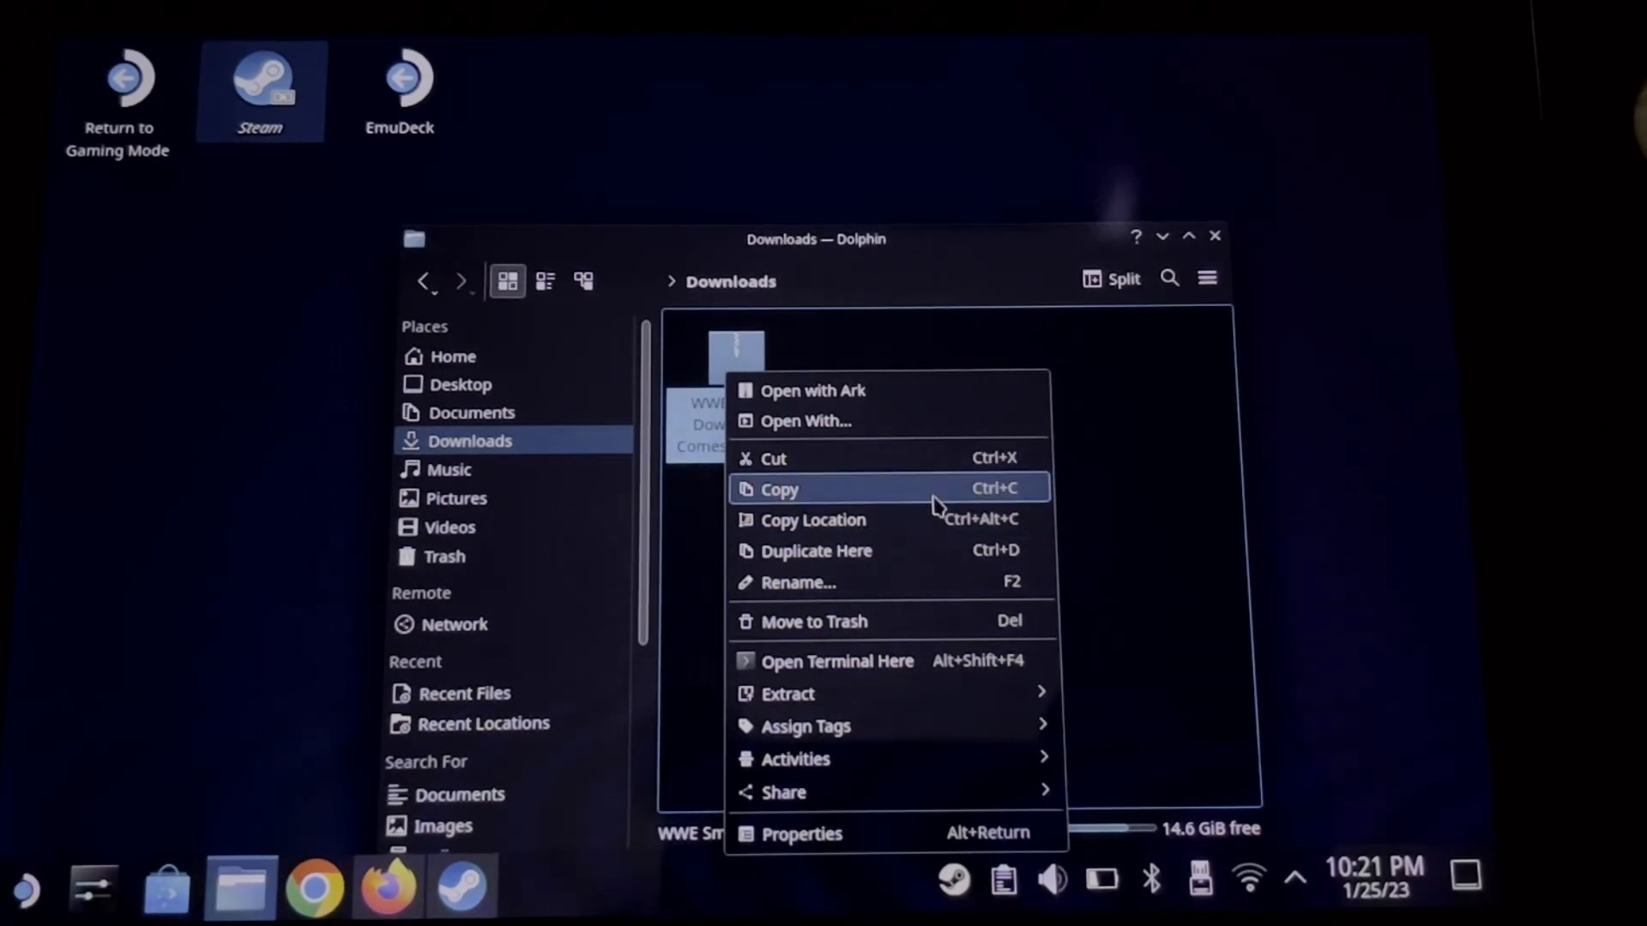
left_click(779, 489)
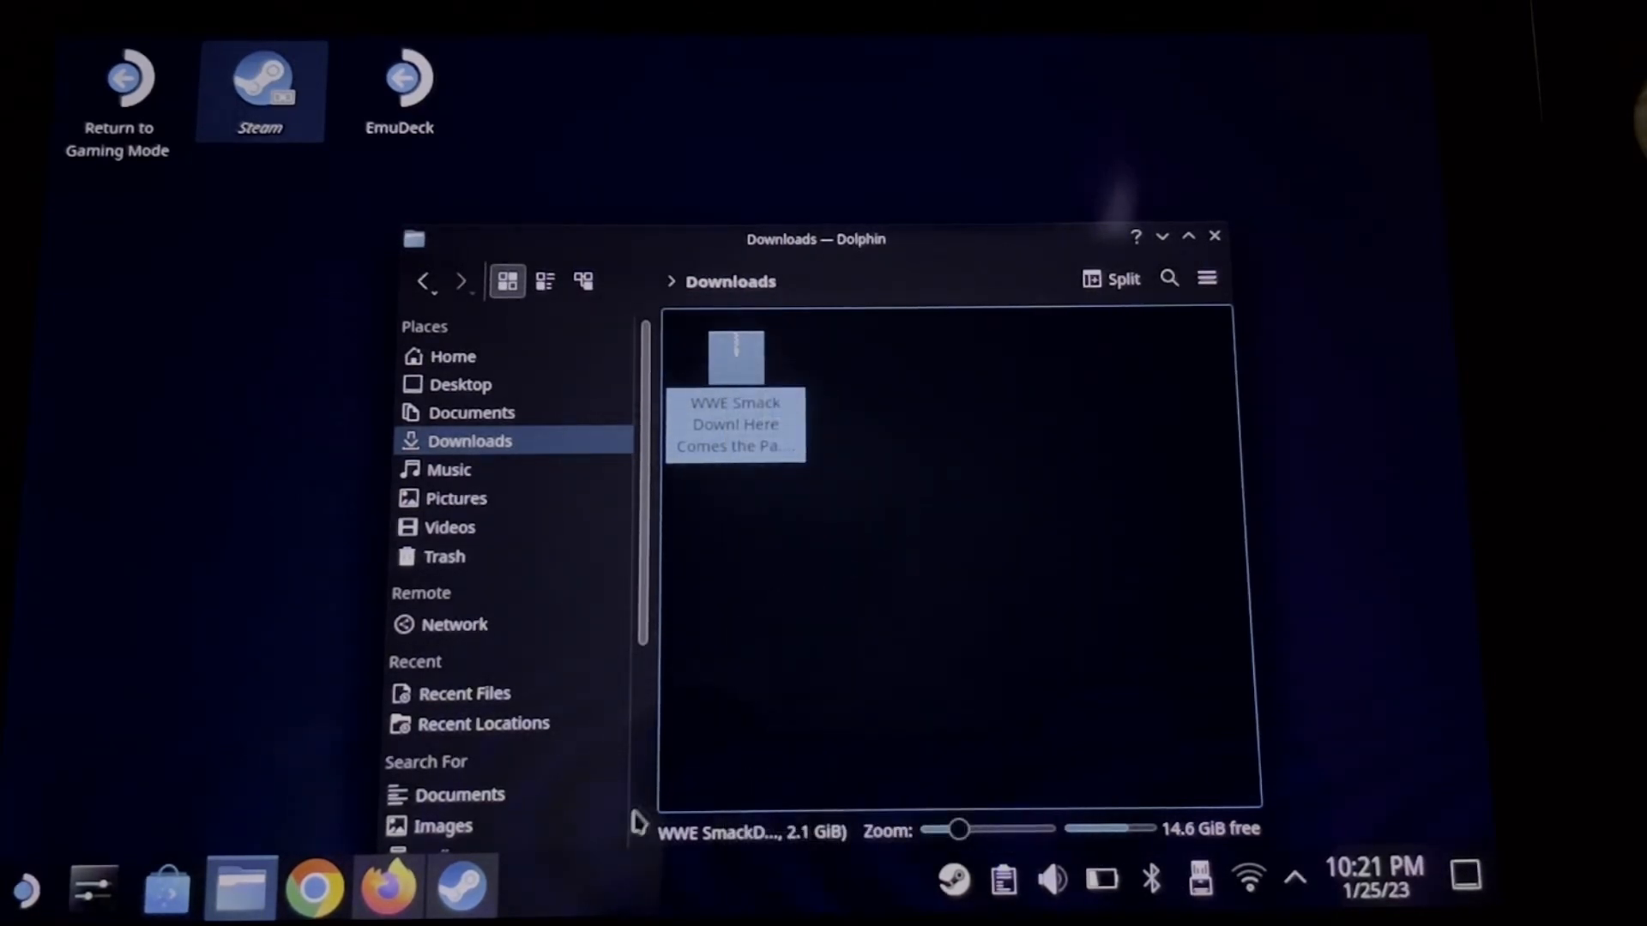
left_click(442, 834)
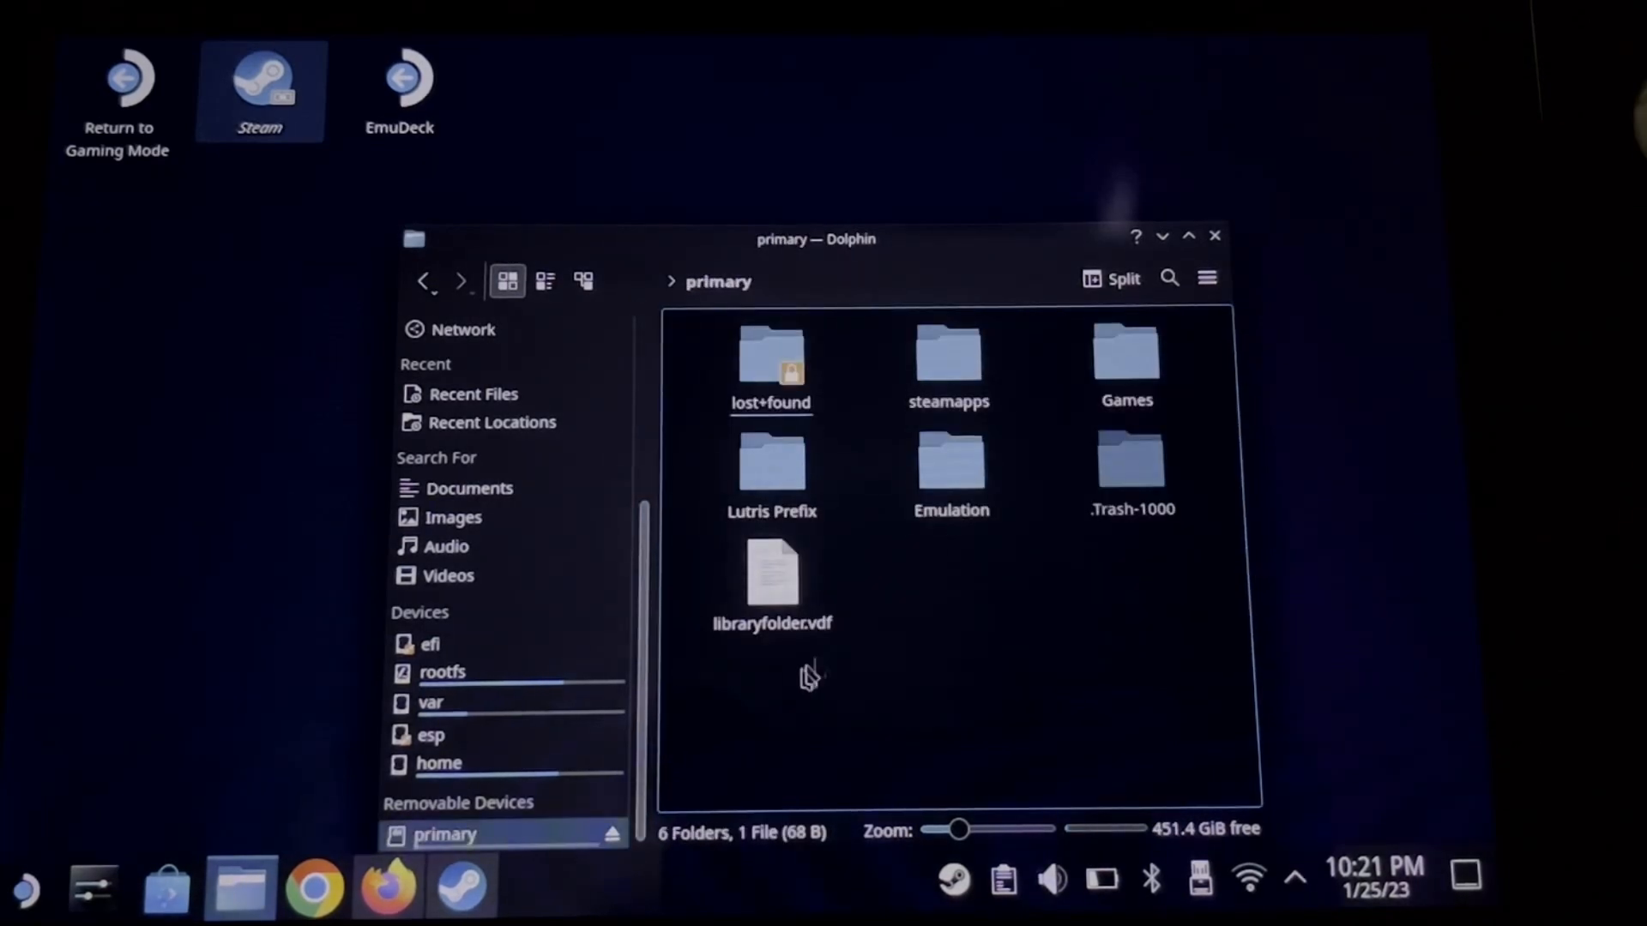
double_click(951, 474)
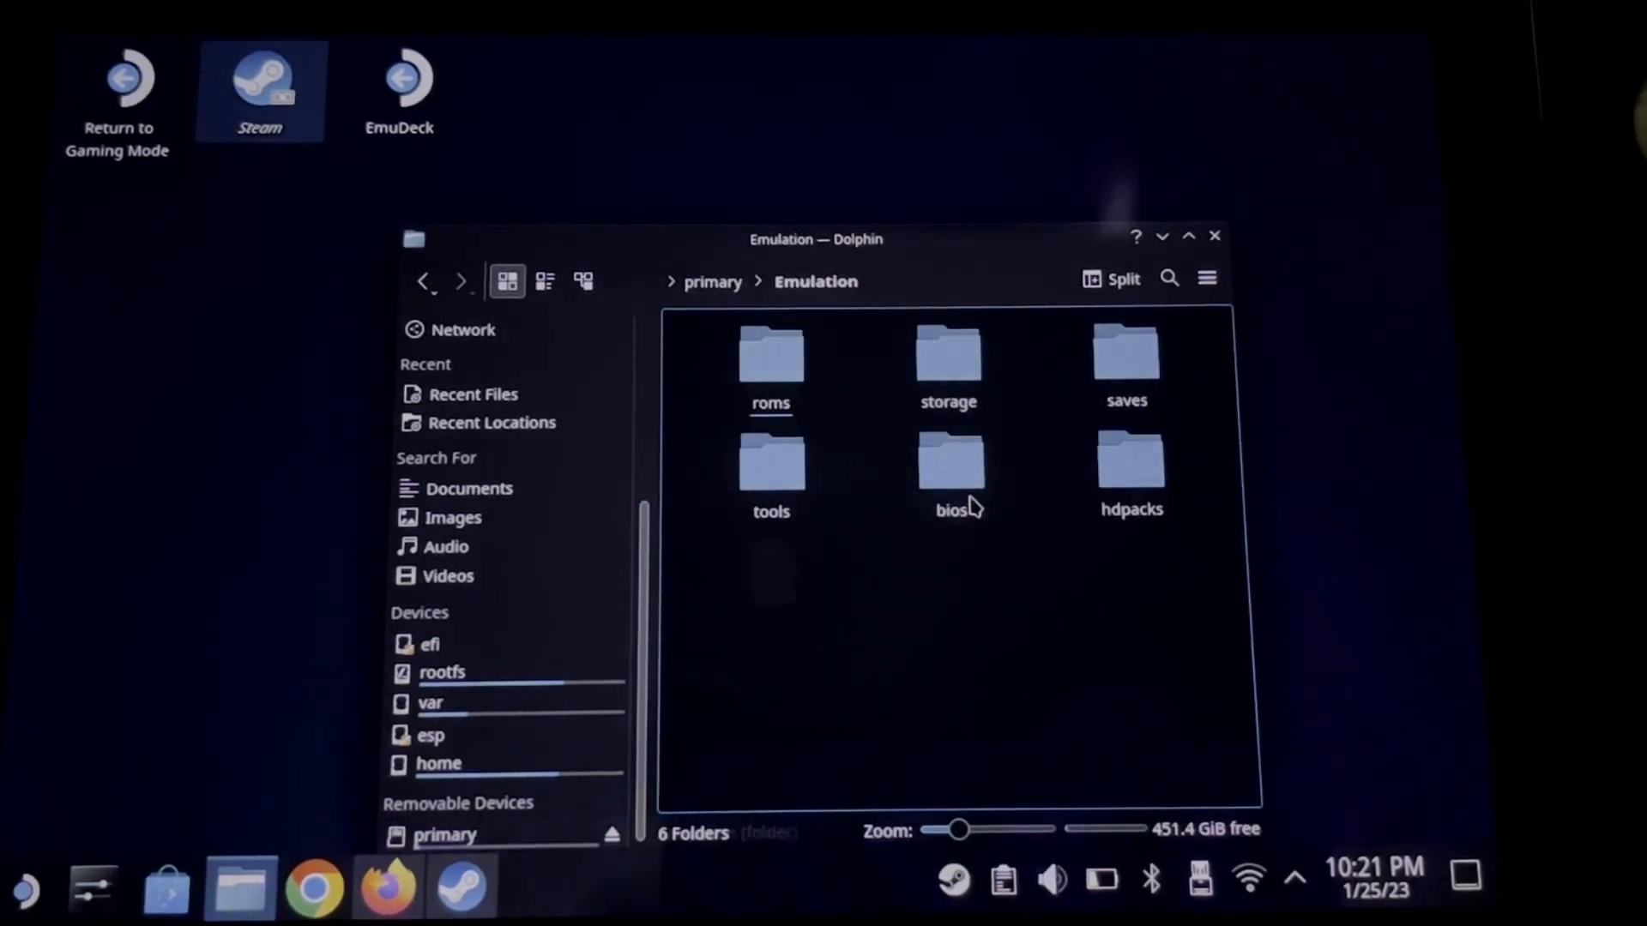
double_click(770, 355)
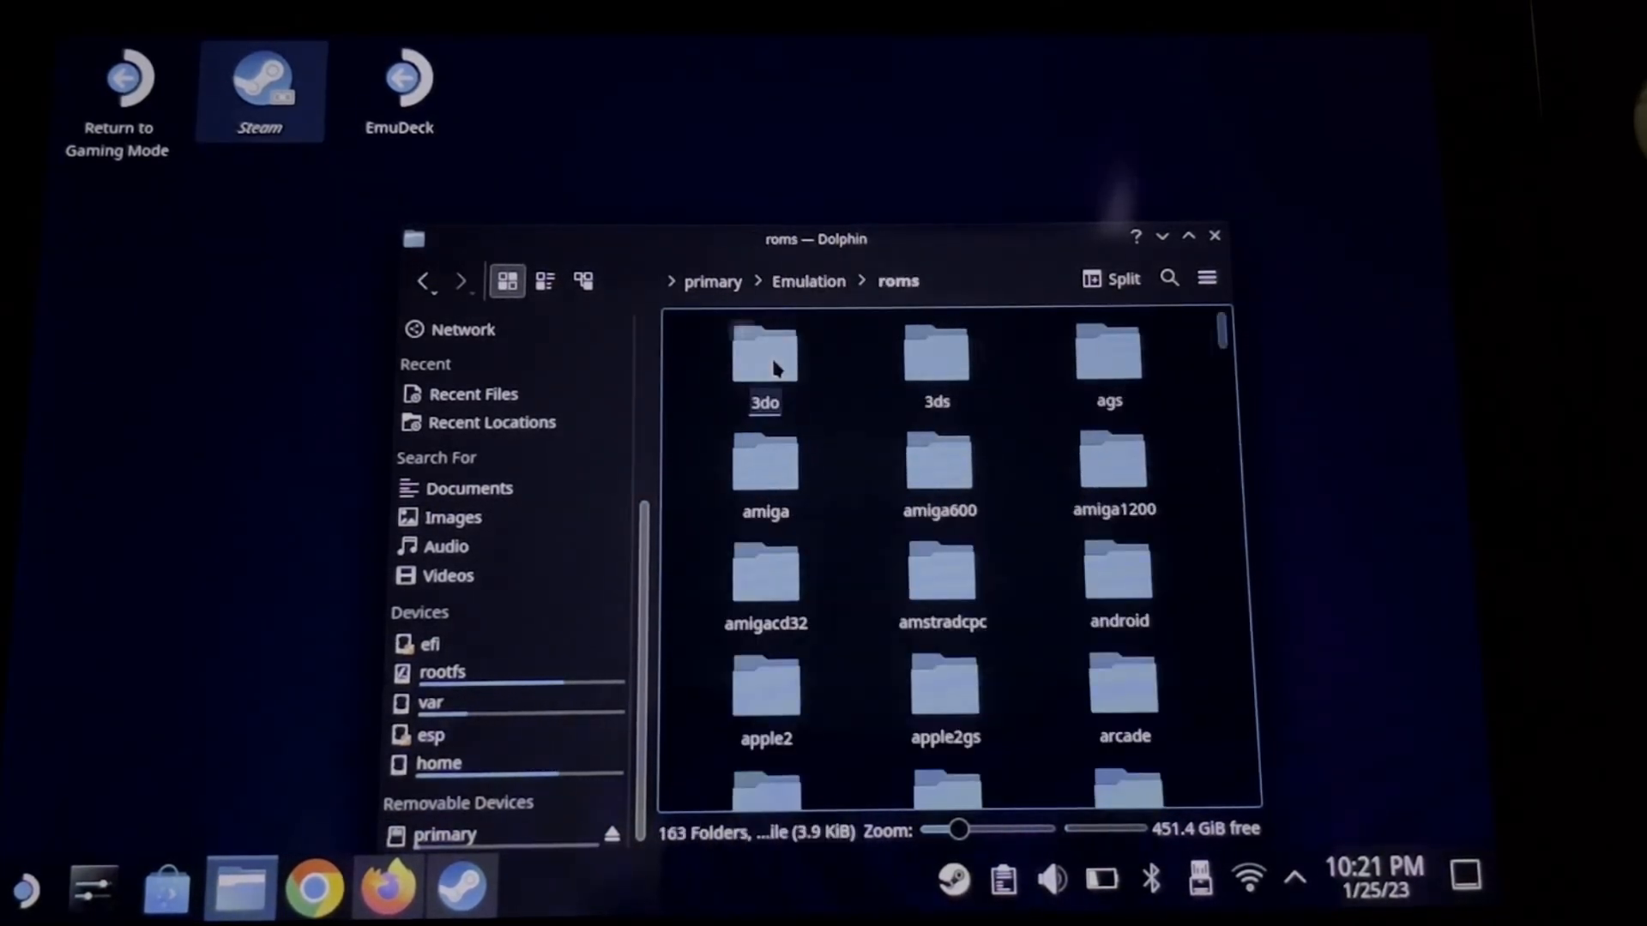
- Search the roms folder for 'ps', open ps2 and paste the archive there
scroll("down", 3)
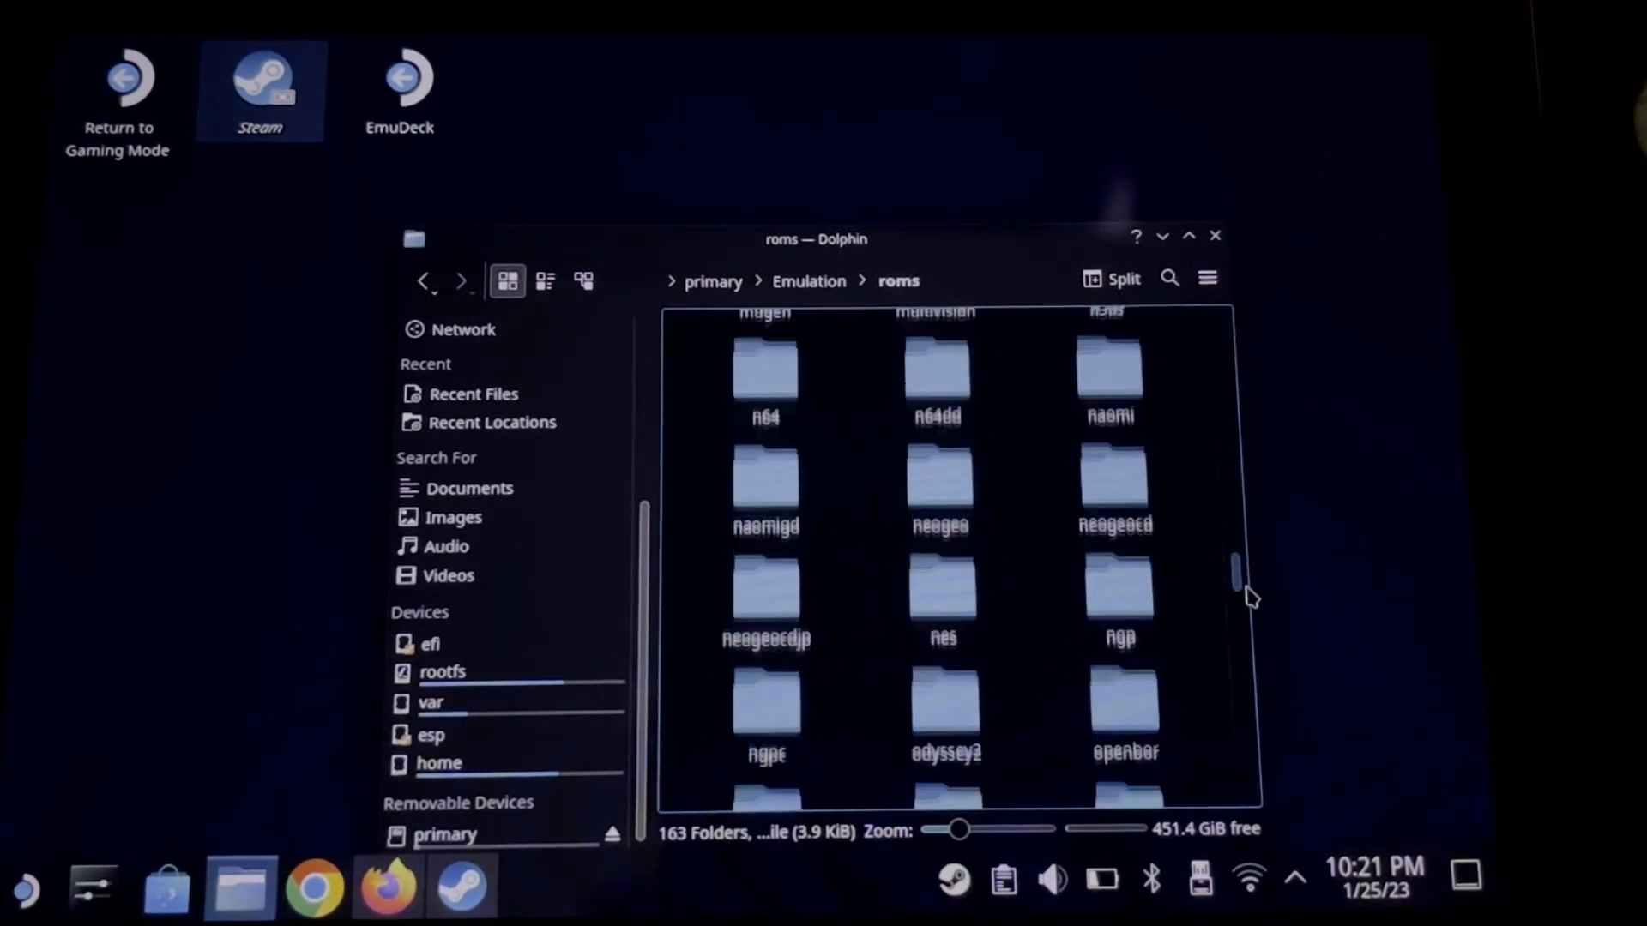
scroll("down", 3)
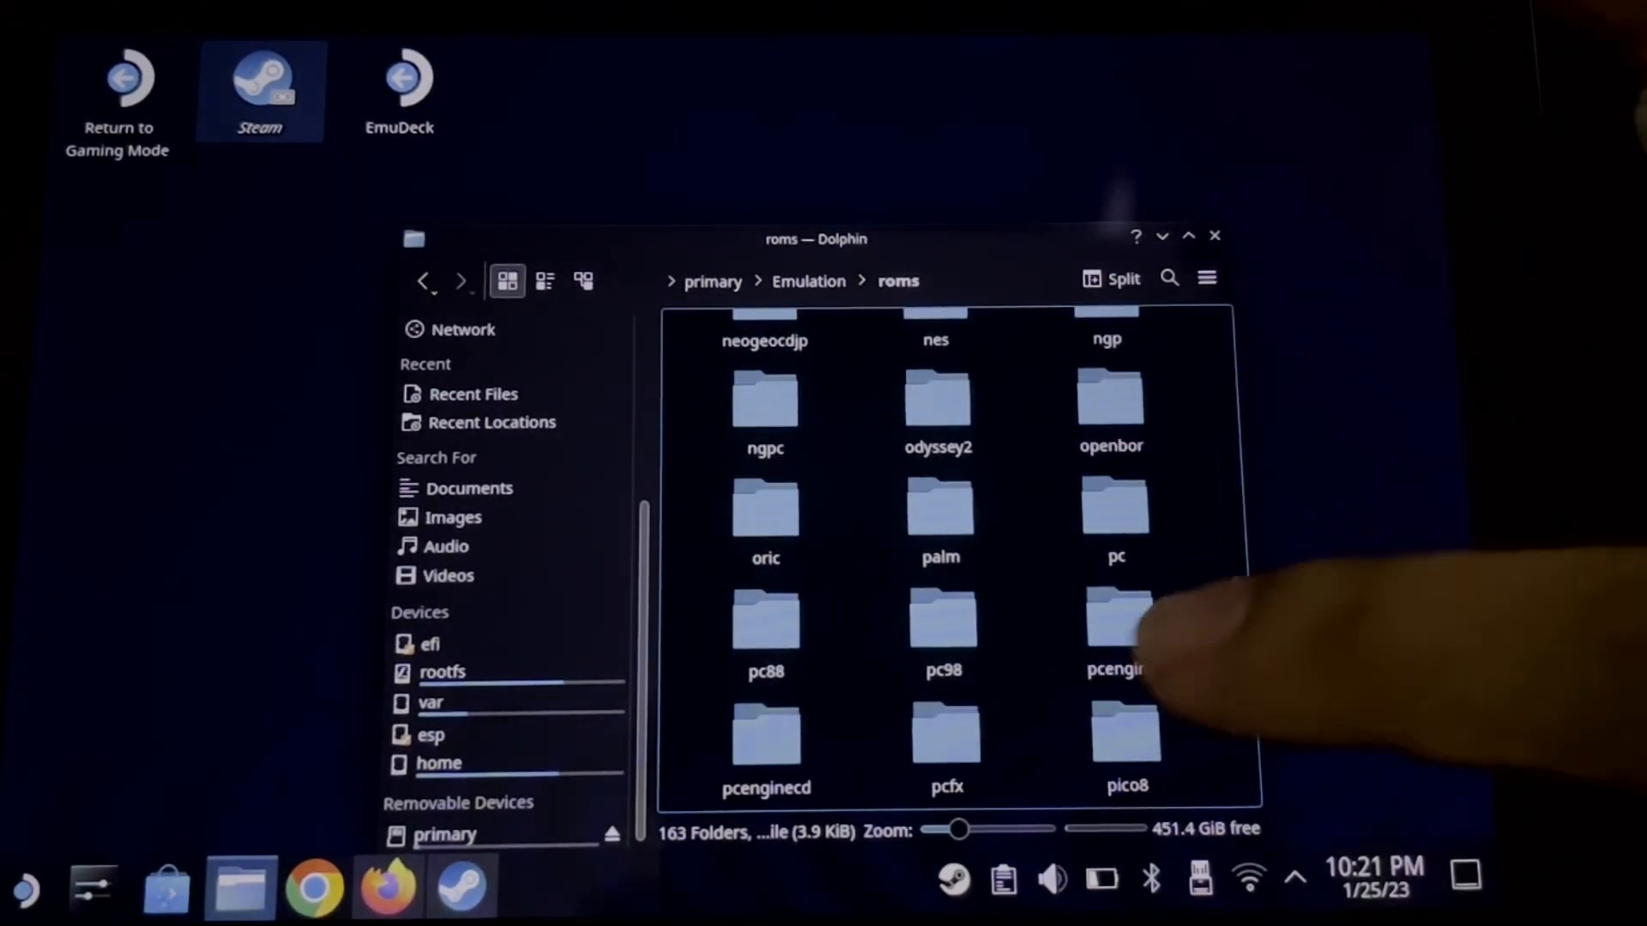
left_click(1168, 278)
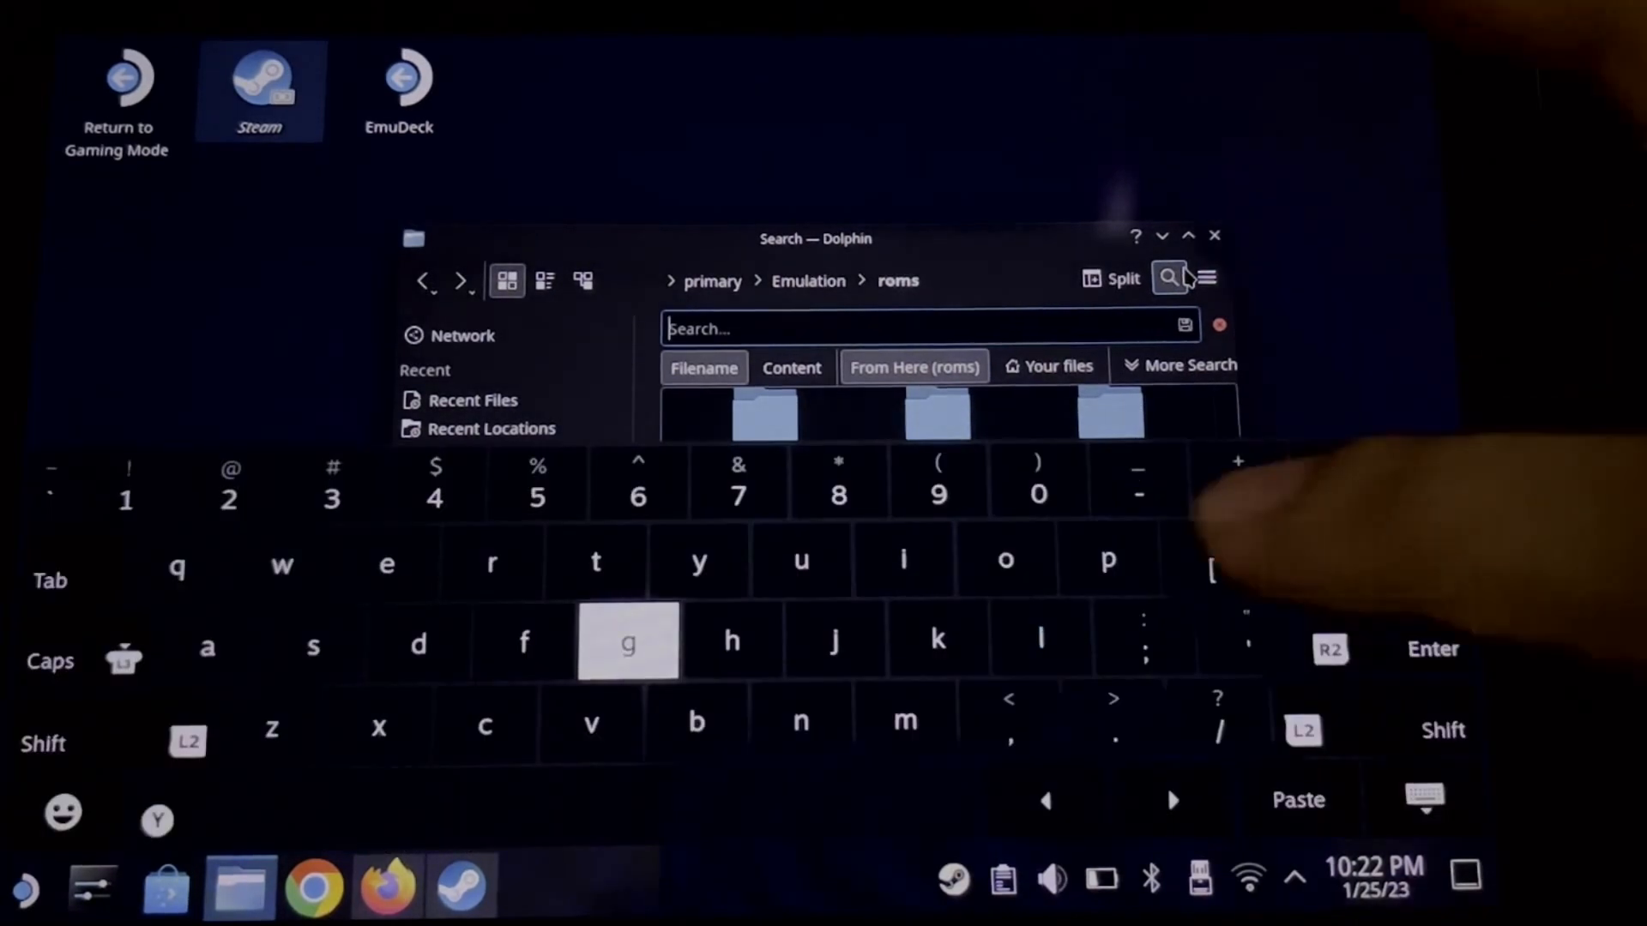
type("ps")
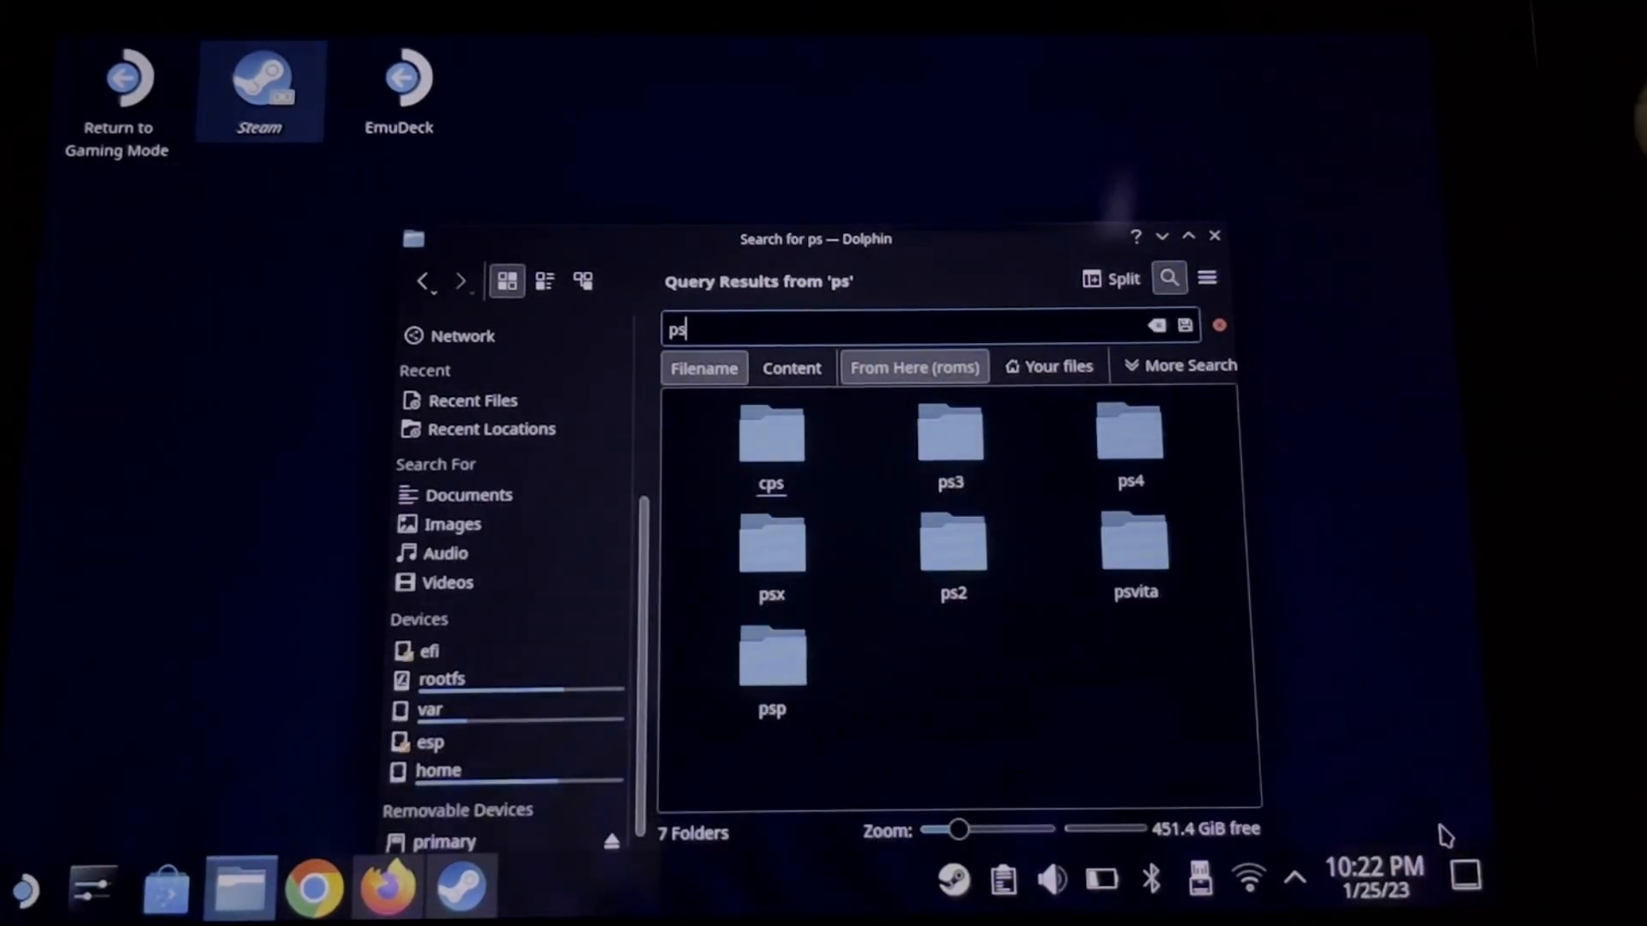
double_click(952, 539)
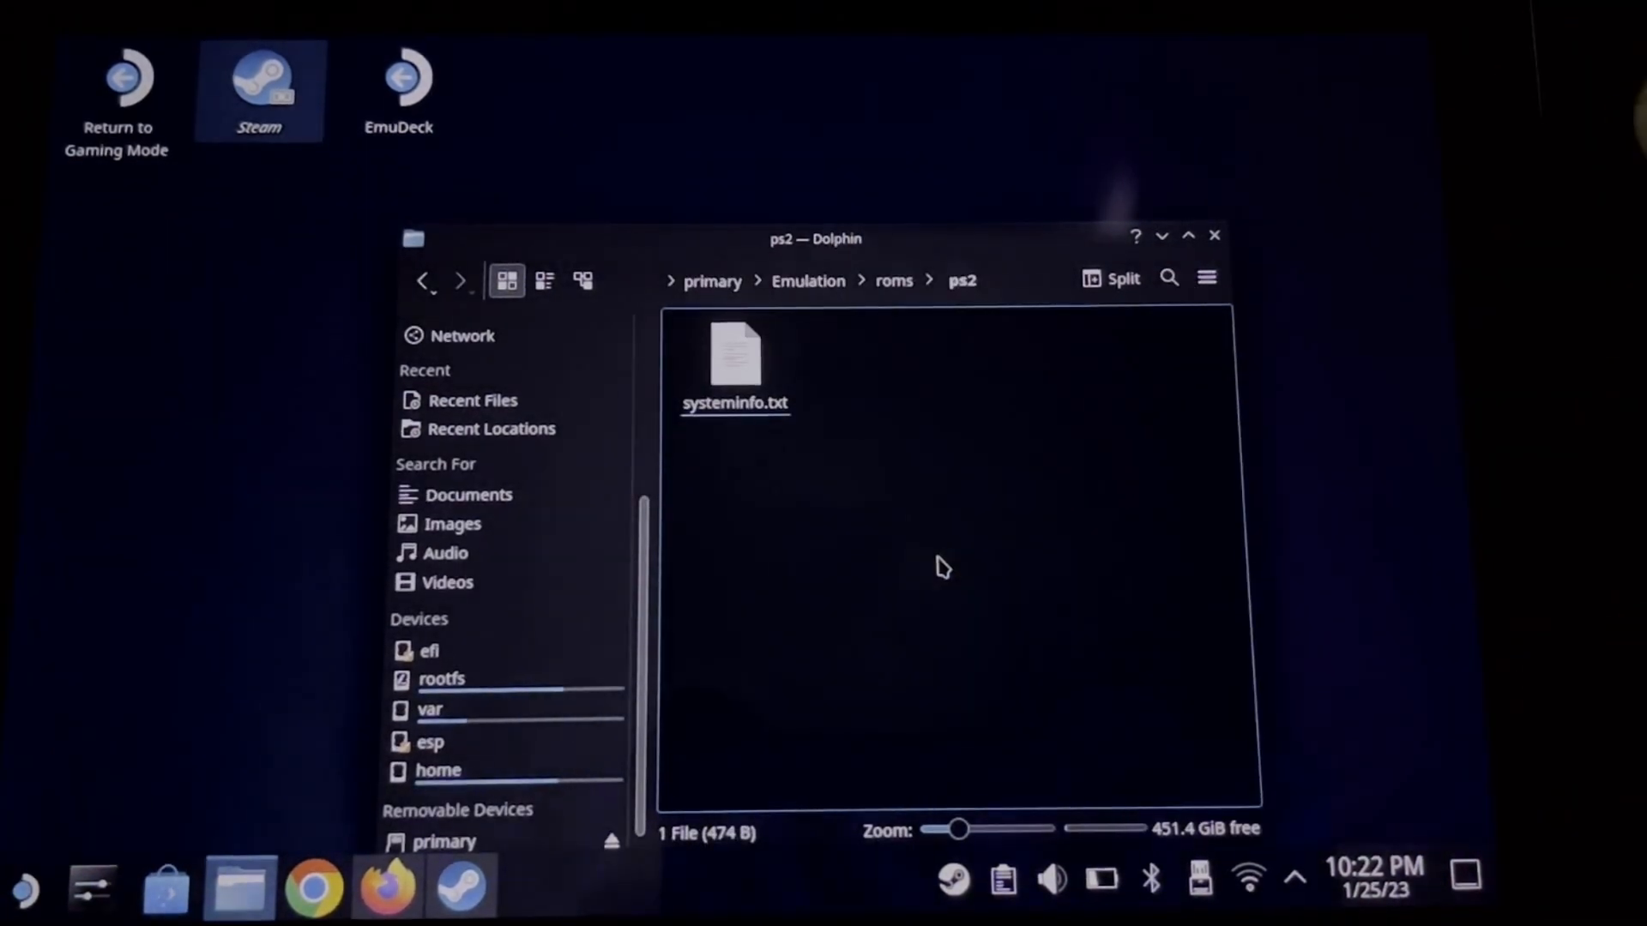
right_click(942, 568)
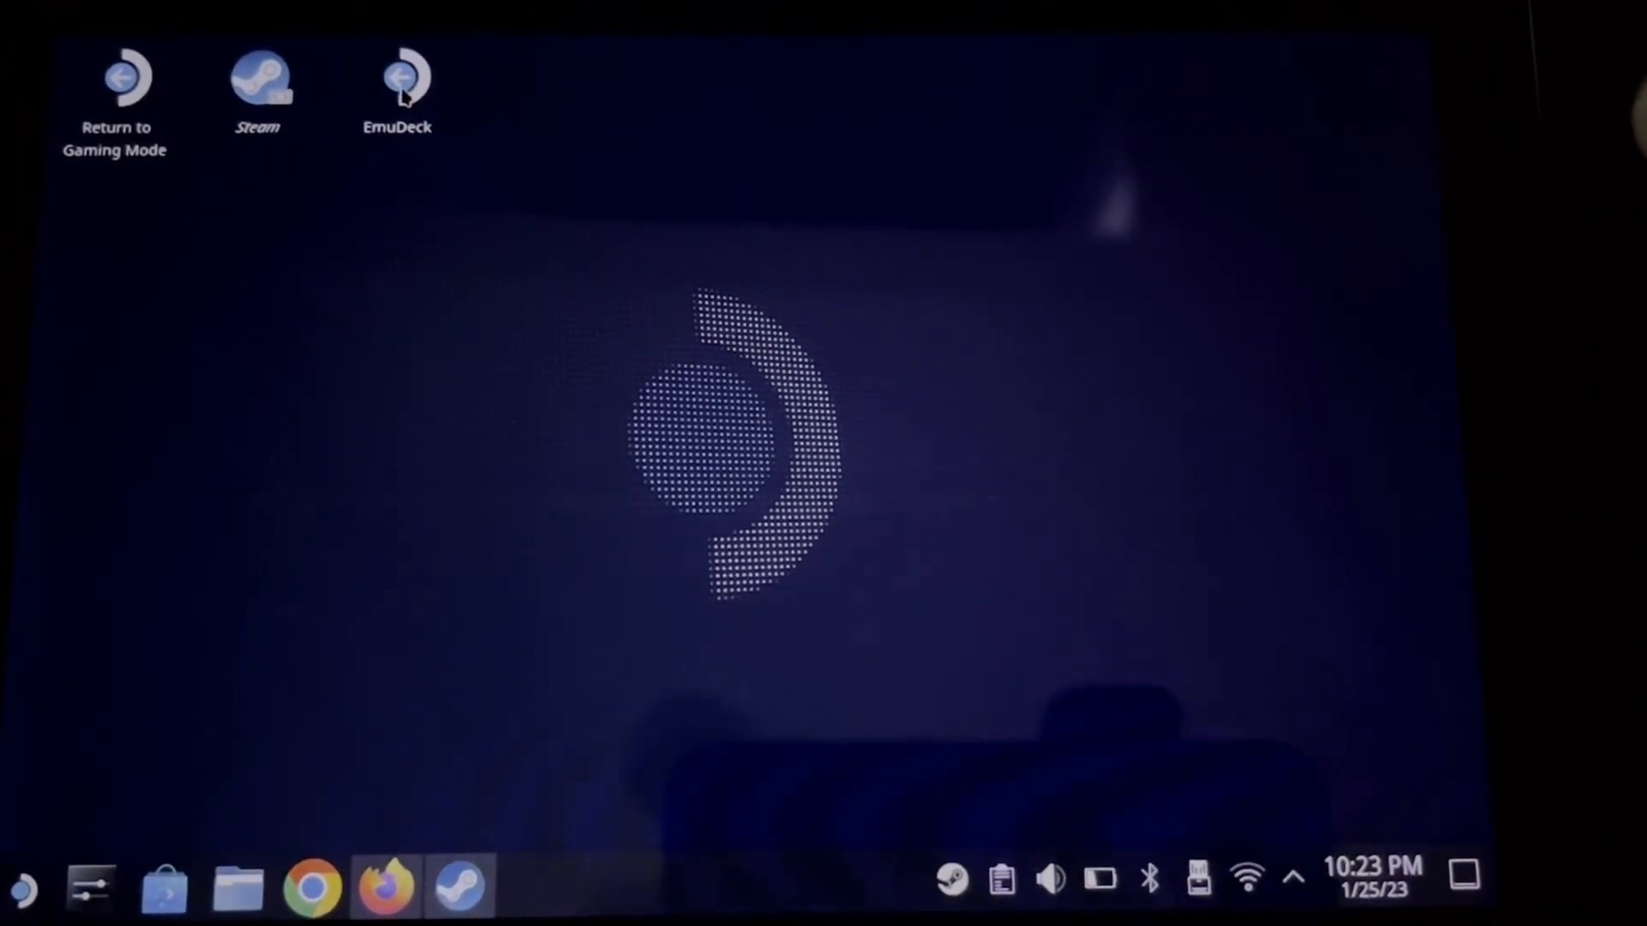
- Start EmuDeck and launch Steam ROM Manager from Tools & Stuff
double_click(396, 74)
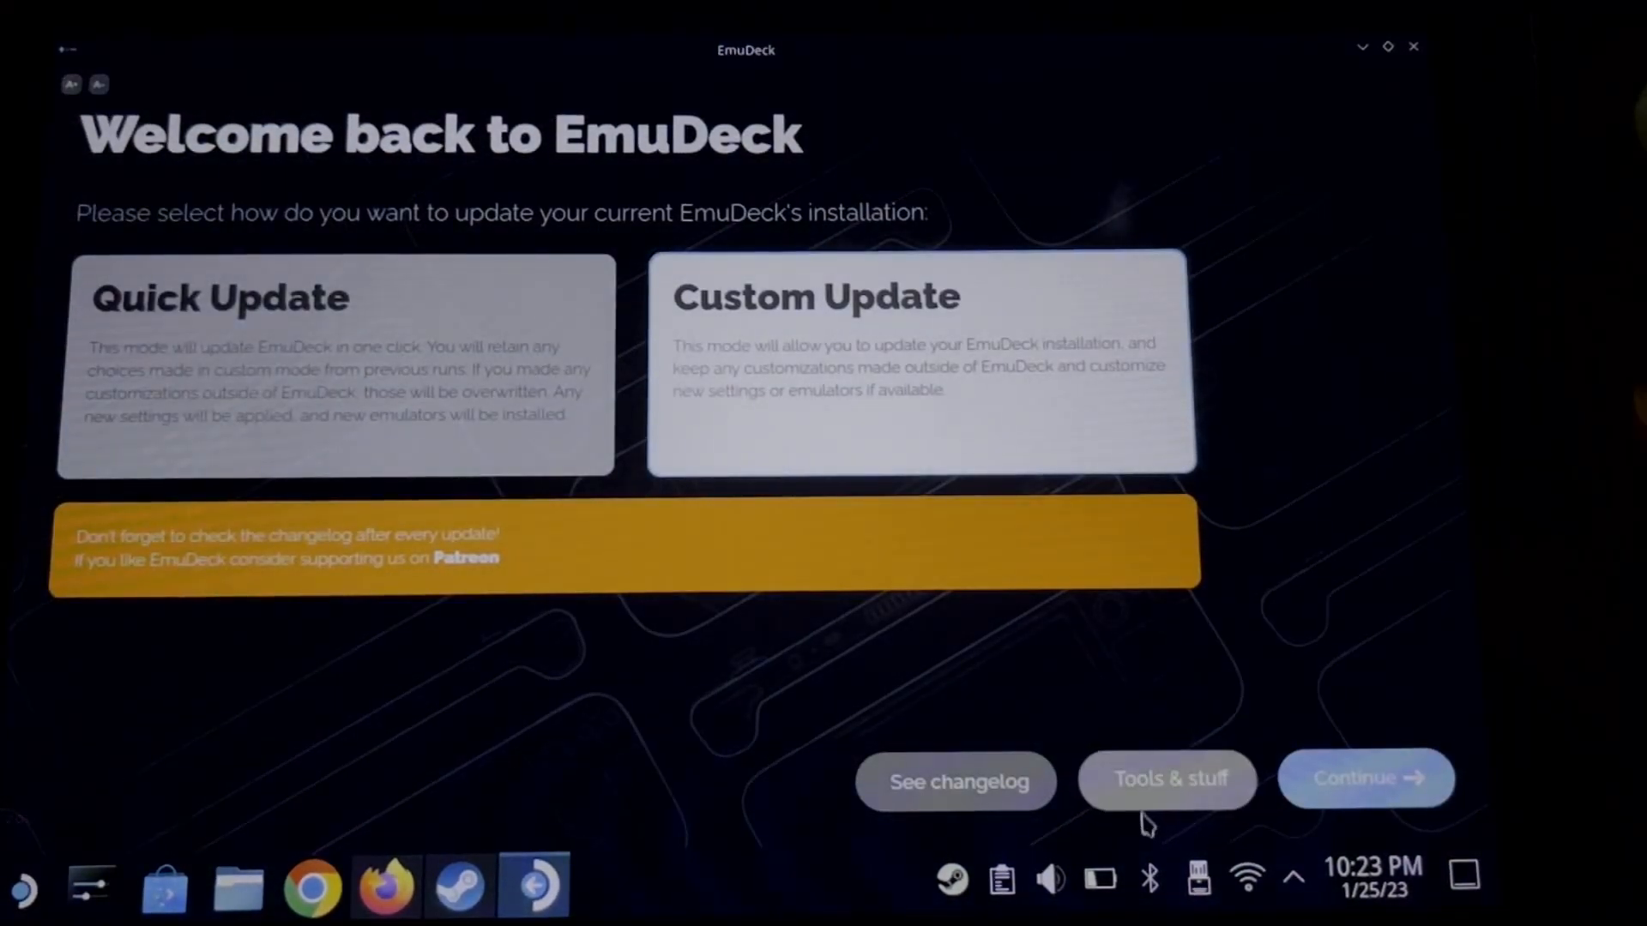
left_click(1166, 779)
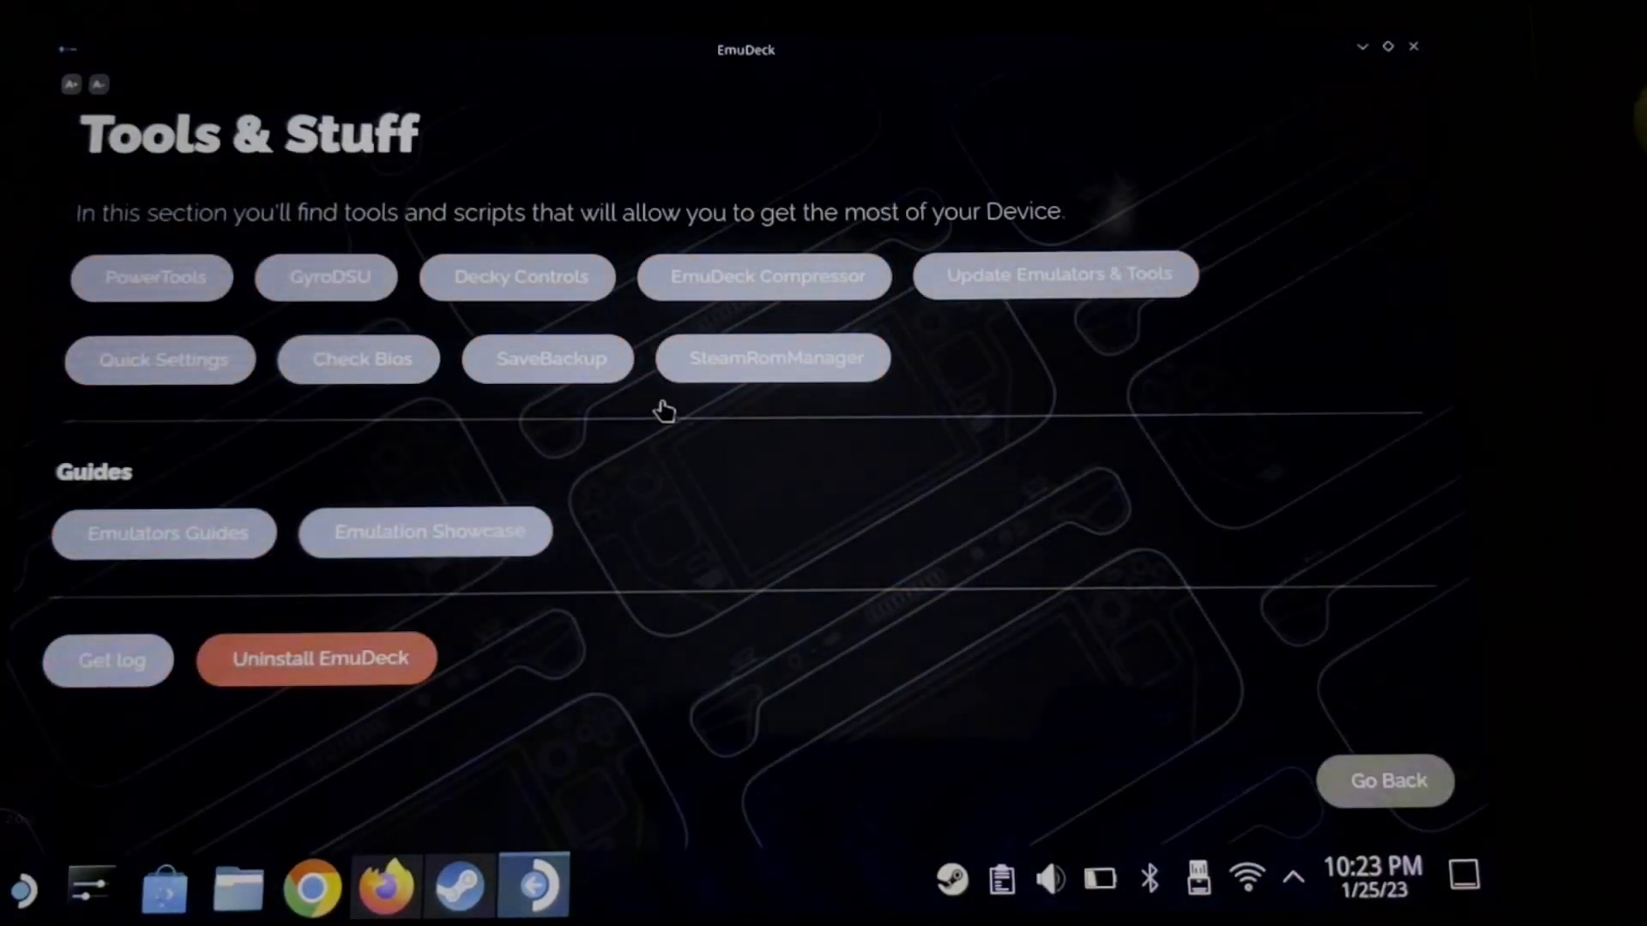
left_click(772, 358)
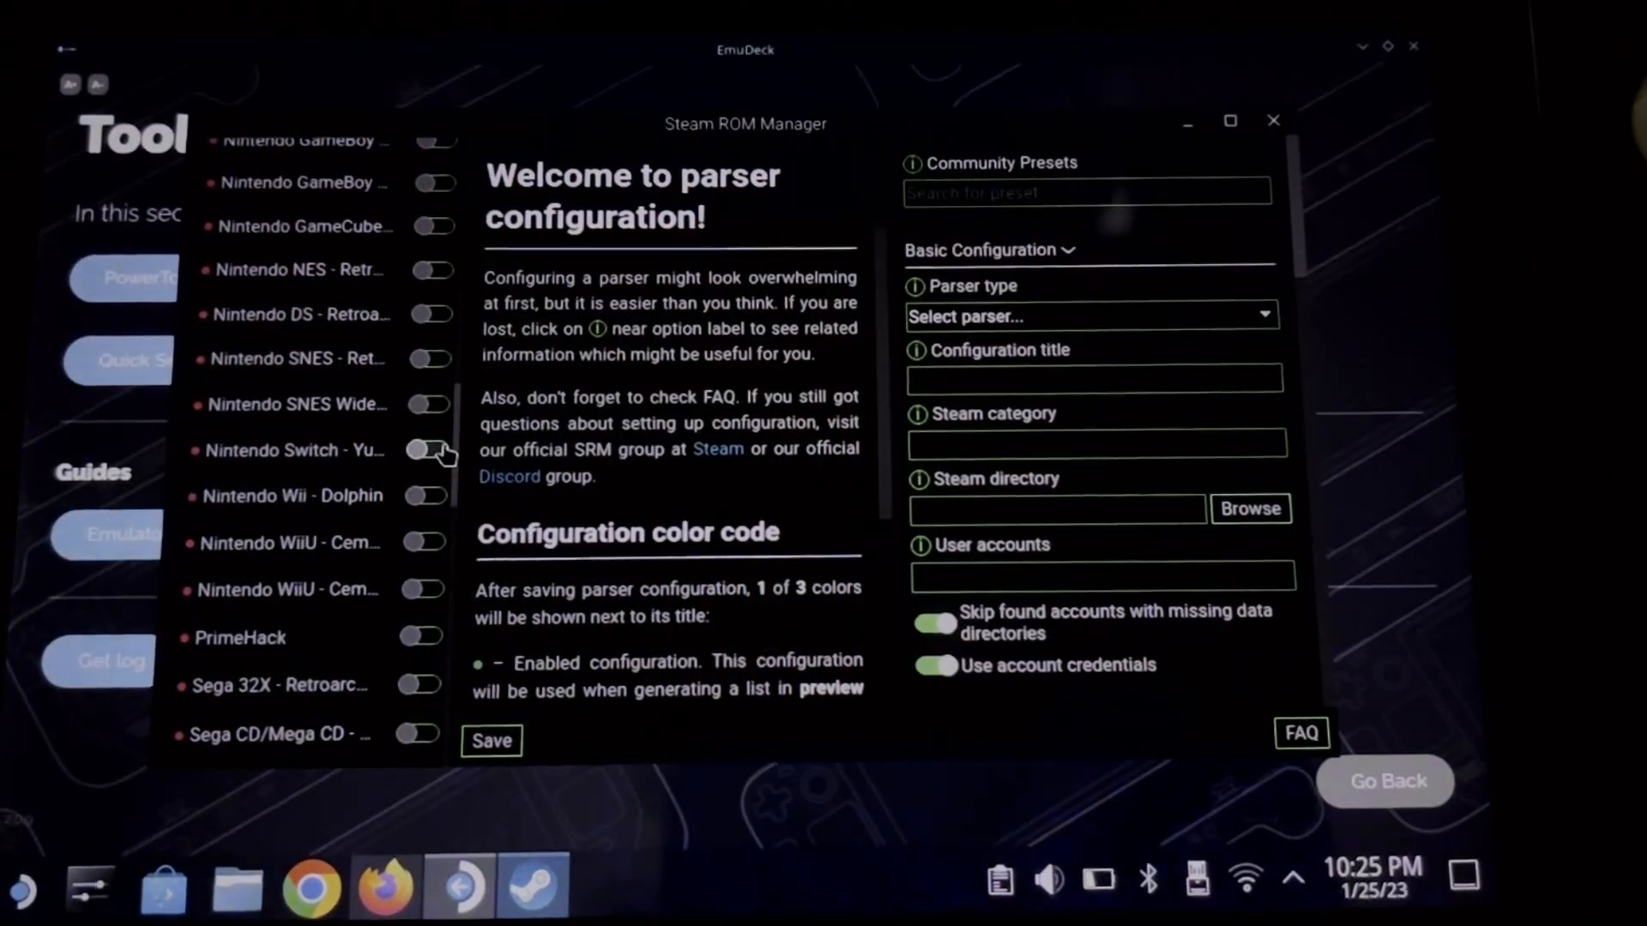
- Save the app list so the WWE SmackDown entry and artwork are written to Steam
left_click(283, 536)
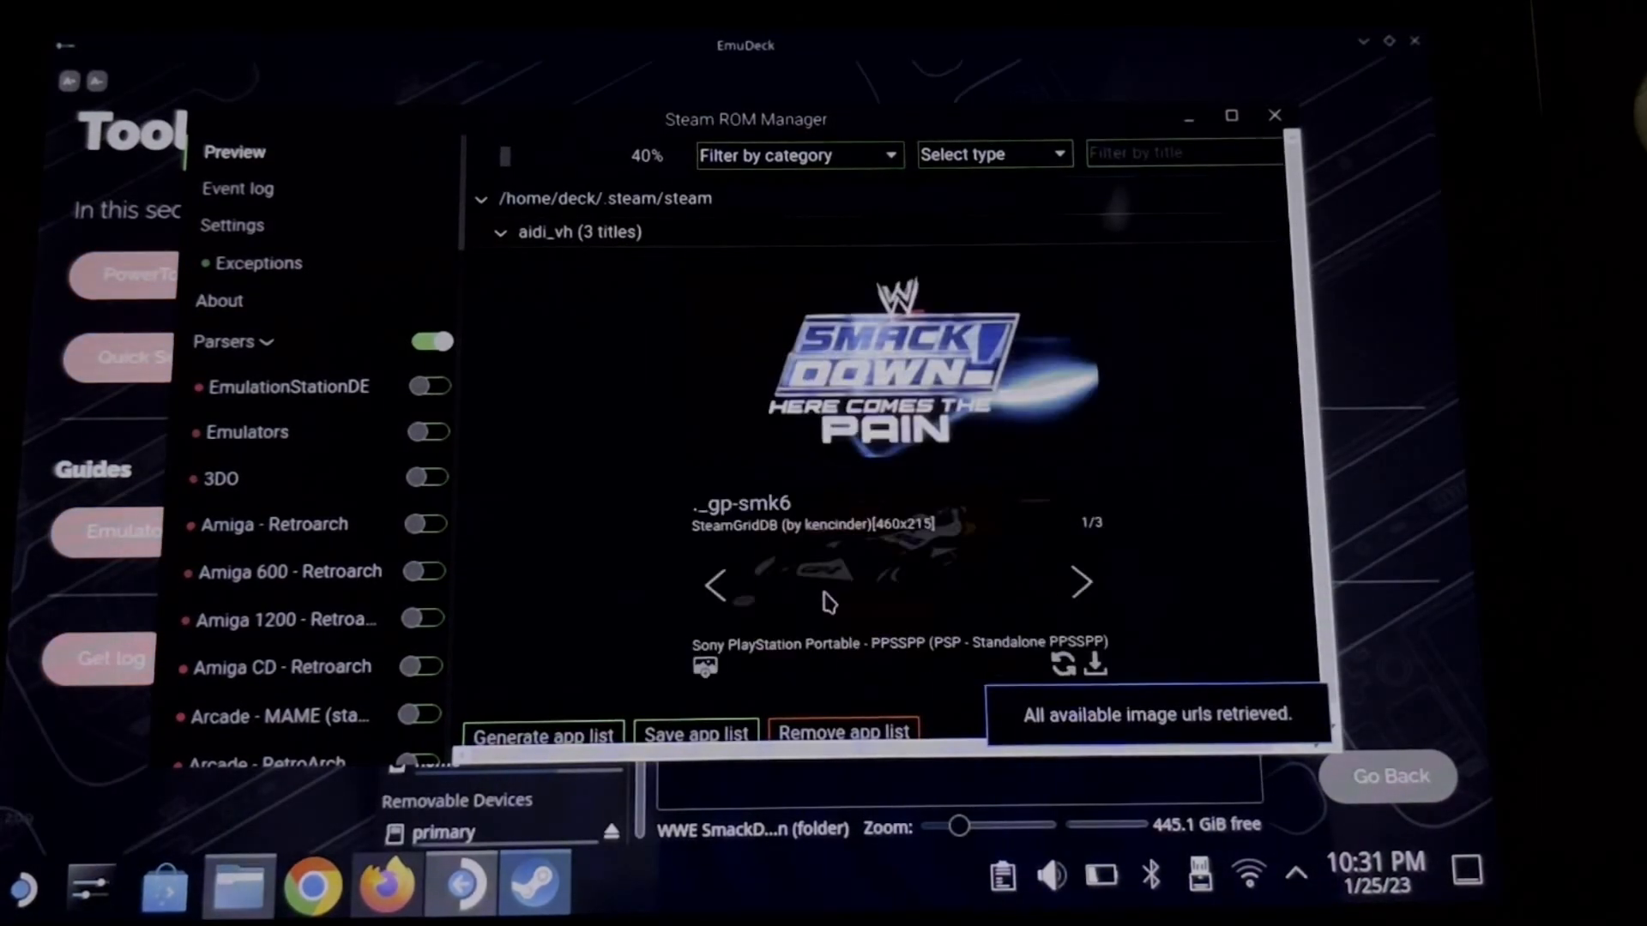
left_click(1083, 583)
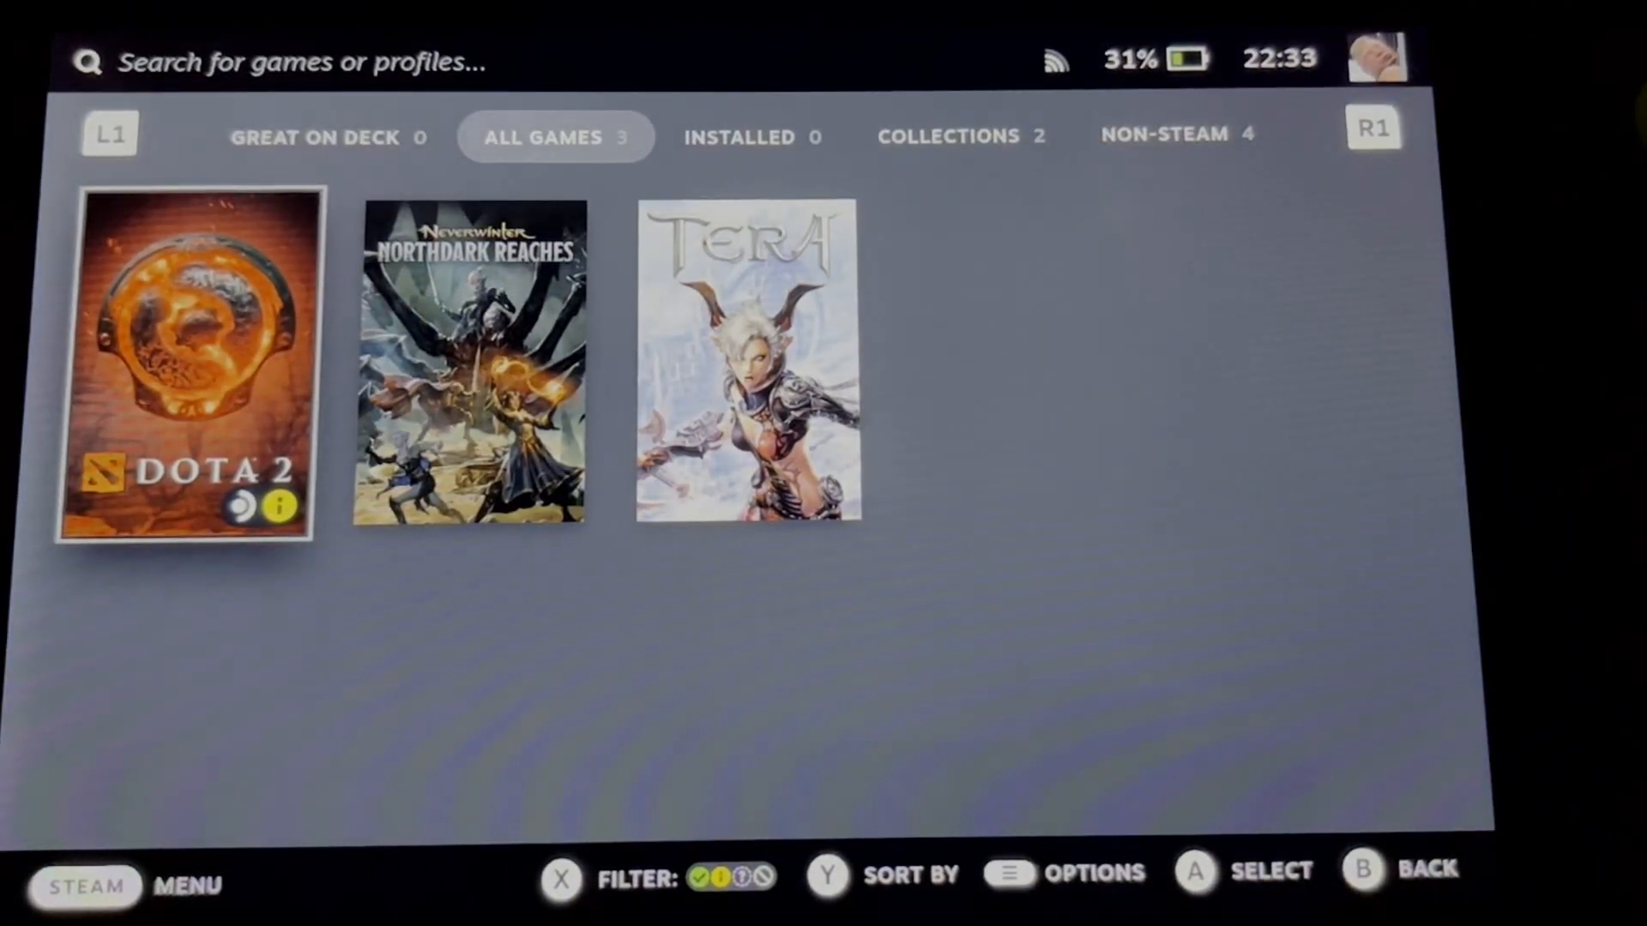
- Play WWE SmackDown! Here Comes the Pain from the PlayStation 2 collection and reach its main menu
left_click(957, 136)
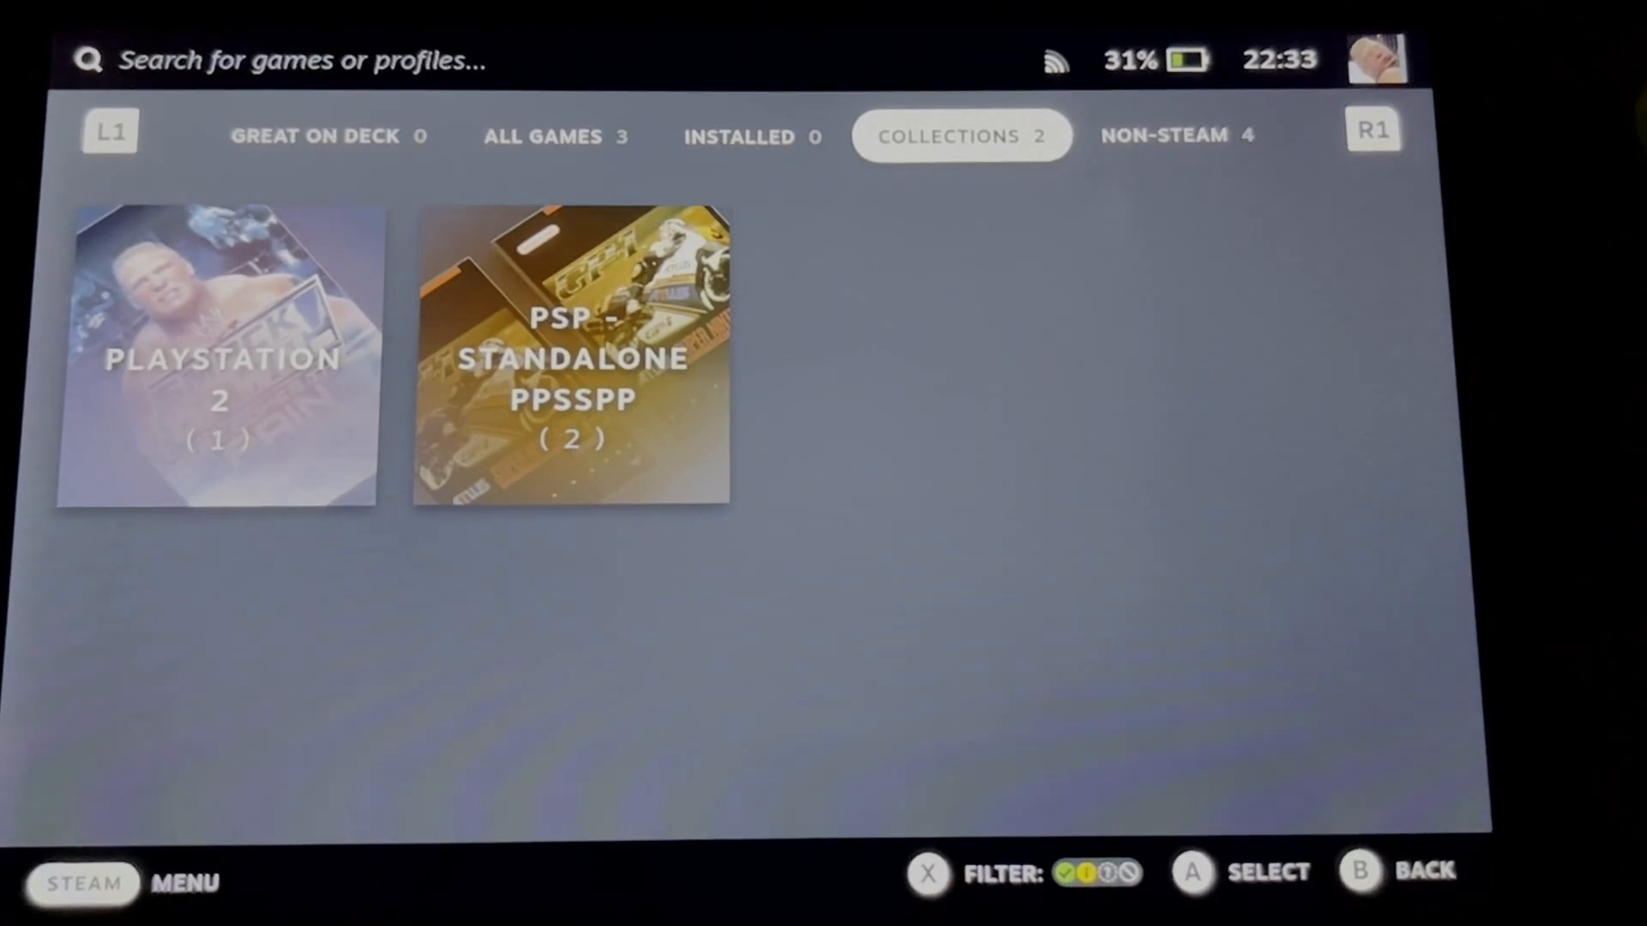
left_click(217, 356)
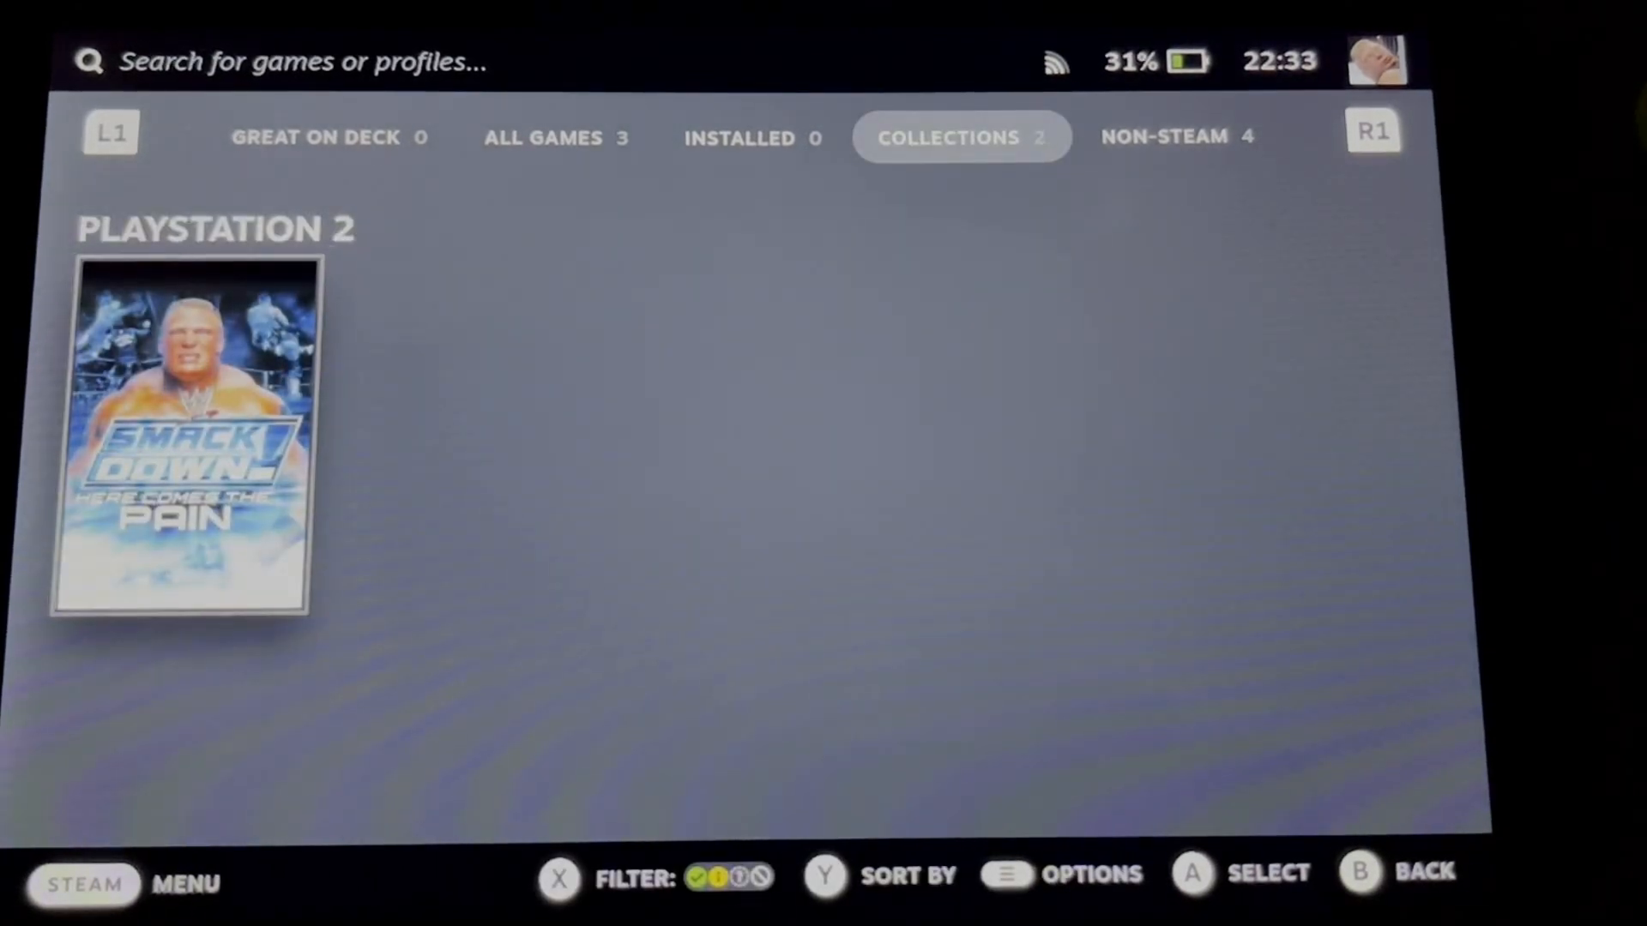
left_click(178, 441)
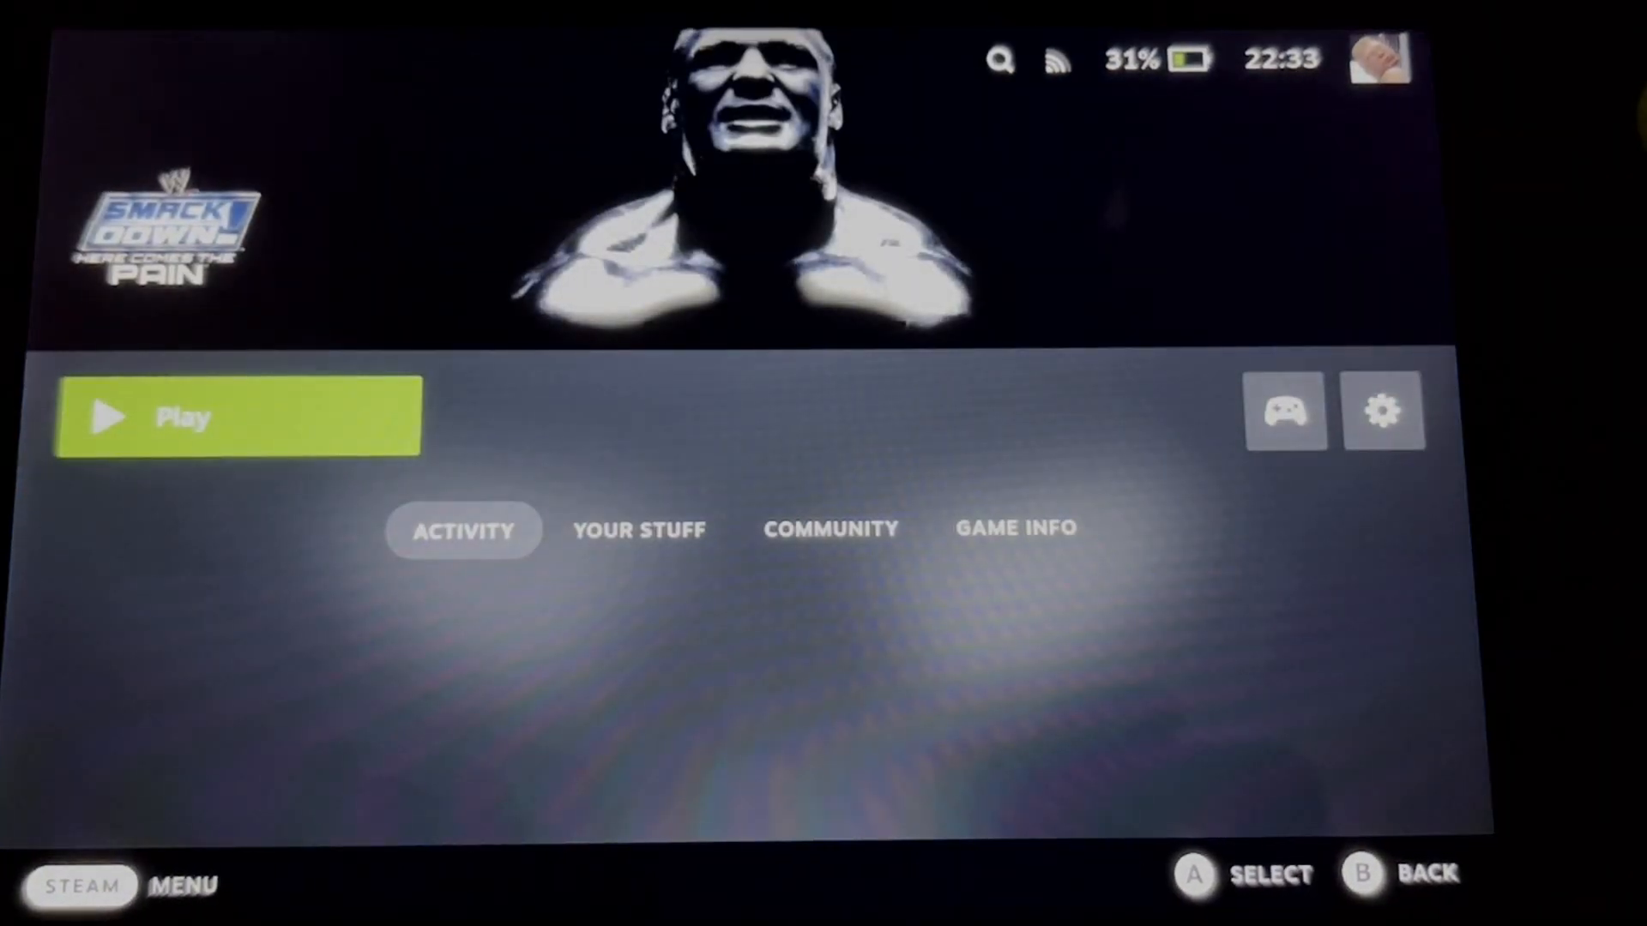
left_click(238, 415)
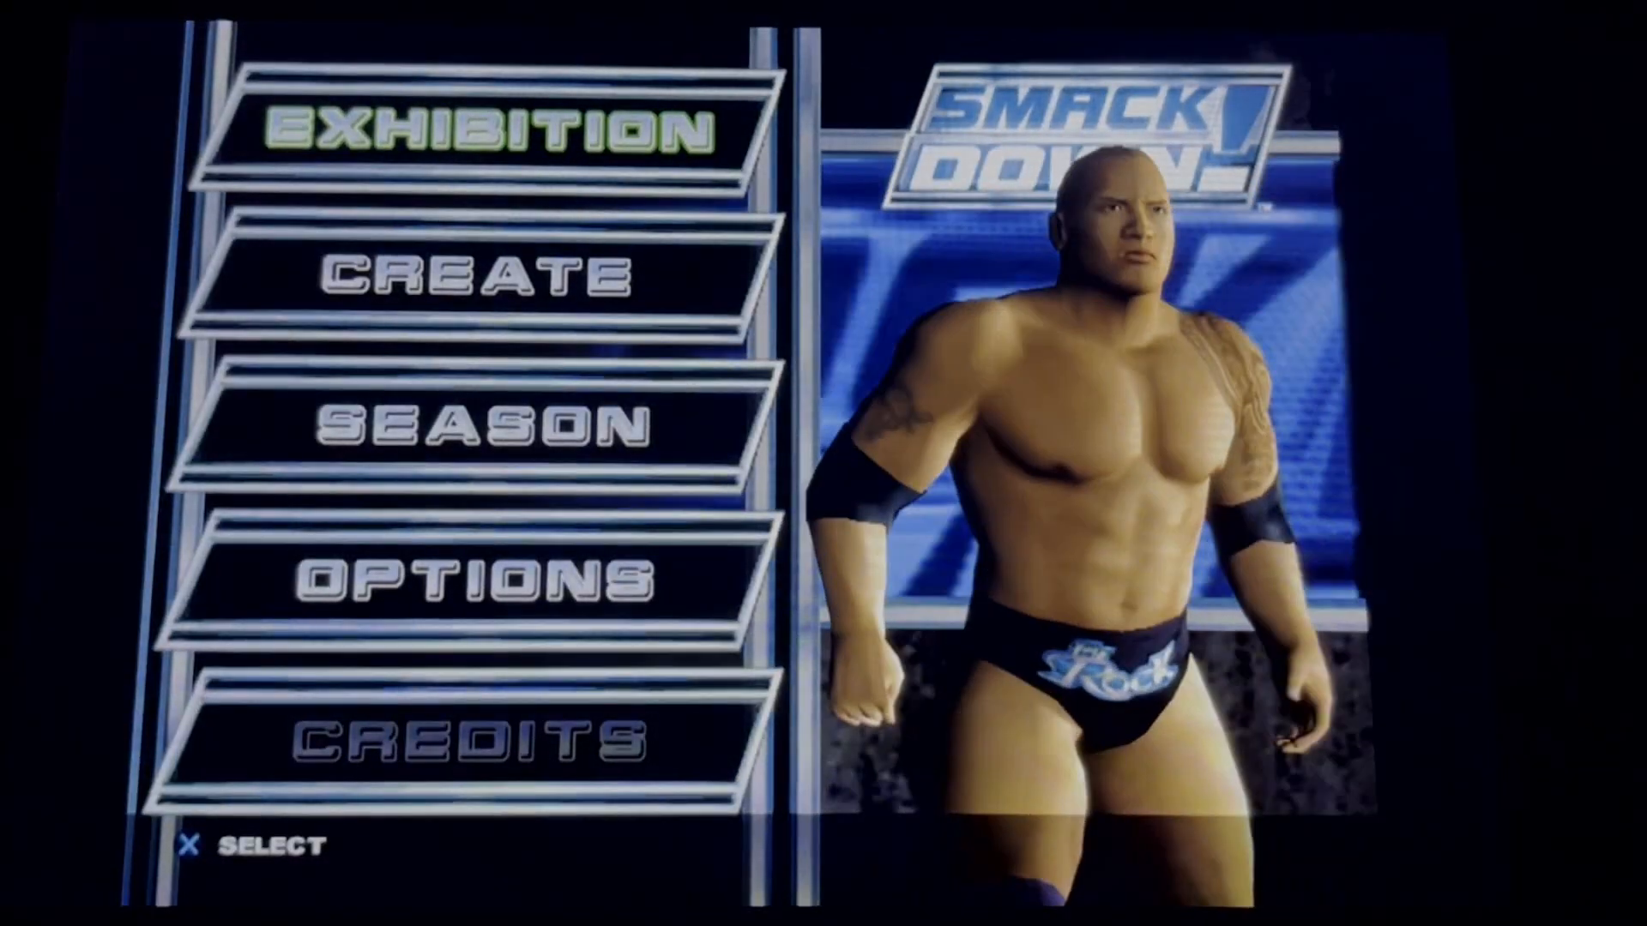
left_click(466, 128)
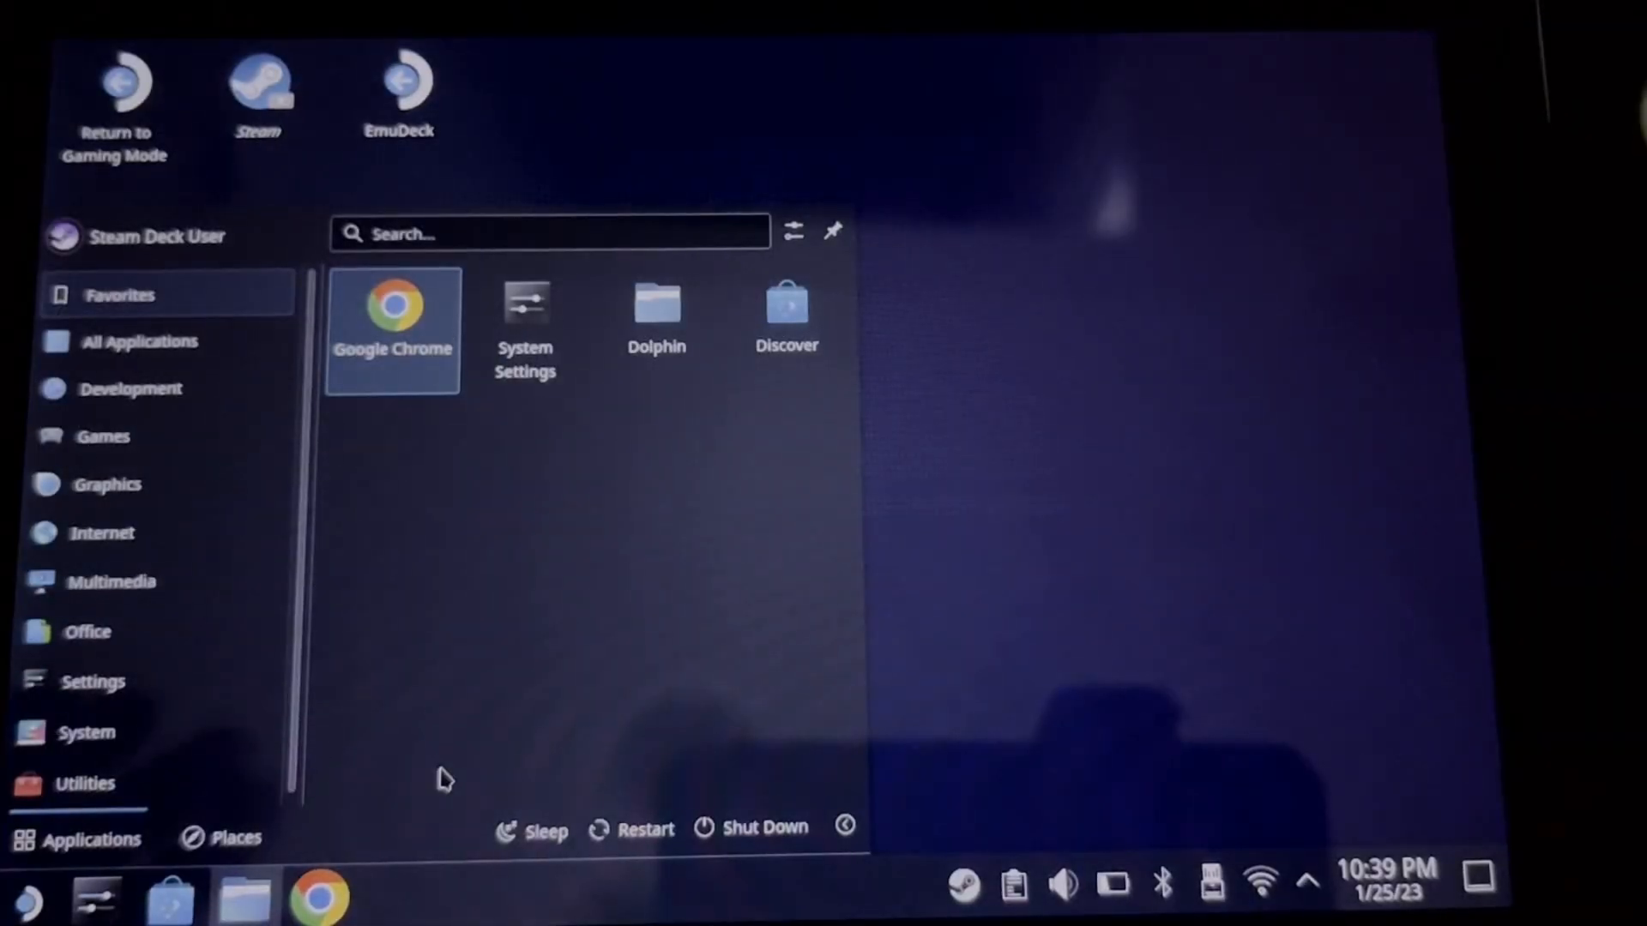
- Launch PCSX2 from All Applications, leave Big Picture for the desktop window, and show its Settings menu
left_click(139, 339)
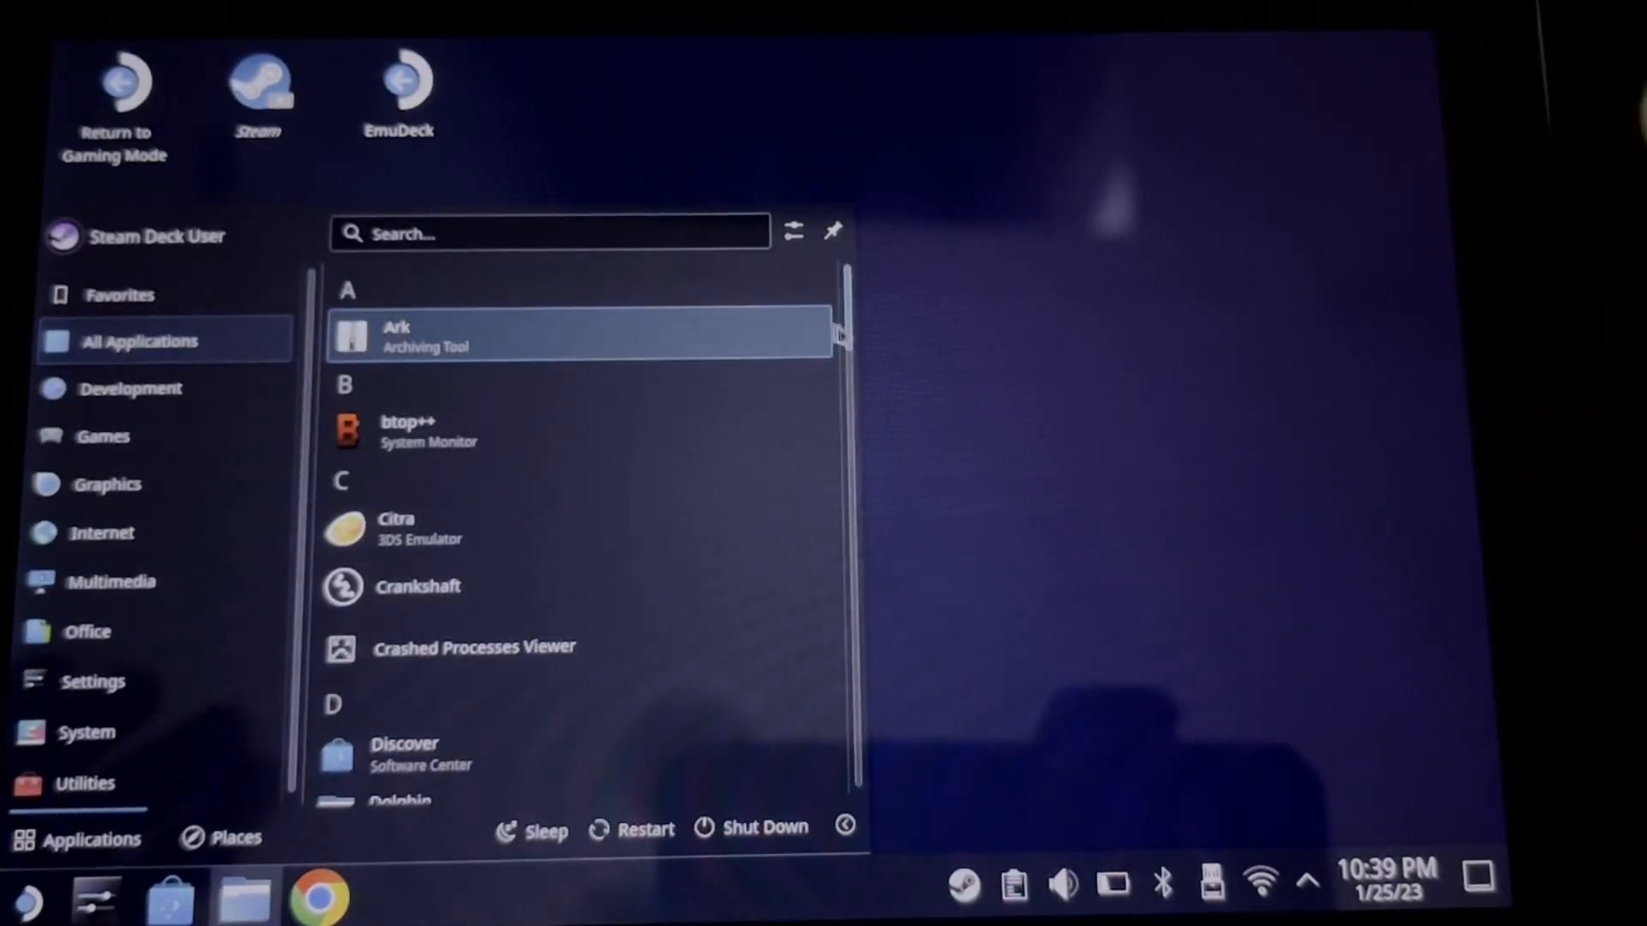
scroll("down", 3)
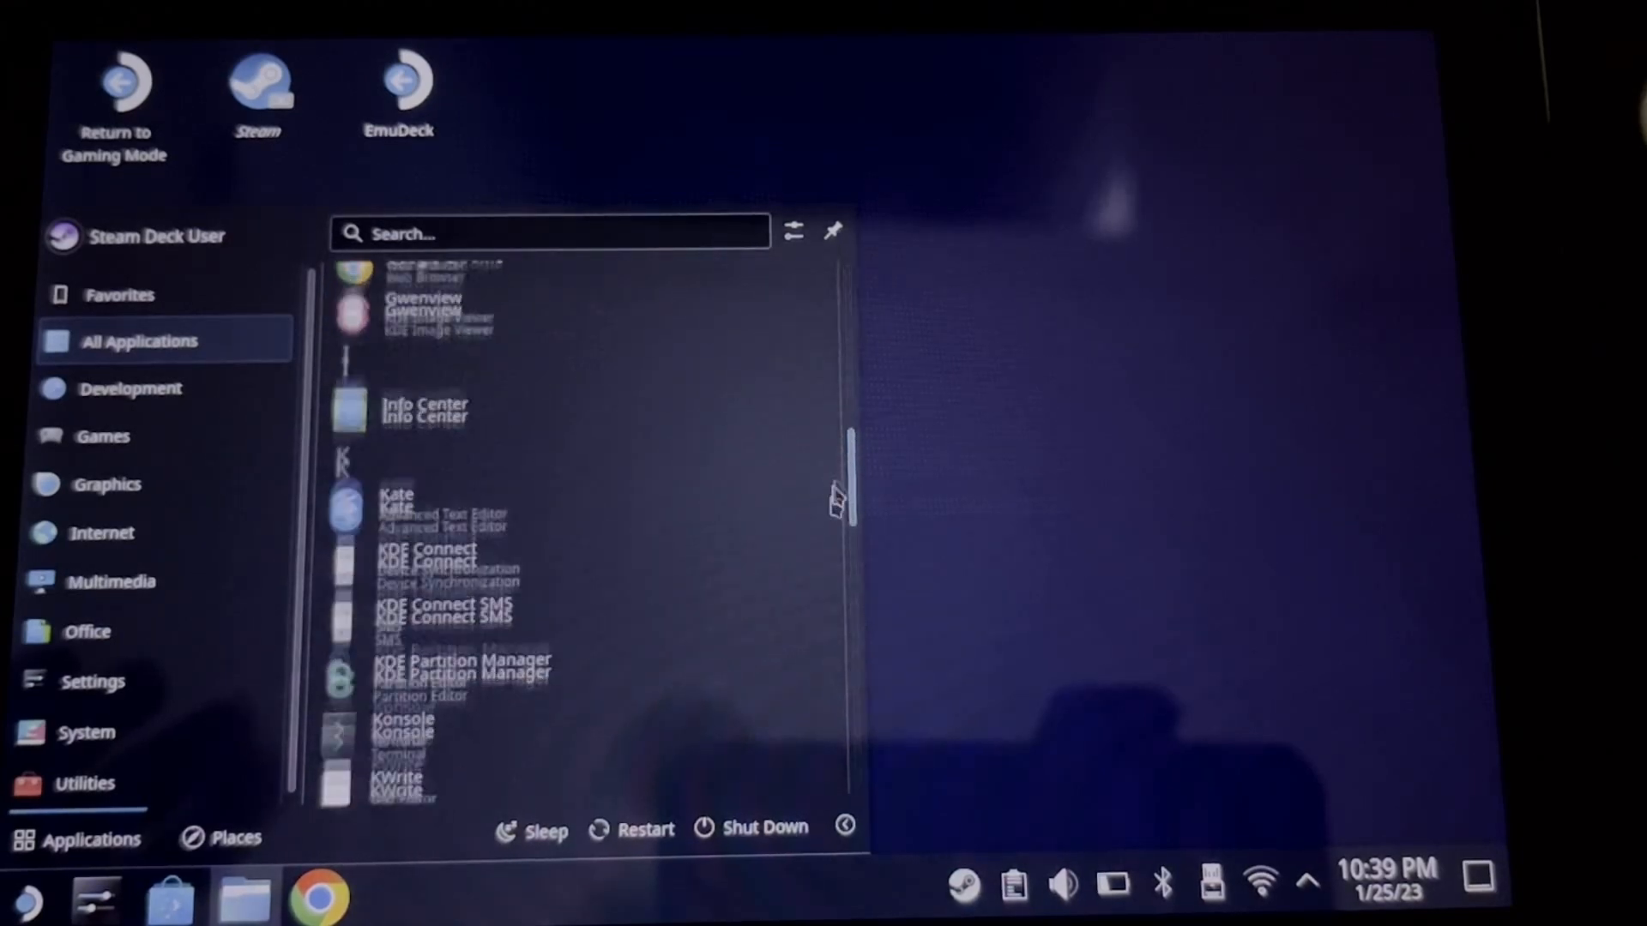
scroll("down", 3)
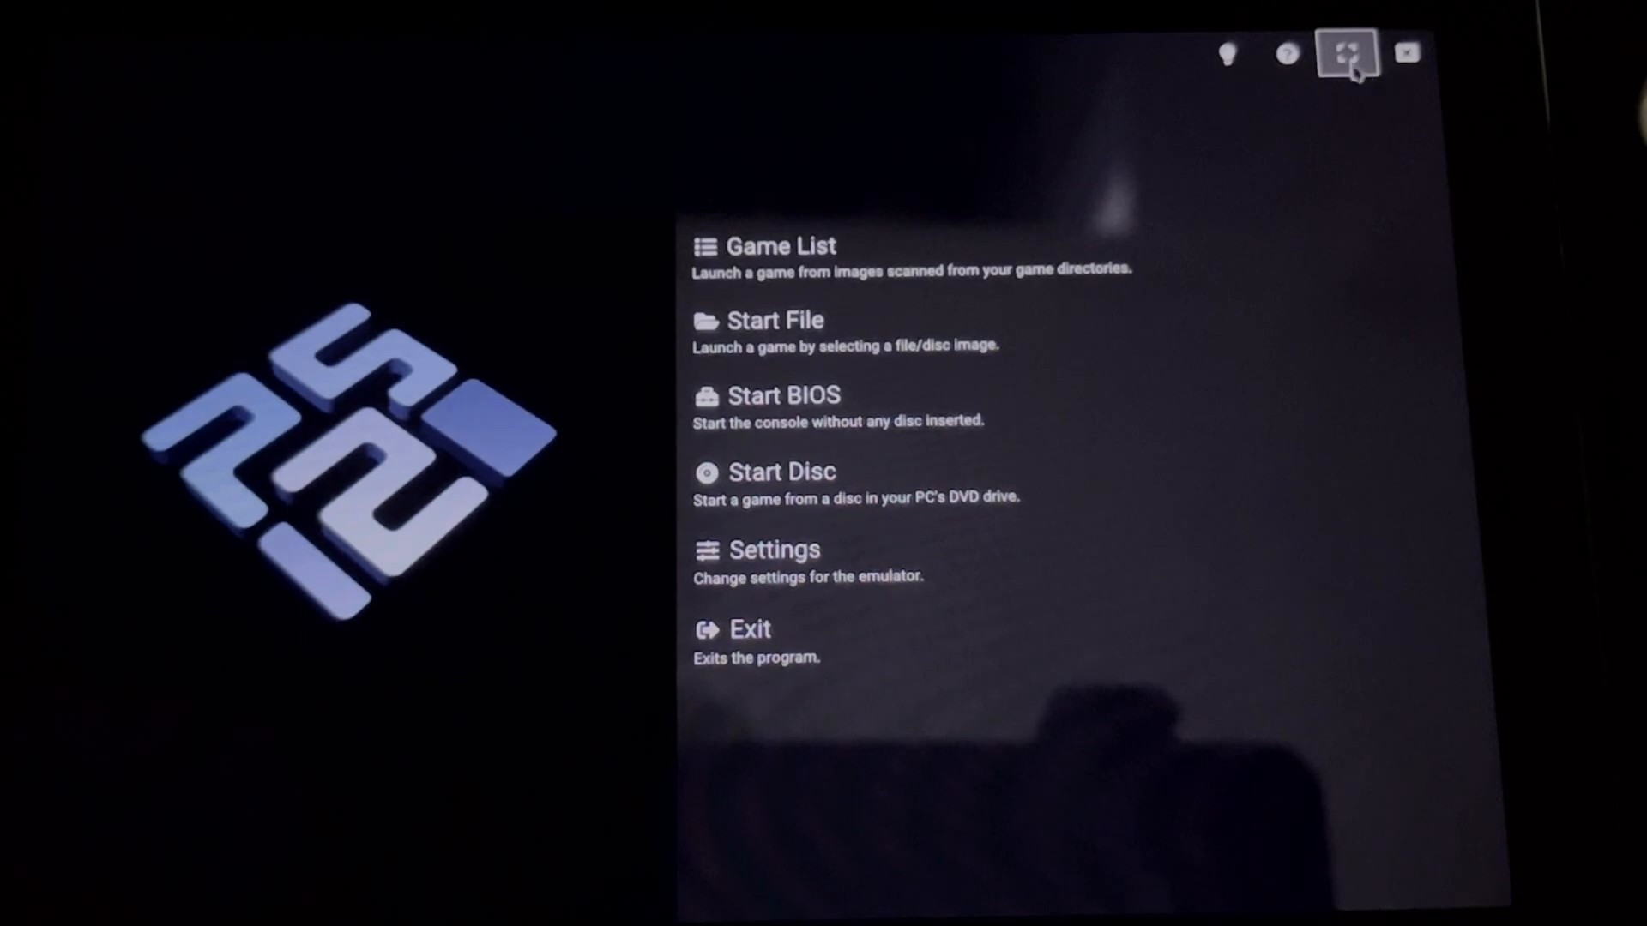
left_click(1345, 53)
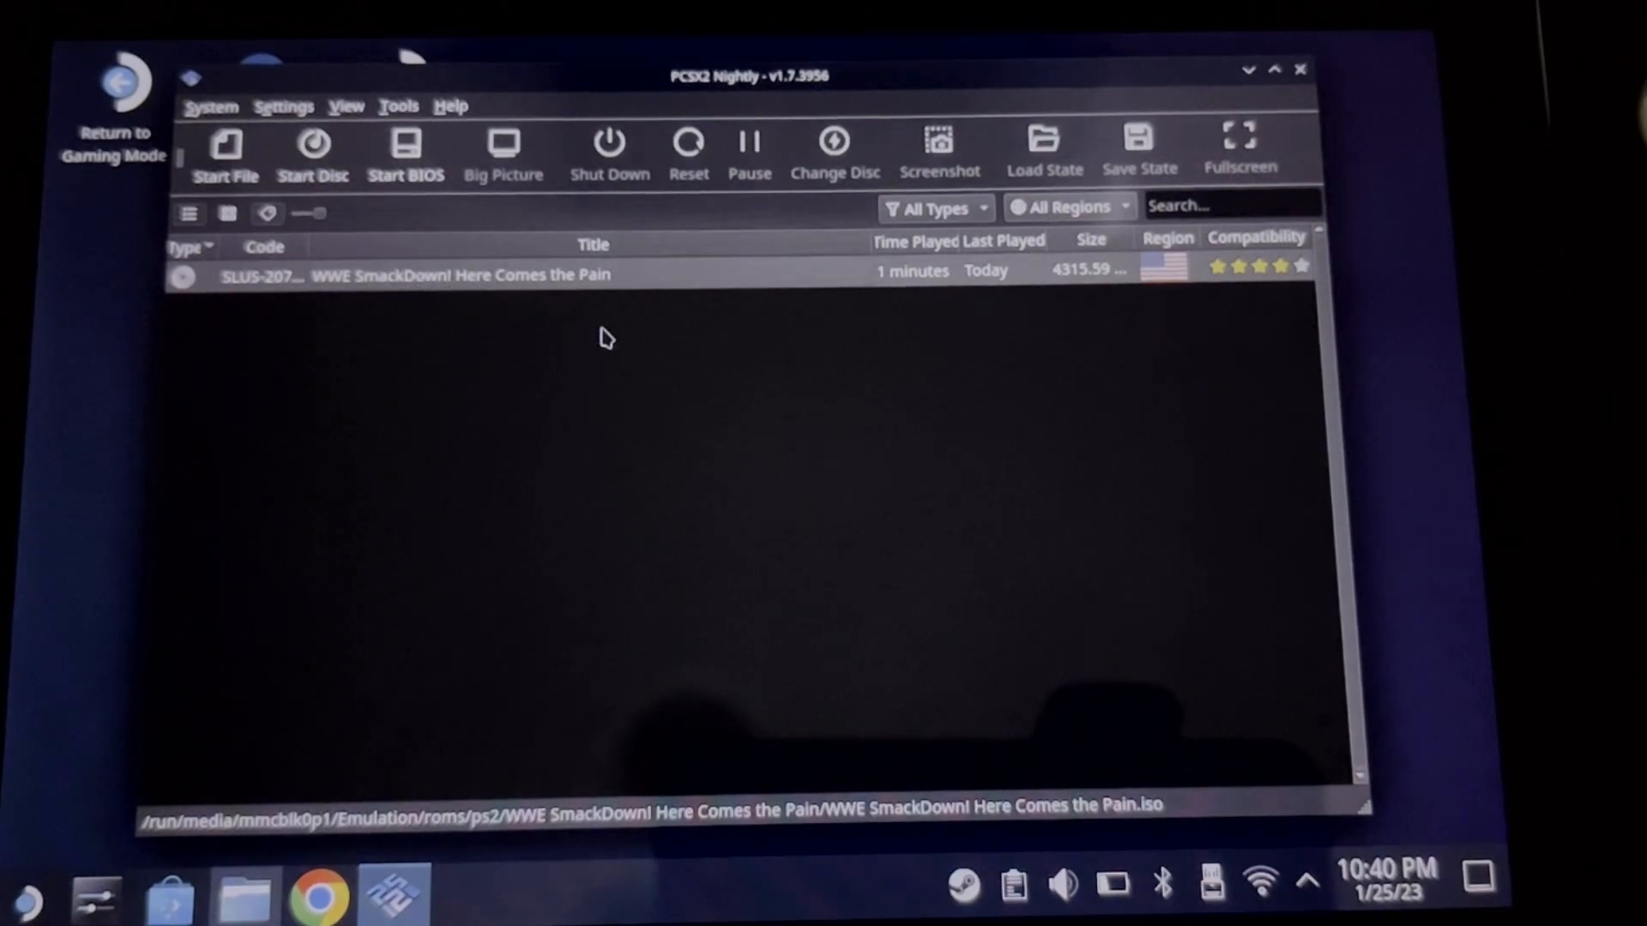
left_click(283, 107)
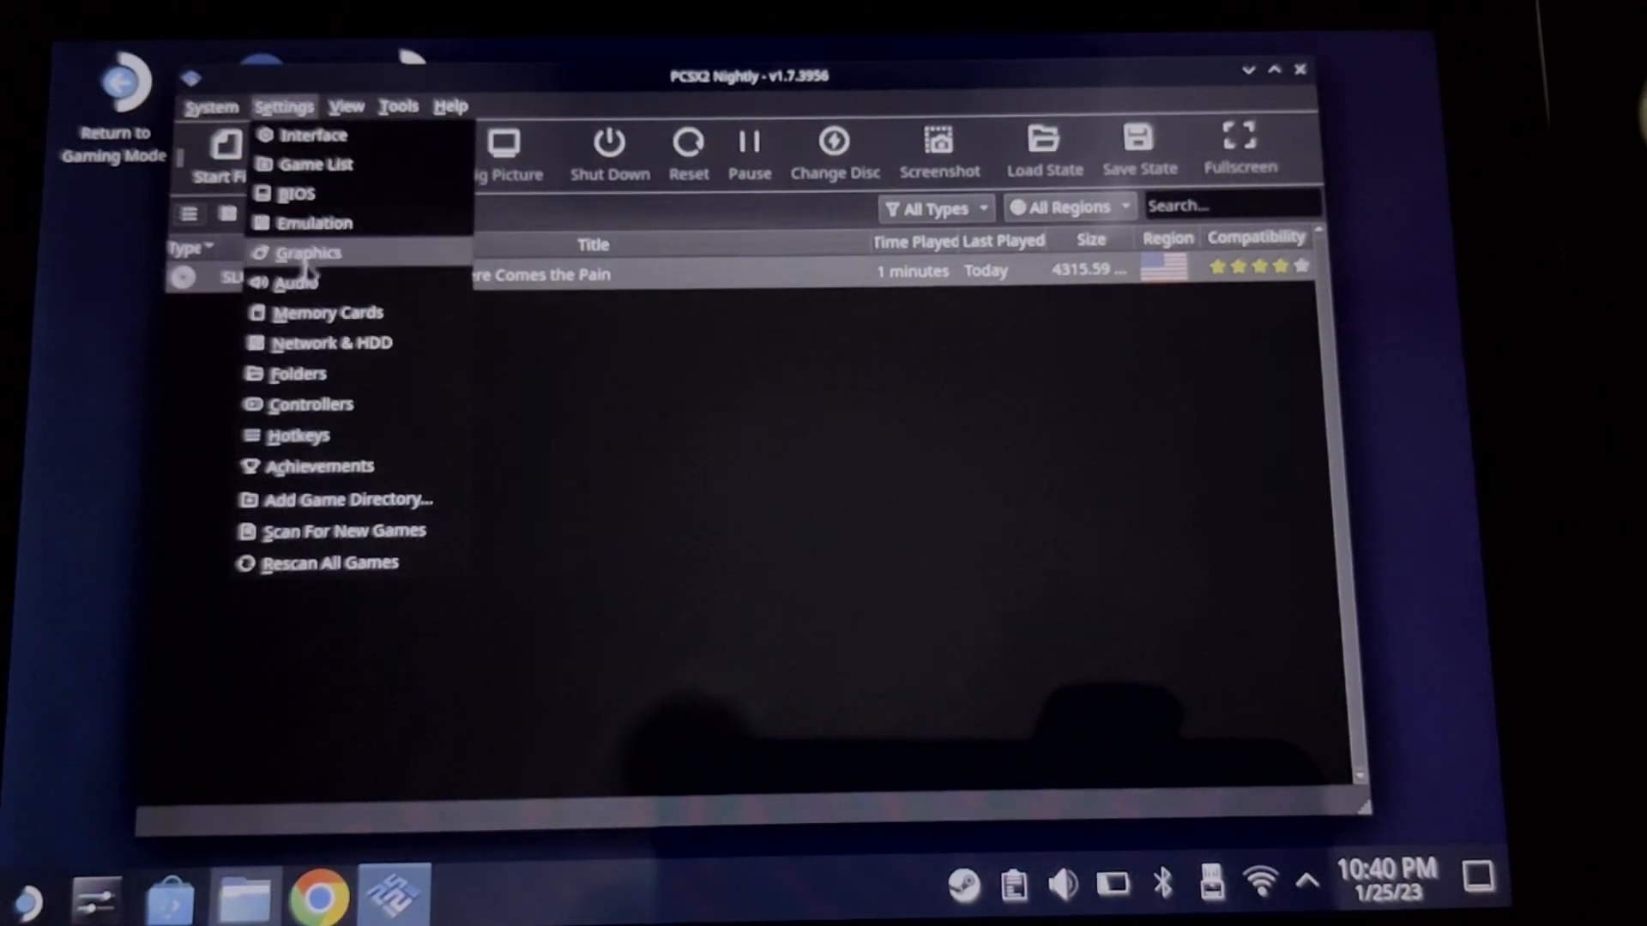
- Set Graphics rendering internal resolution to 3x Native (~1080p)
left_click(309, 254)
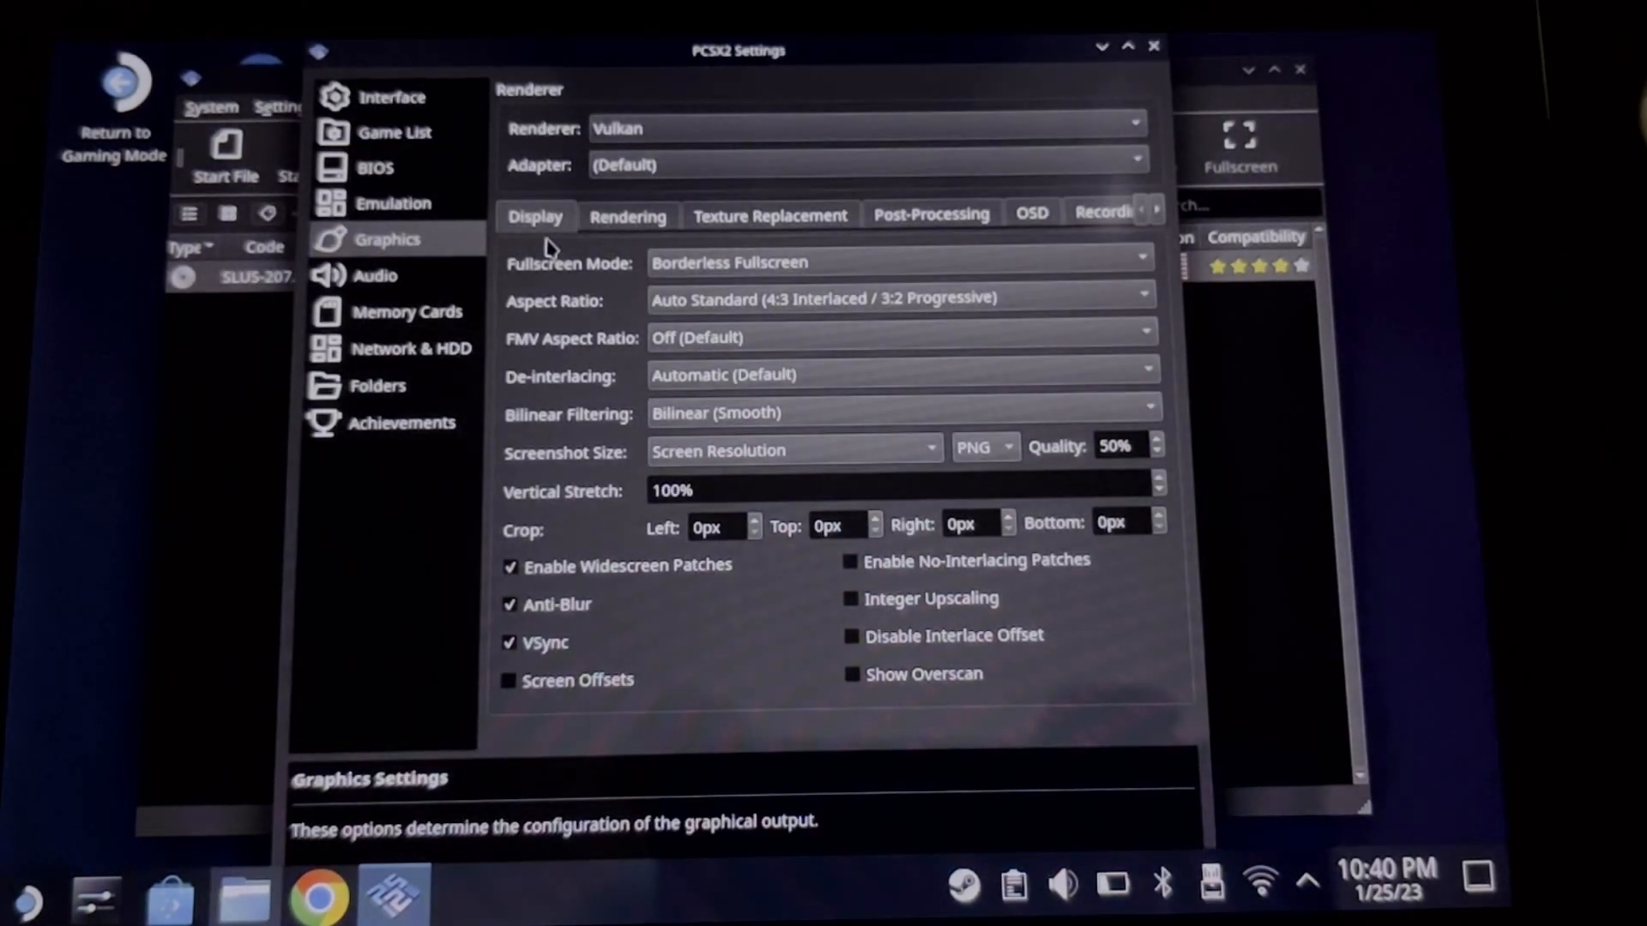
left_click(627, 216)
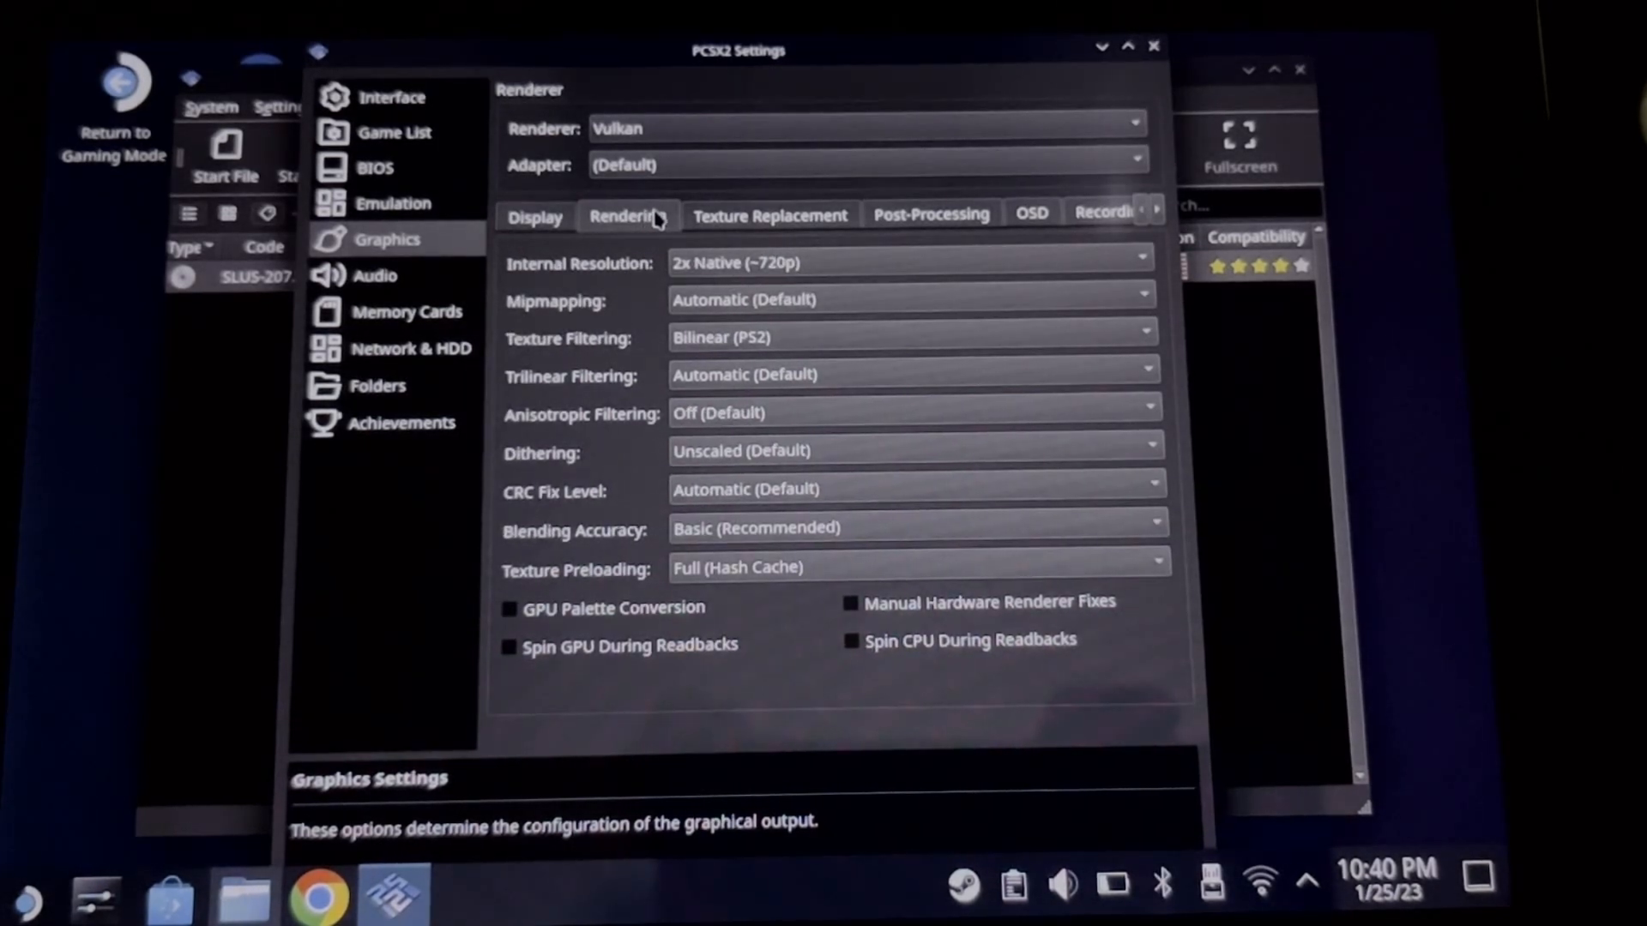
left_click(910, 262)
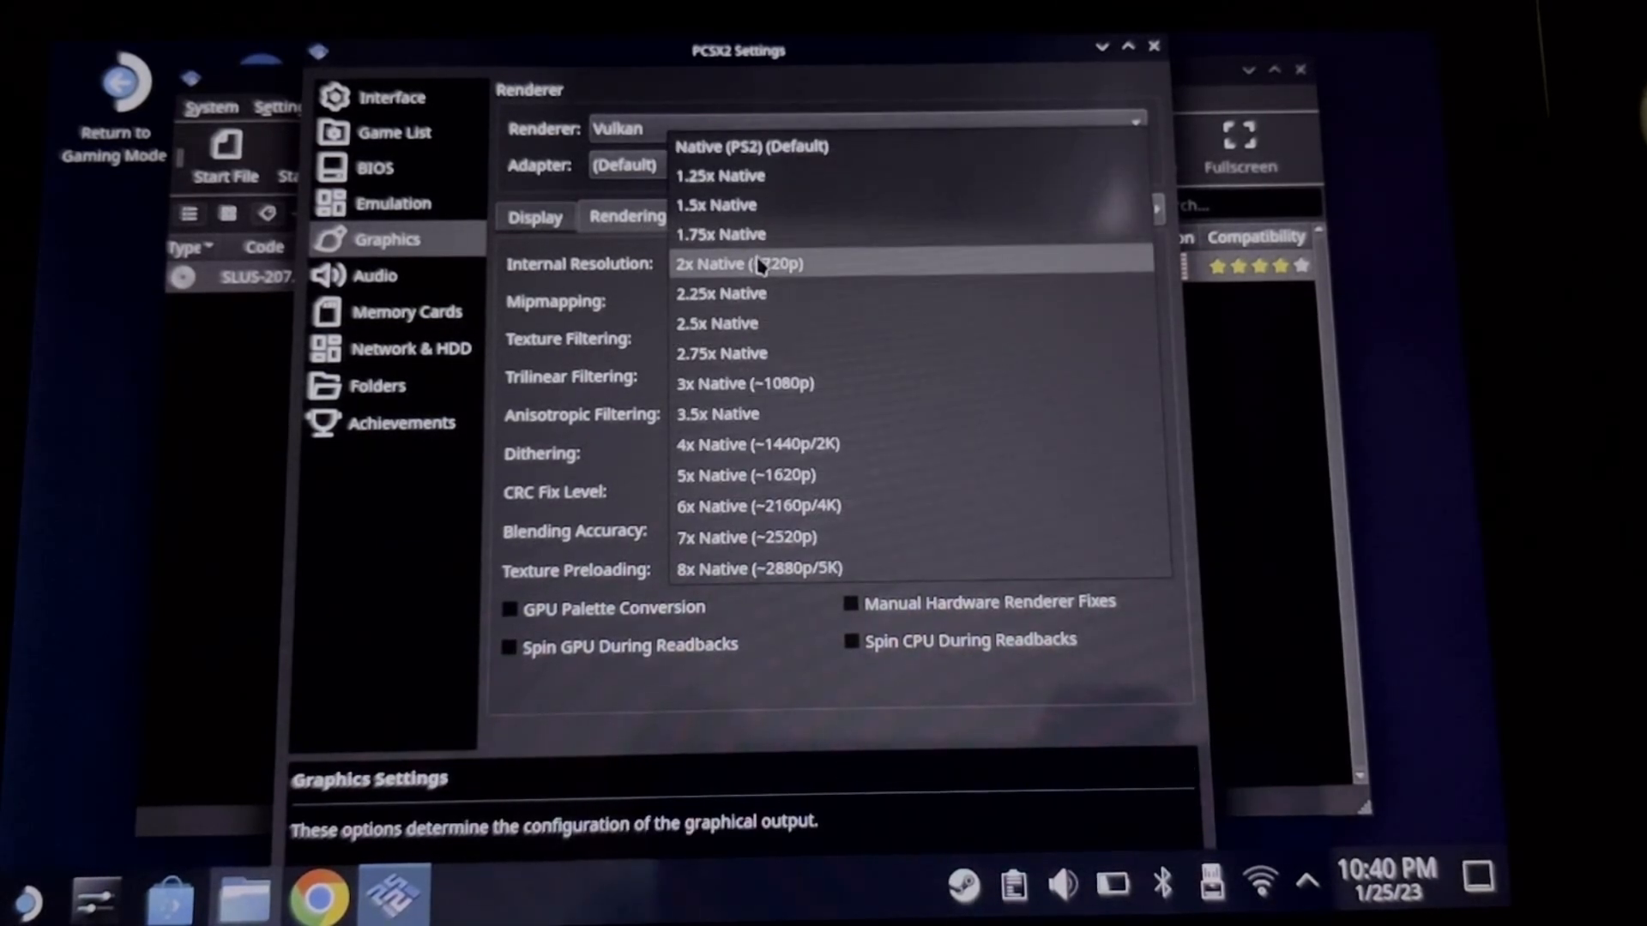
left_click(745, 383)
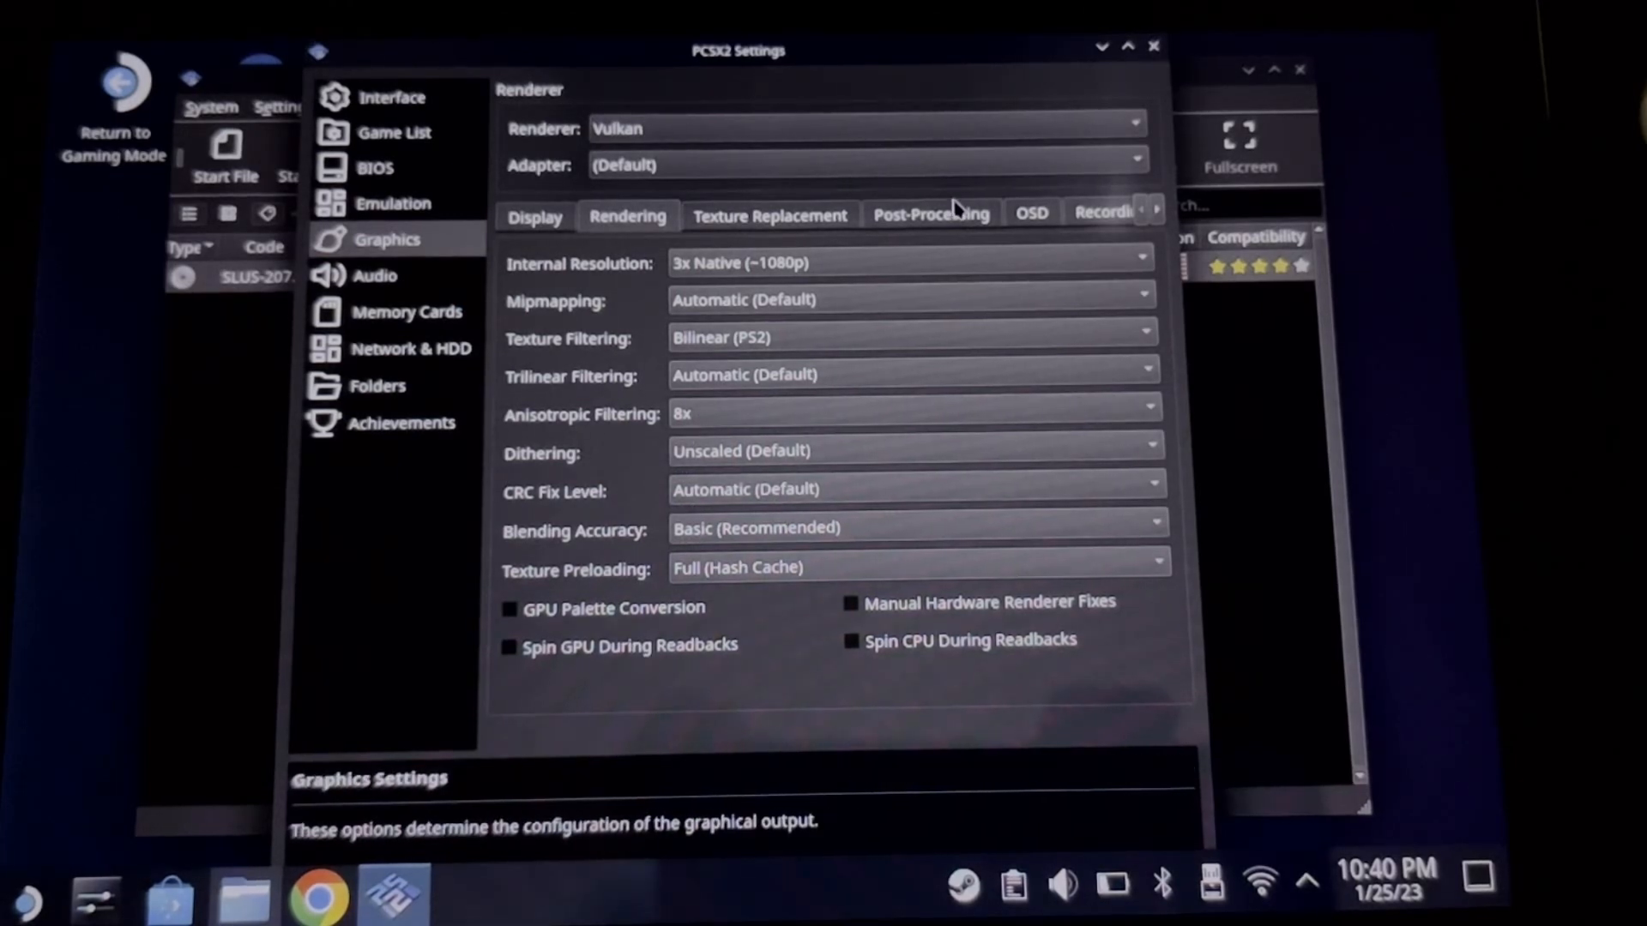
- In Post-Processing, enable FXAA and raise Shade Boost saturation
left_click(930, 216)
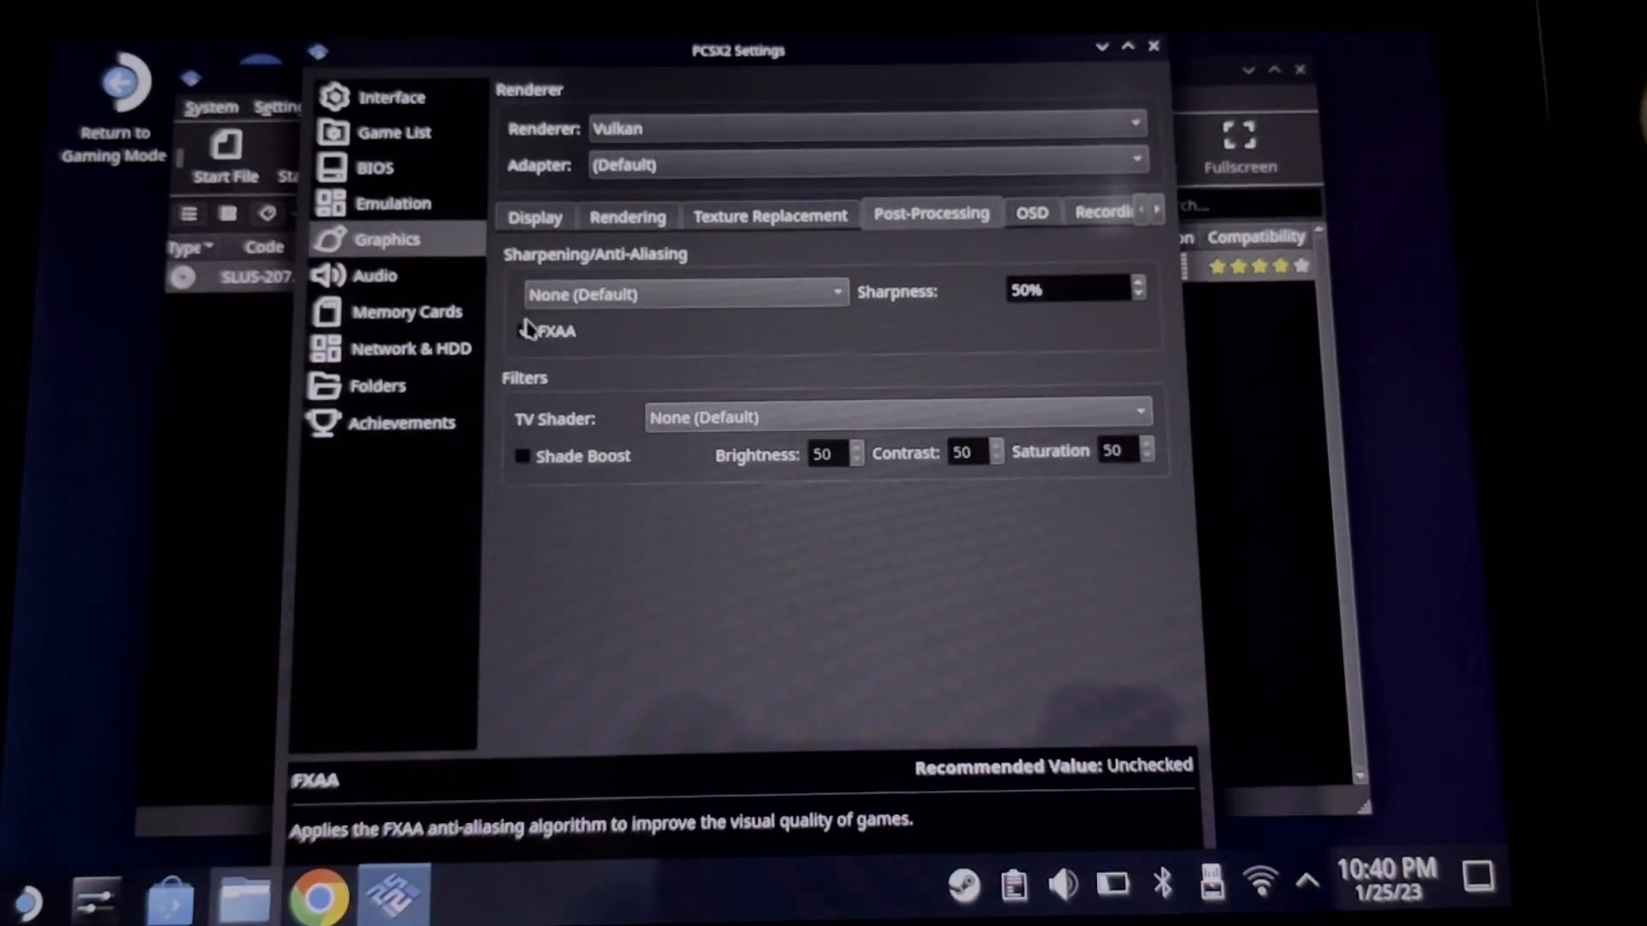
left_click(521, 331)
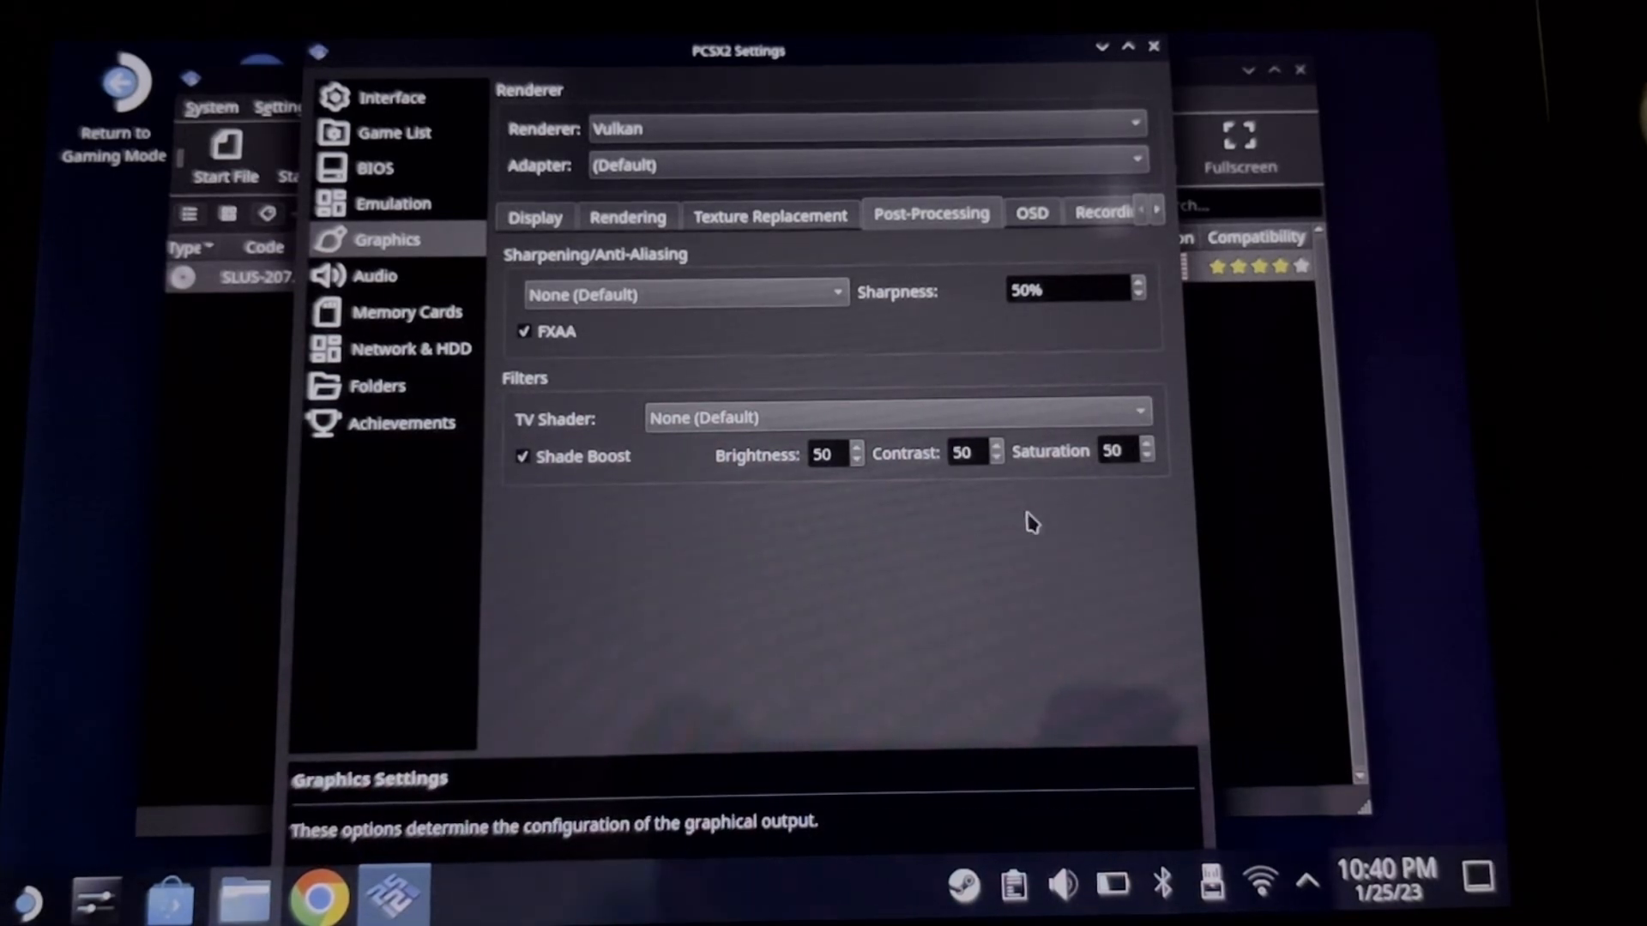
left_click(1146, 446)
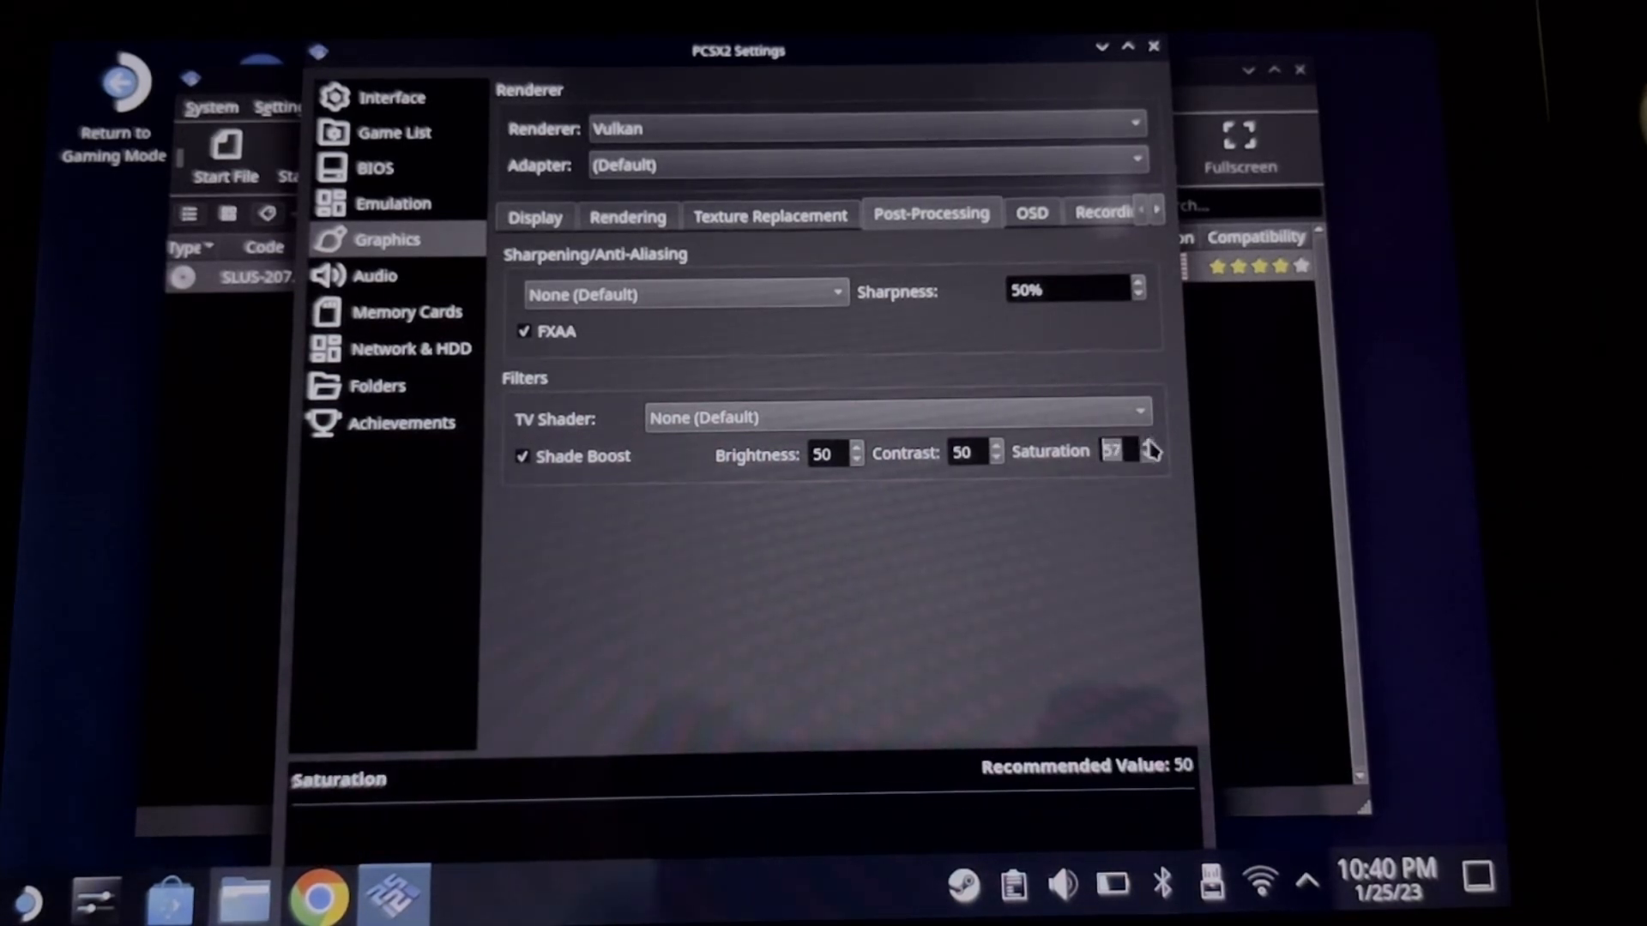
left_click(1146, 446)
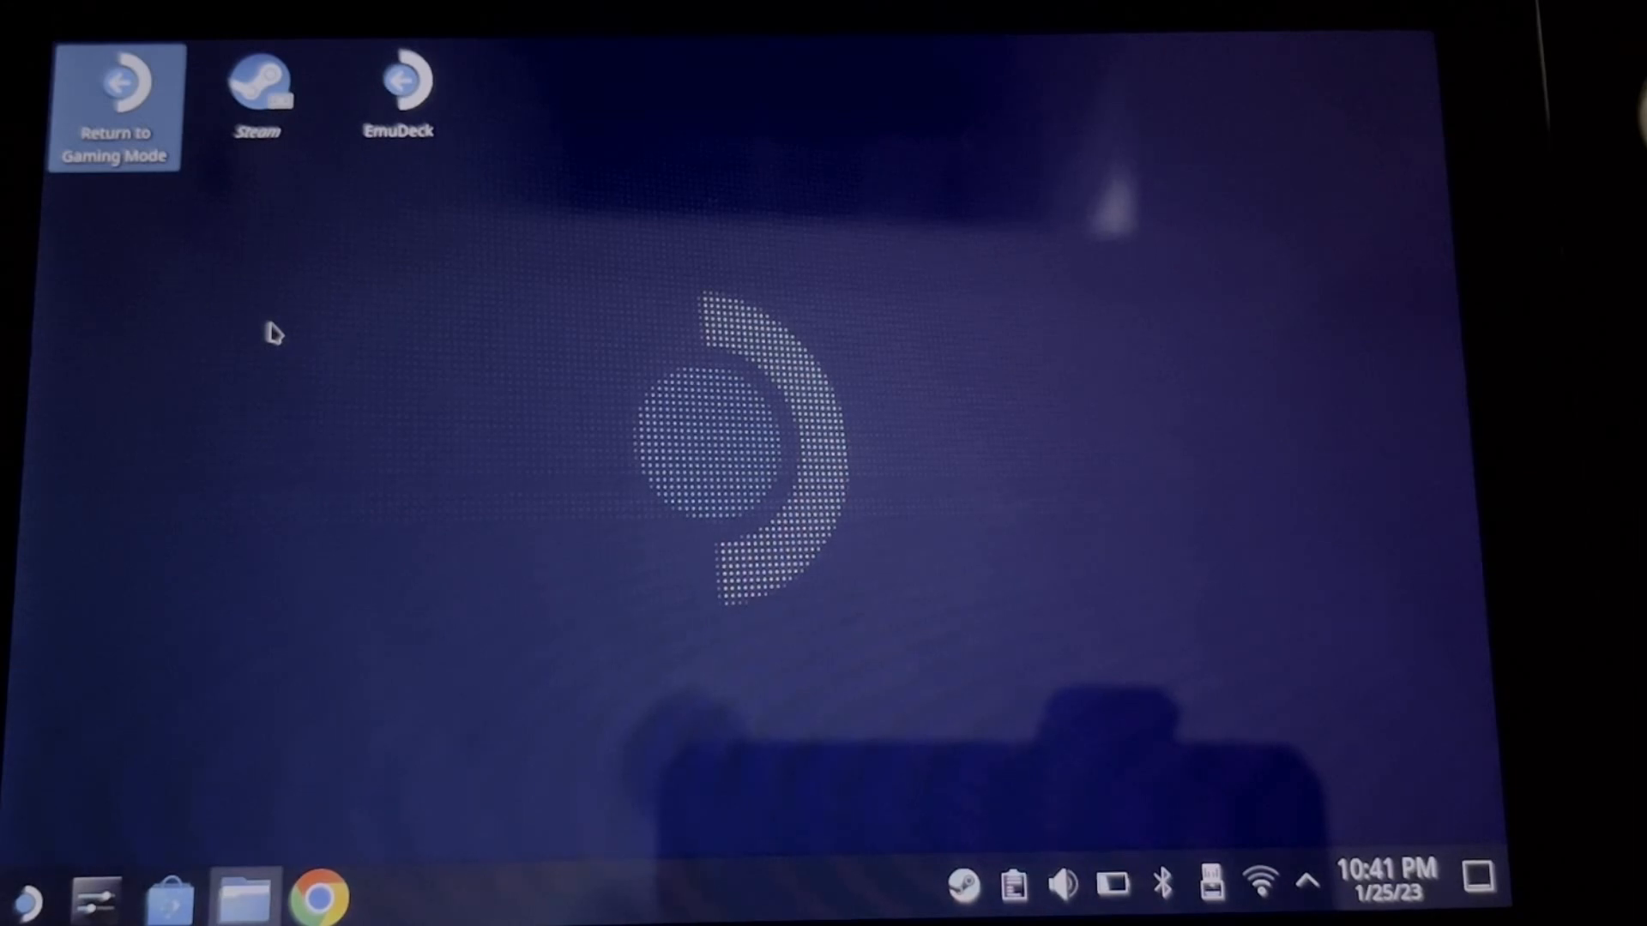
- Back in Gaming Mode, launch WWE SmackDown, enter Exhibition and move down to Hardcore
left_click(113, 104)
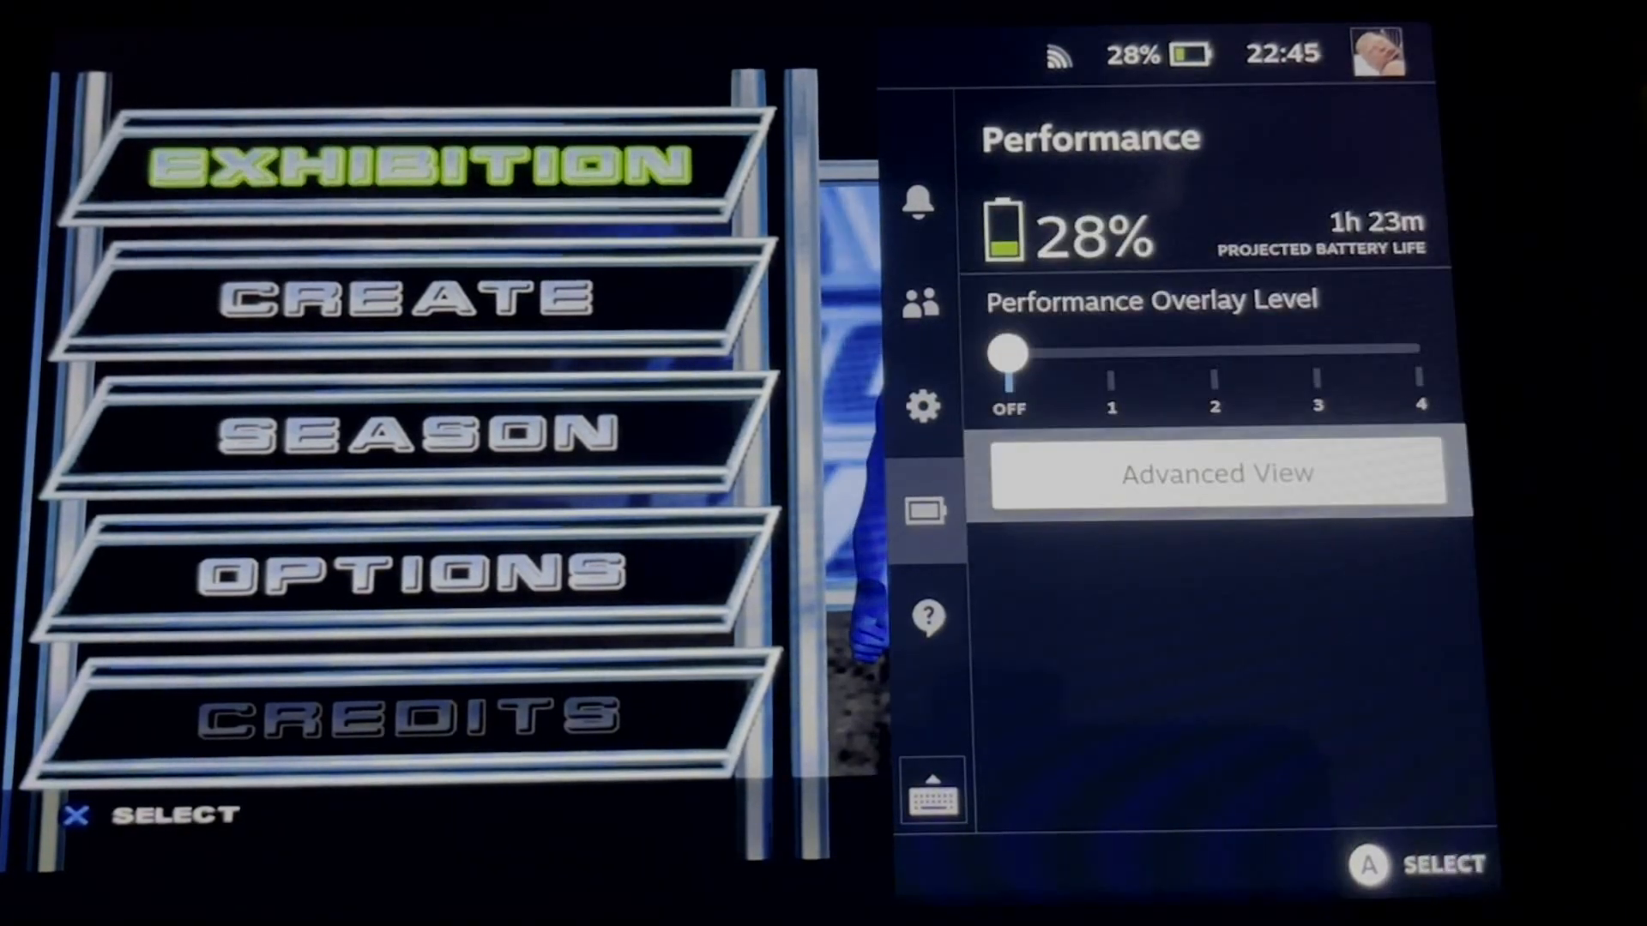
left_click(1218, 473)
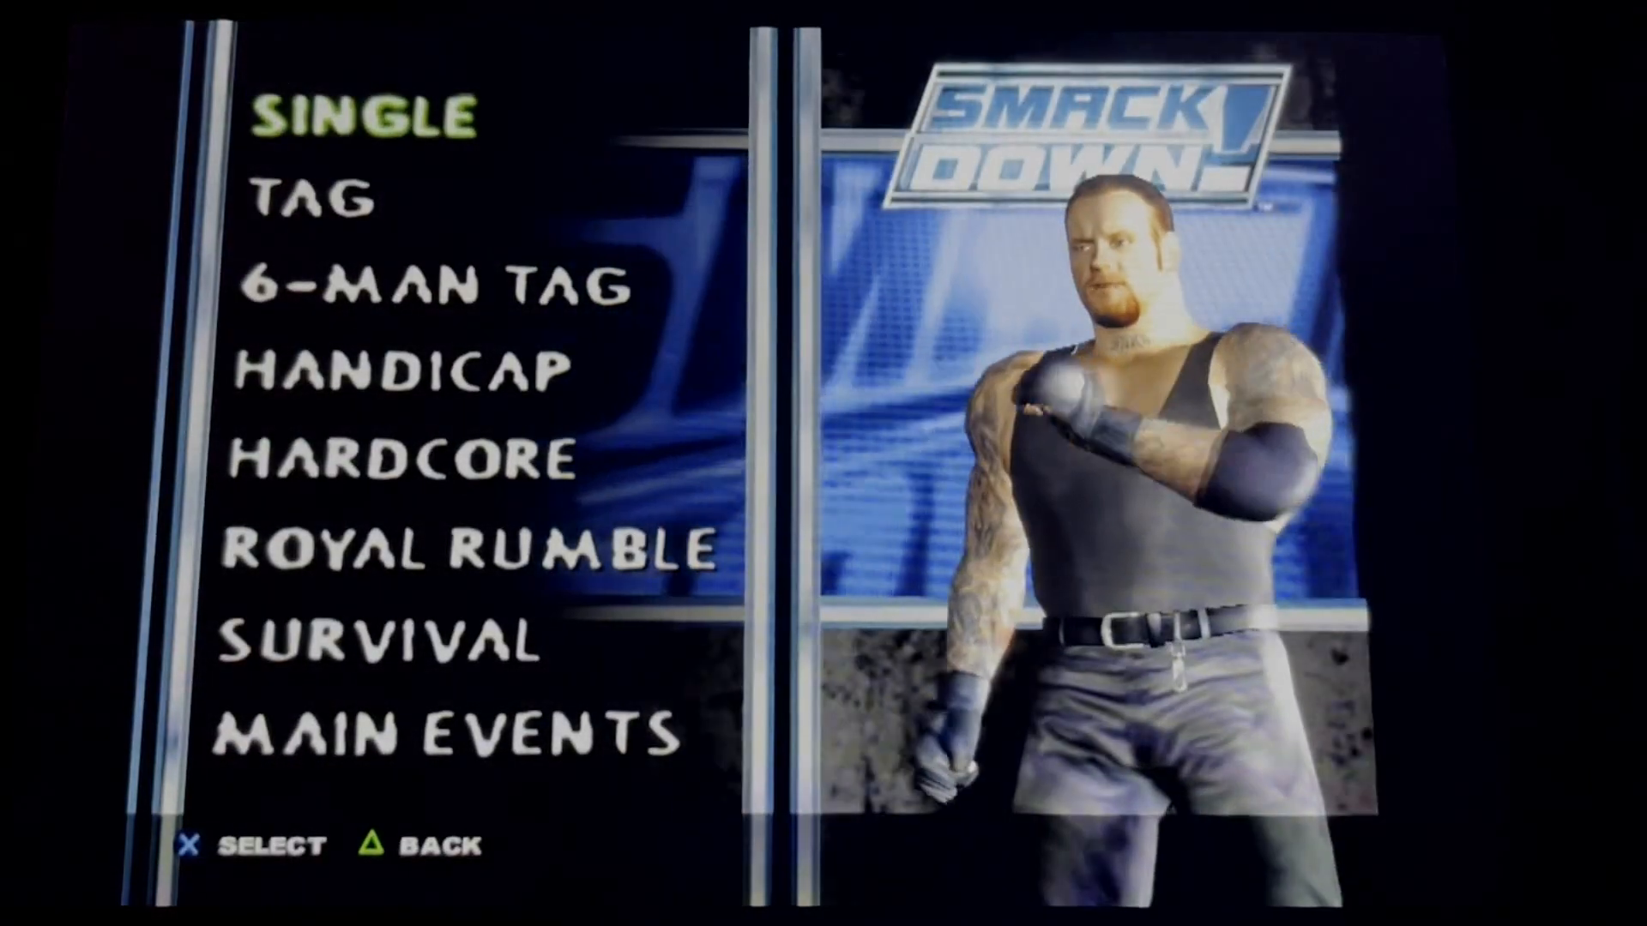
key("down")
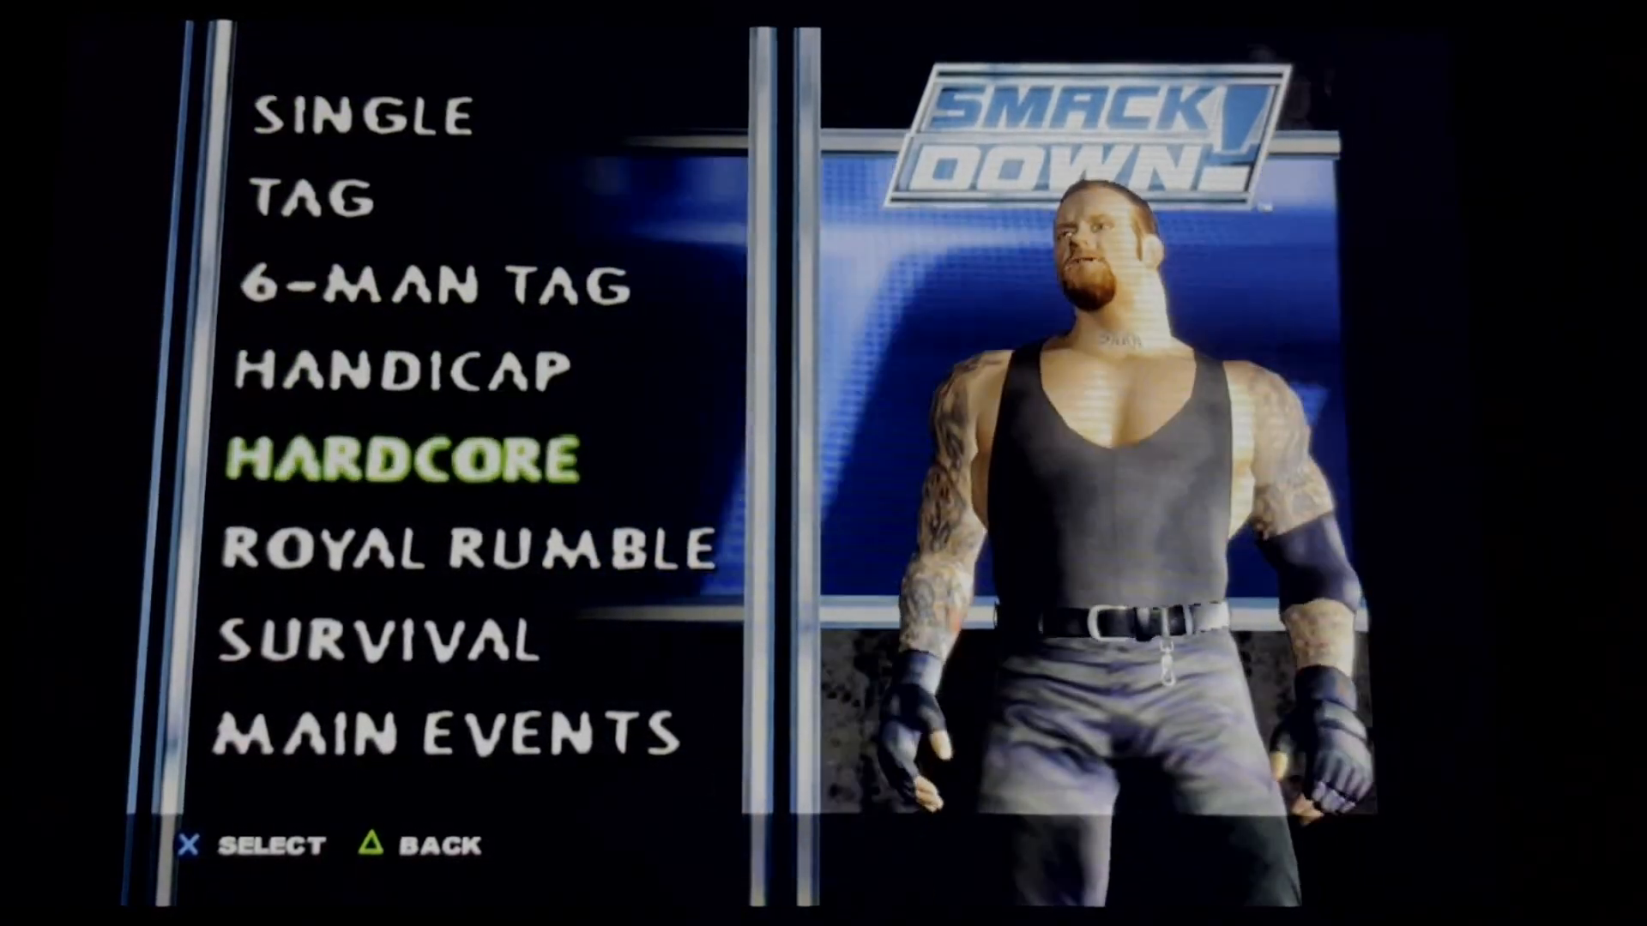